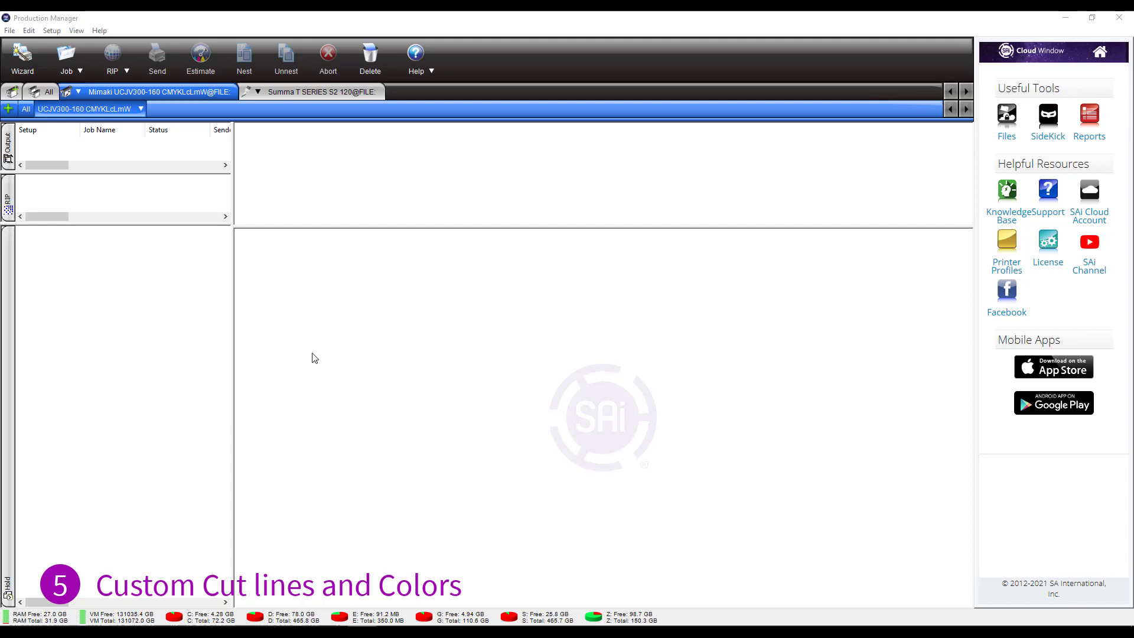
mouse_move(336, 347)
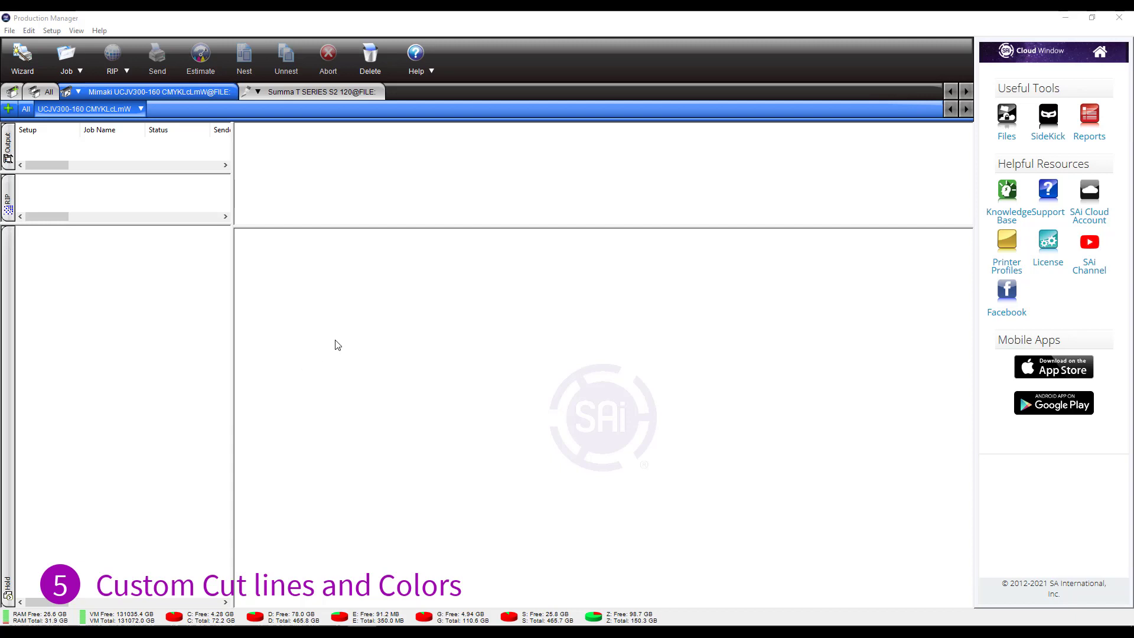
mouse_move(273, 277)
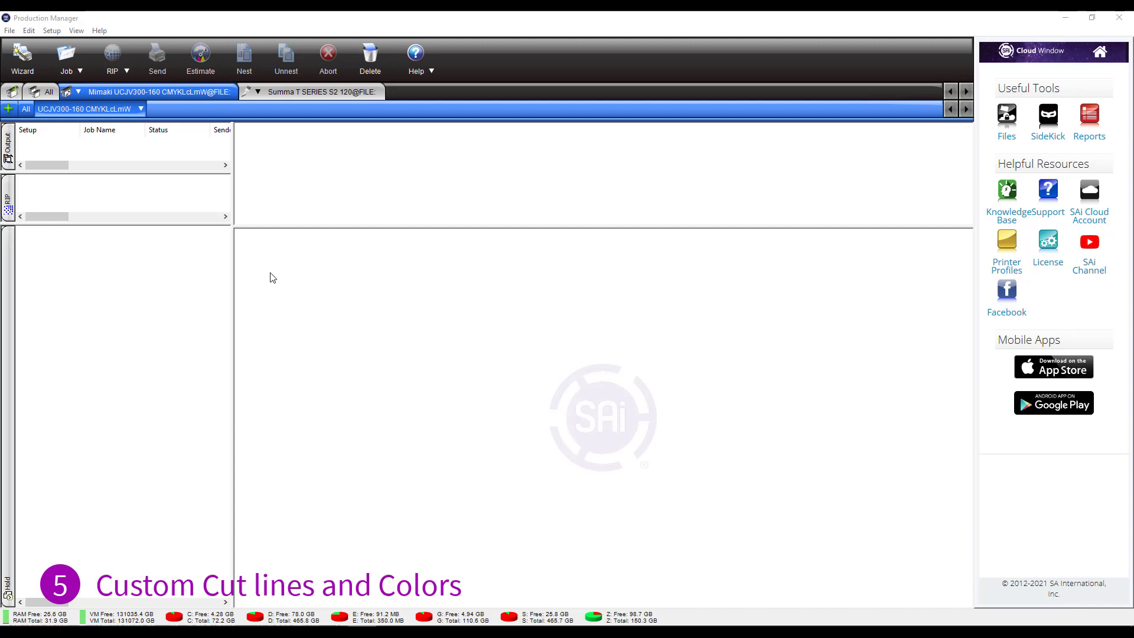
mouse_move(314, 101)
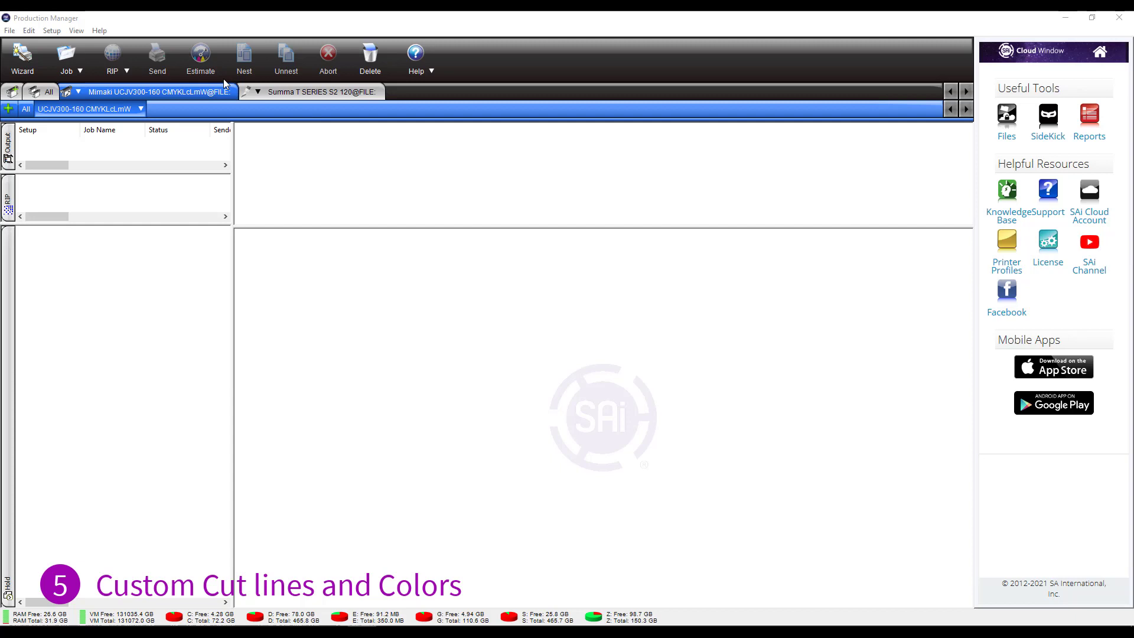
- Make the Summa T SERIES S2 120 cutter setup the active setup
left_click(316, 92)
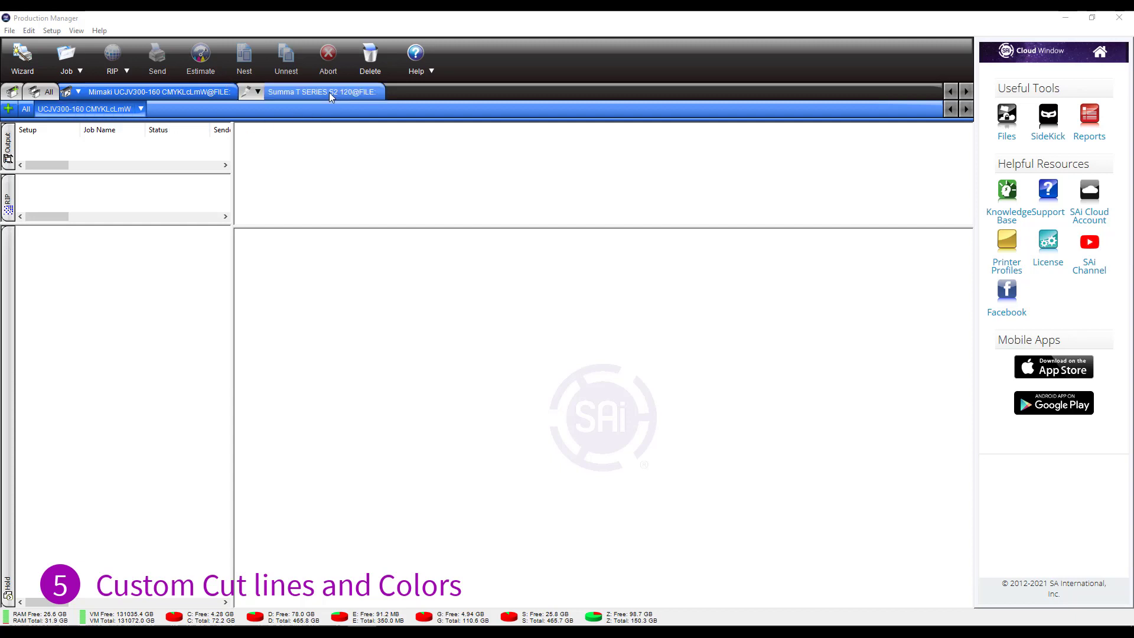
left_click(321, 92)
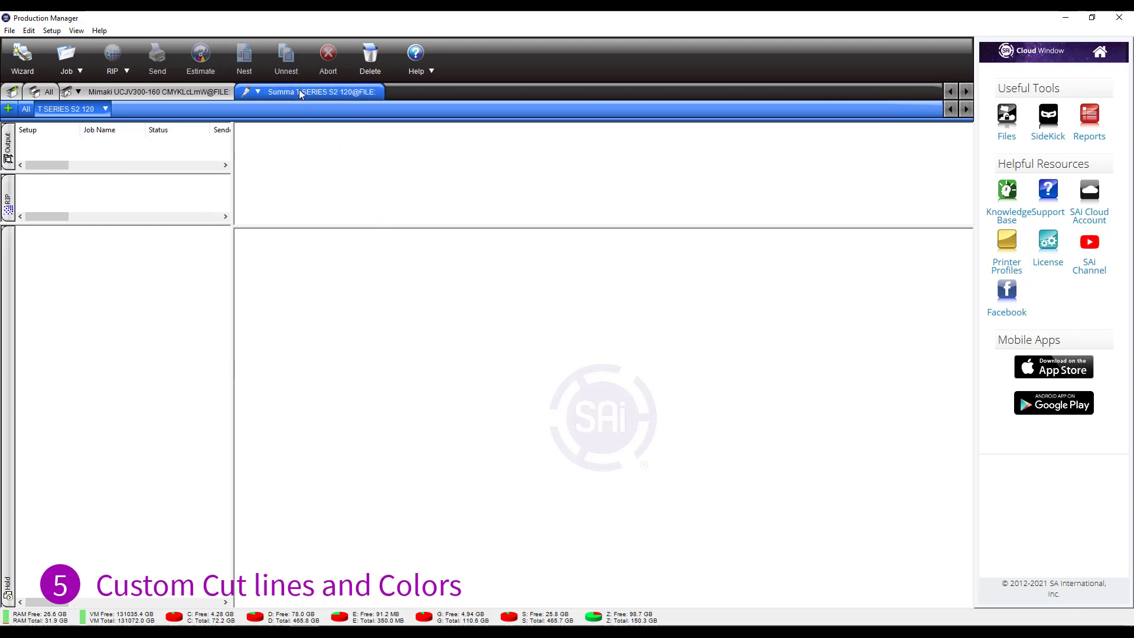
mouse_move(184, 113)
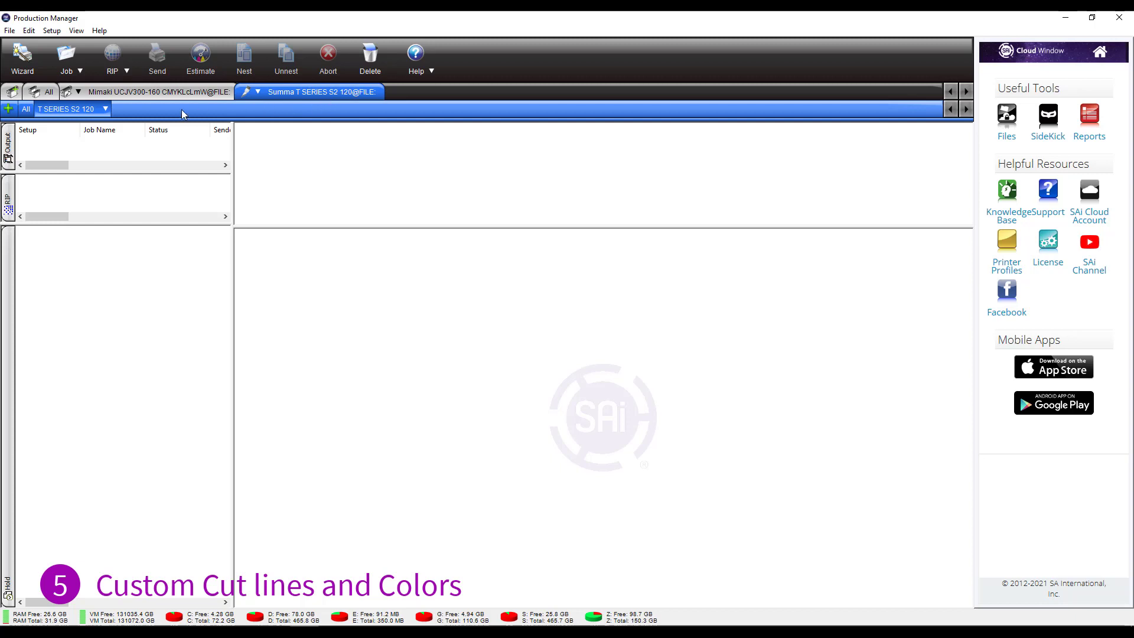
- Reach the Summa setup's Default Job Properties Cut settings and start a custom cut line colour
left_click(85, 108)
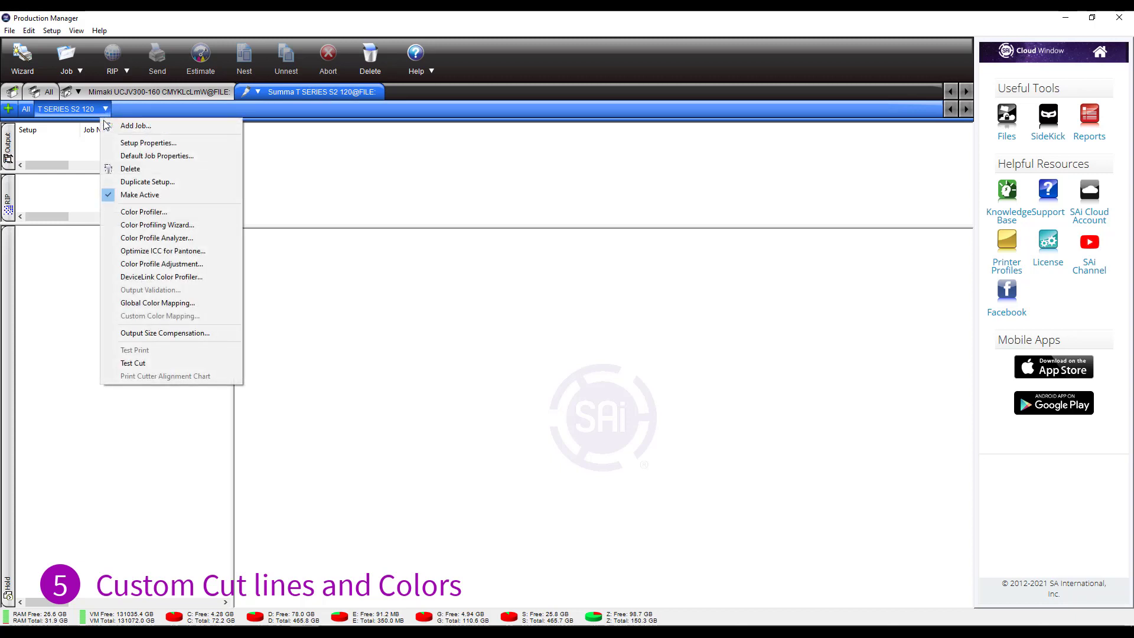
mouse_move(180, 166)
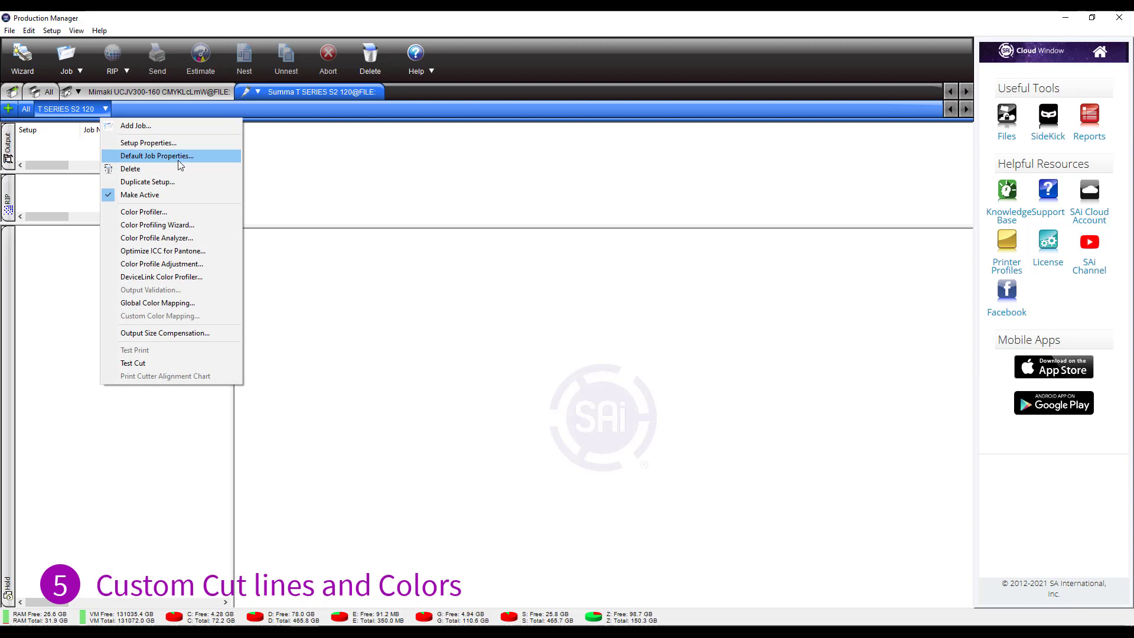
left_click(156, 156)
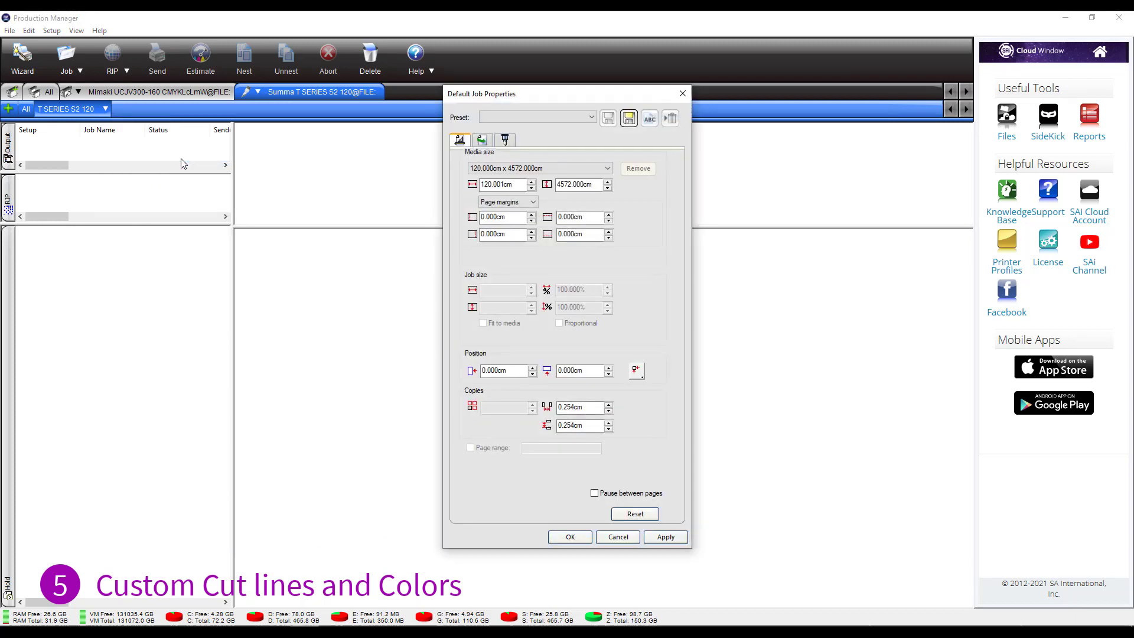
mouse_move(505, 139)
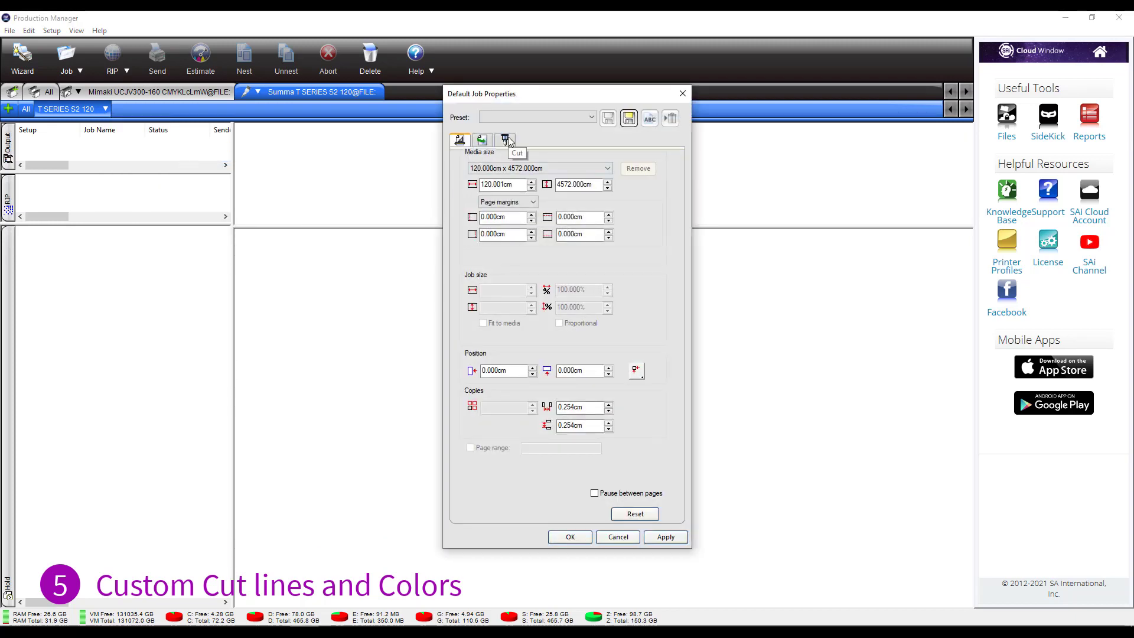
left_click(505, 140)
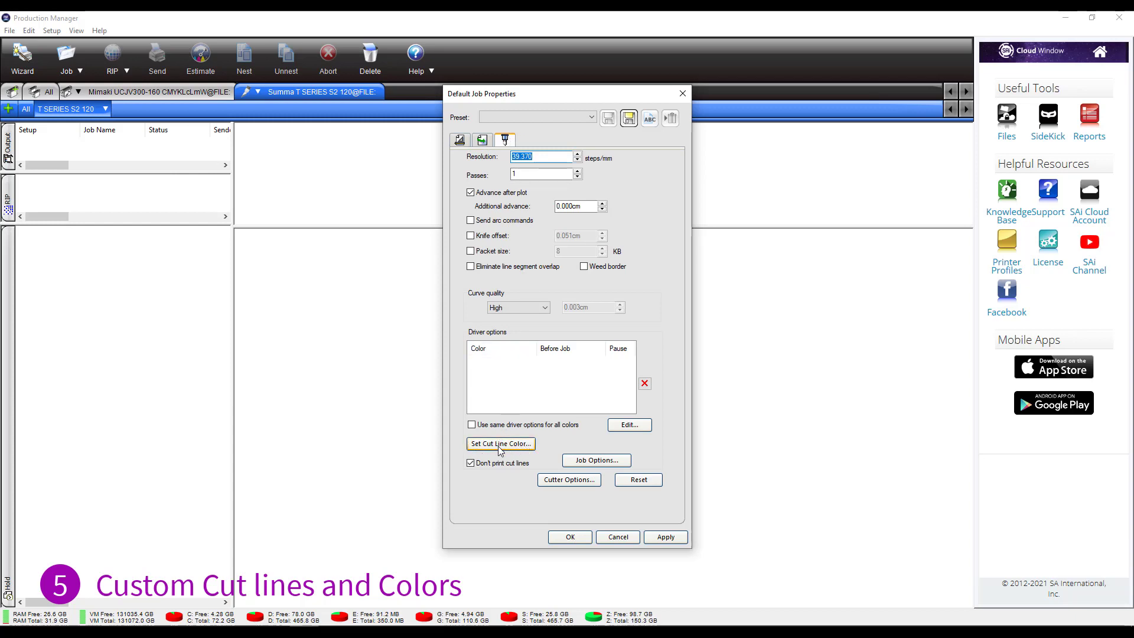
left_click(501, 443)
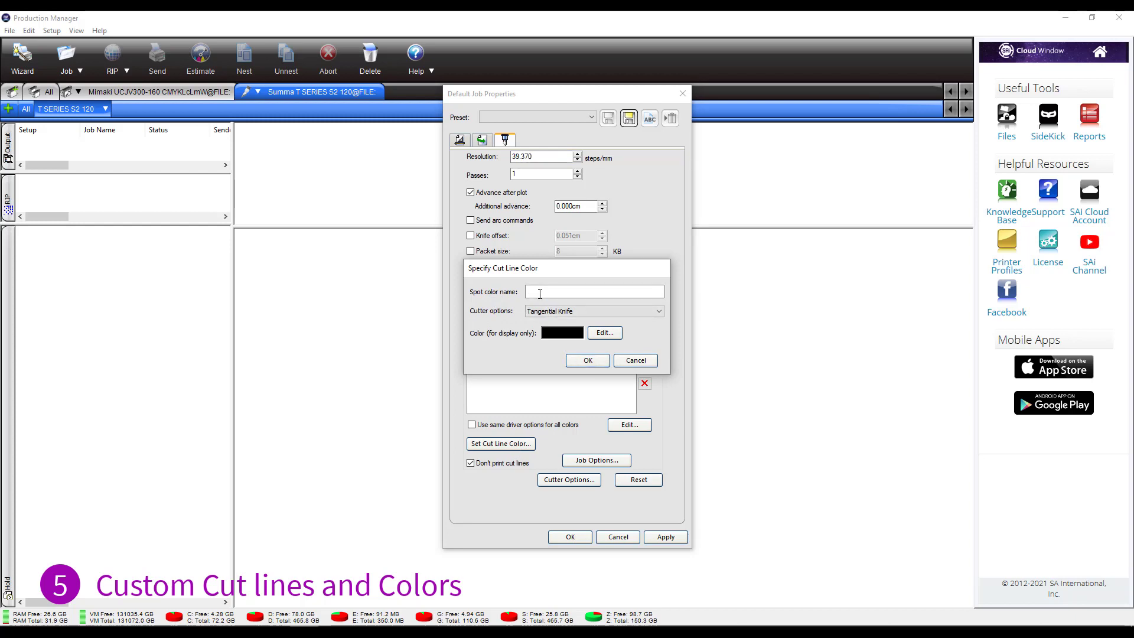
- Define a ThruCut cut line using FlexCut Accurate, displayed in cyan, and confirm it
type("ThruCut")
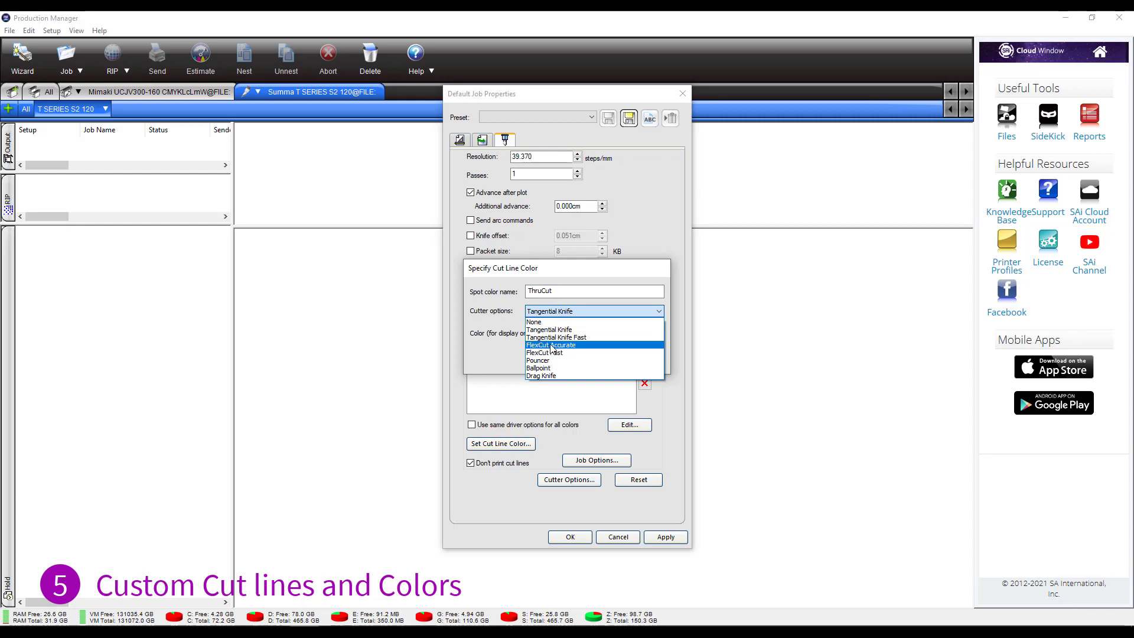
left_click(546, 345)
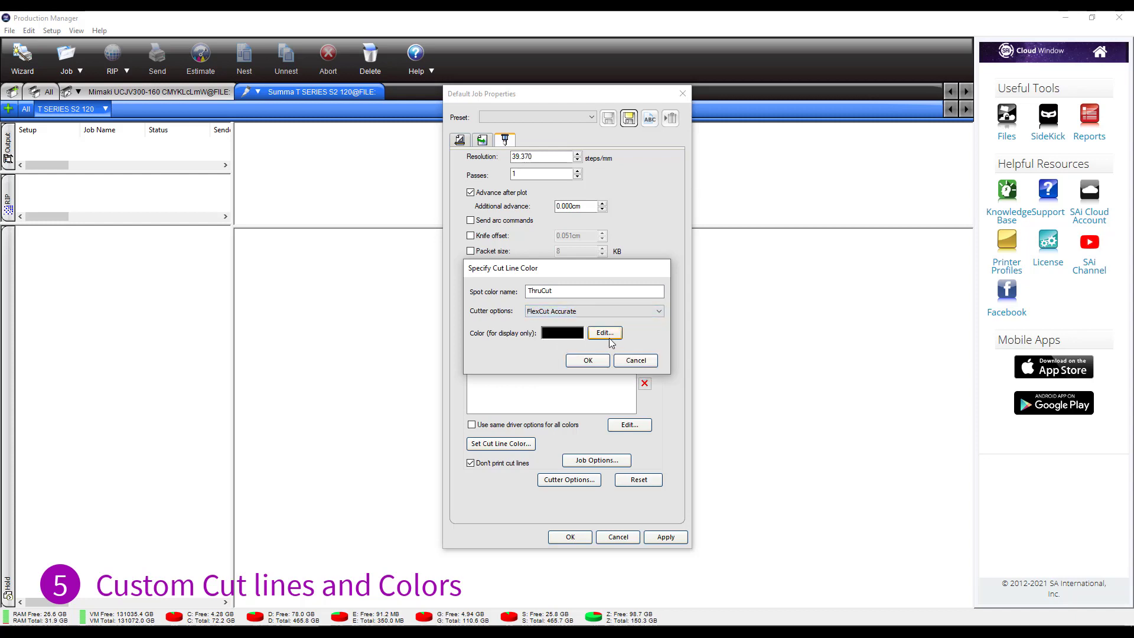
left_click(604, 333)
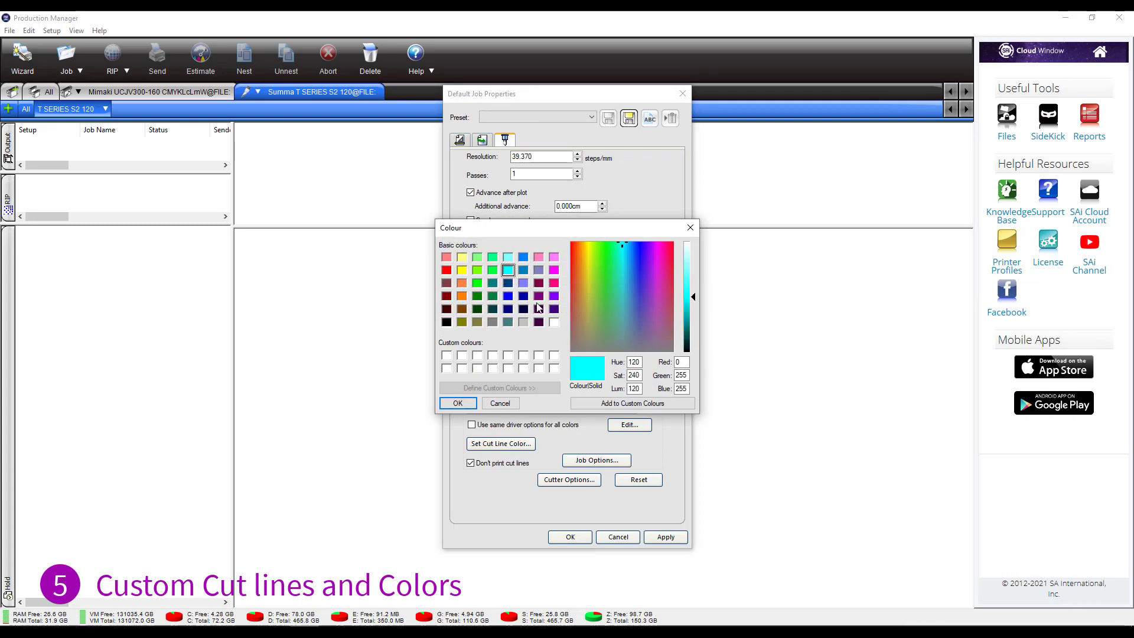
left_click(458, 403)
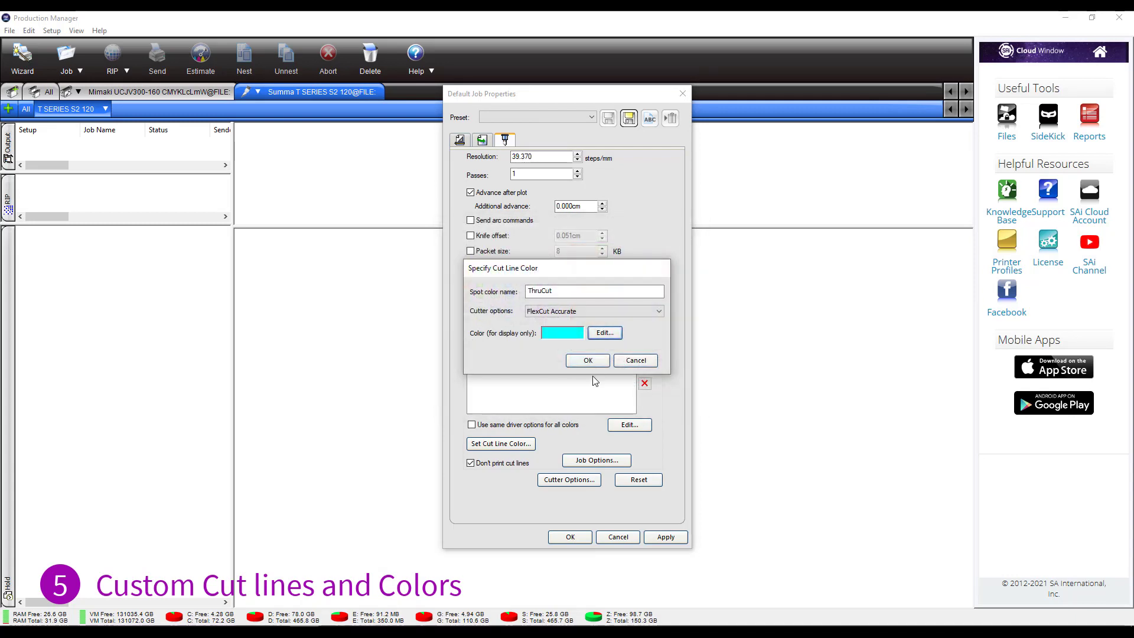
left_click(587, 360)
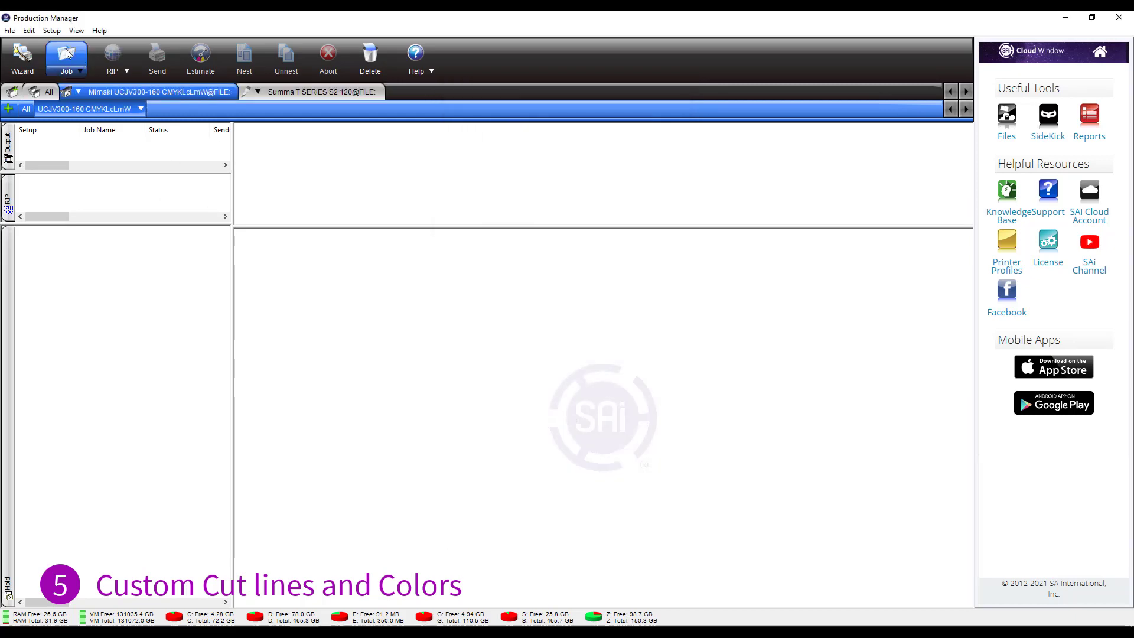
- Add thrucut.pdf as a Mimaki job and send it for processing from its Job Properties
left_click(64, 56)
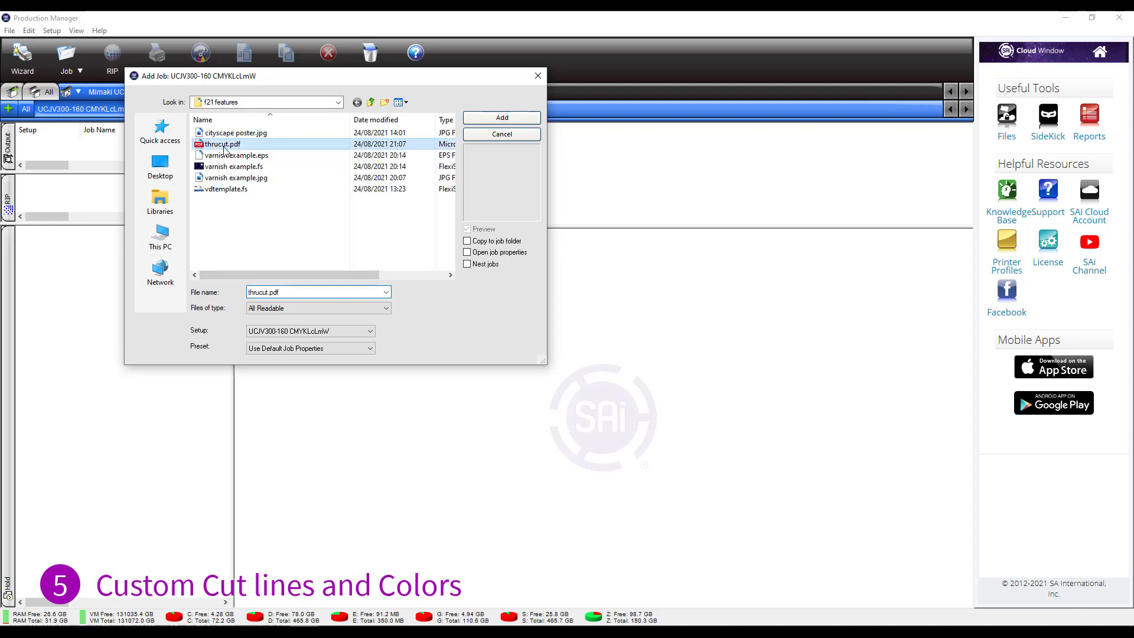
left_click(501, 117)
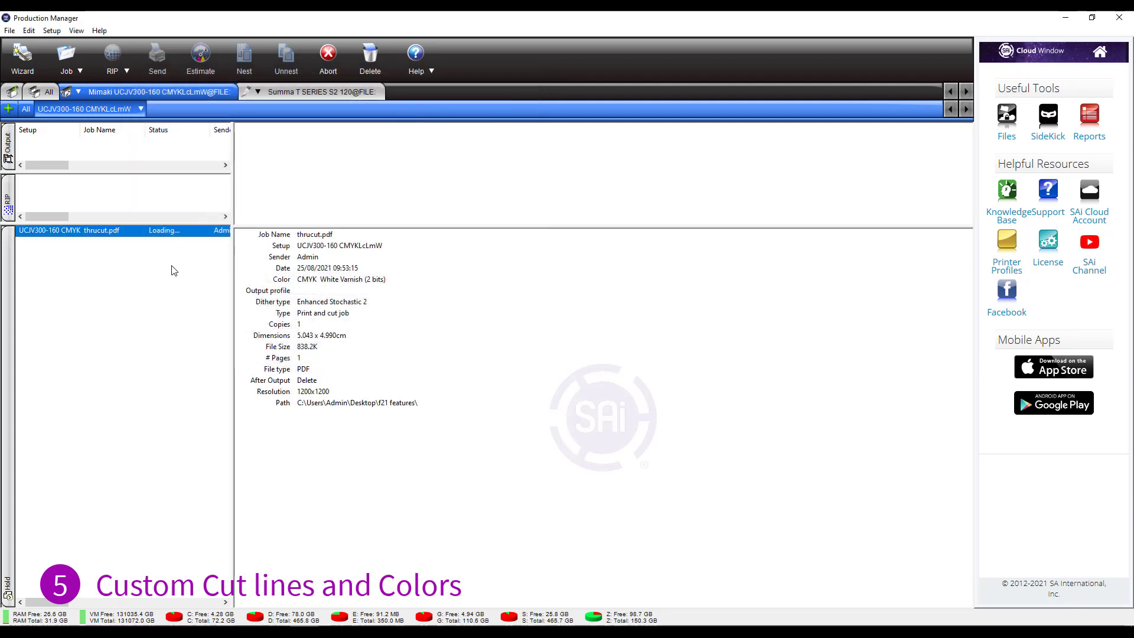
mouse_move(174, 256)
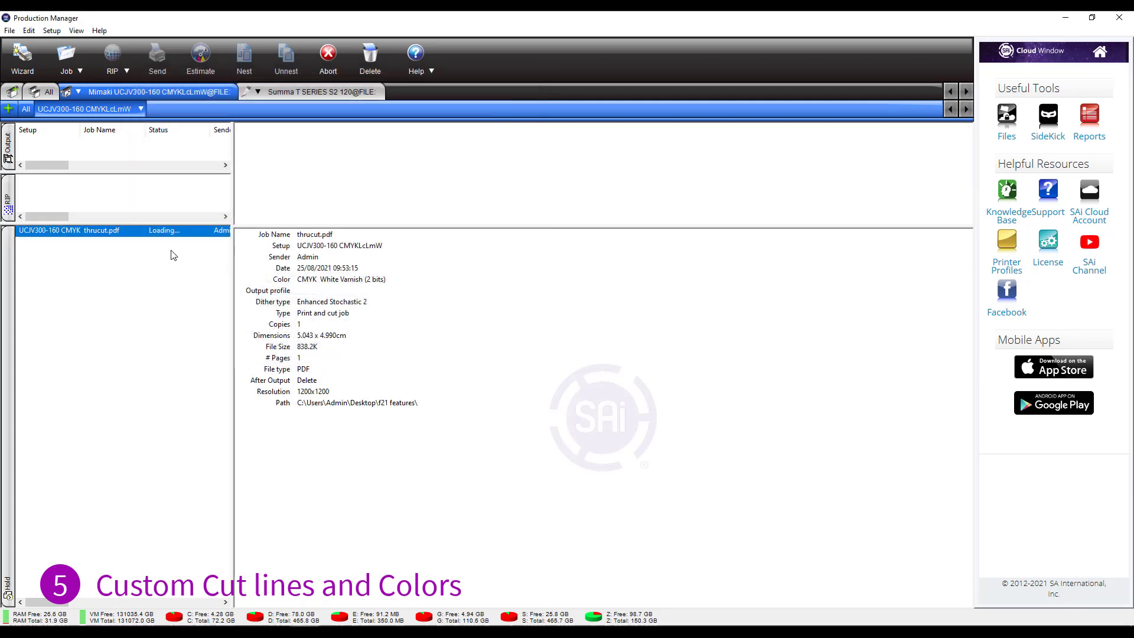
mouse_move(198, 261)
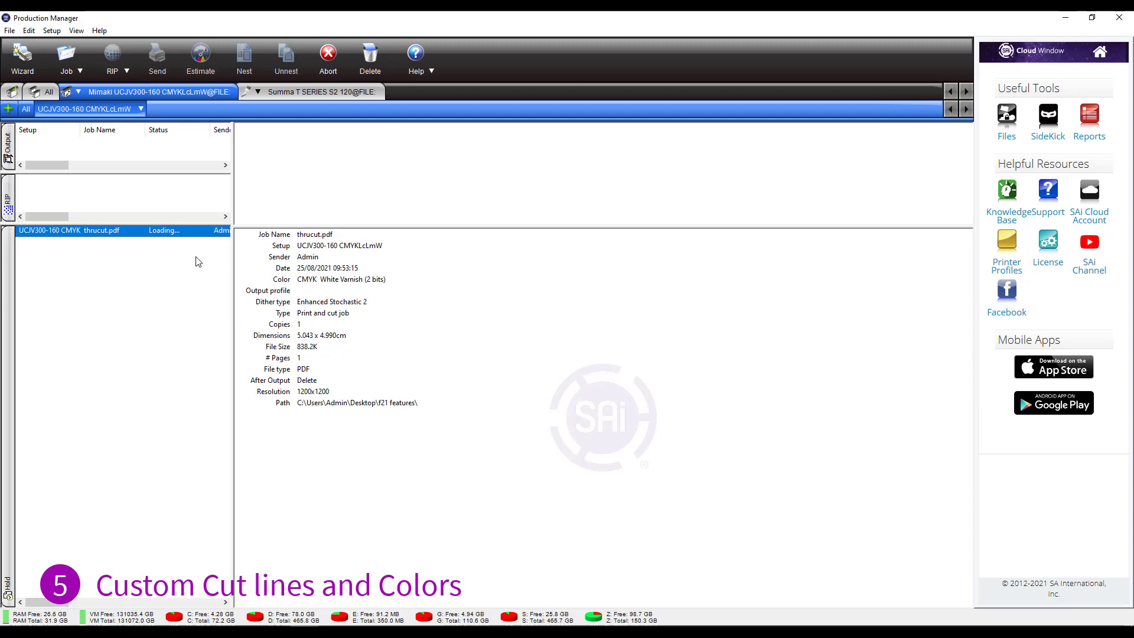
left_click(156, 56)
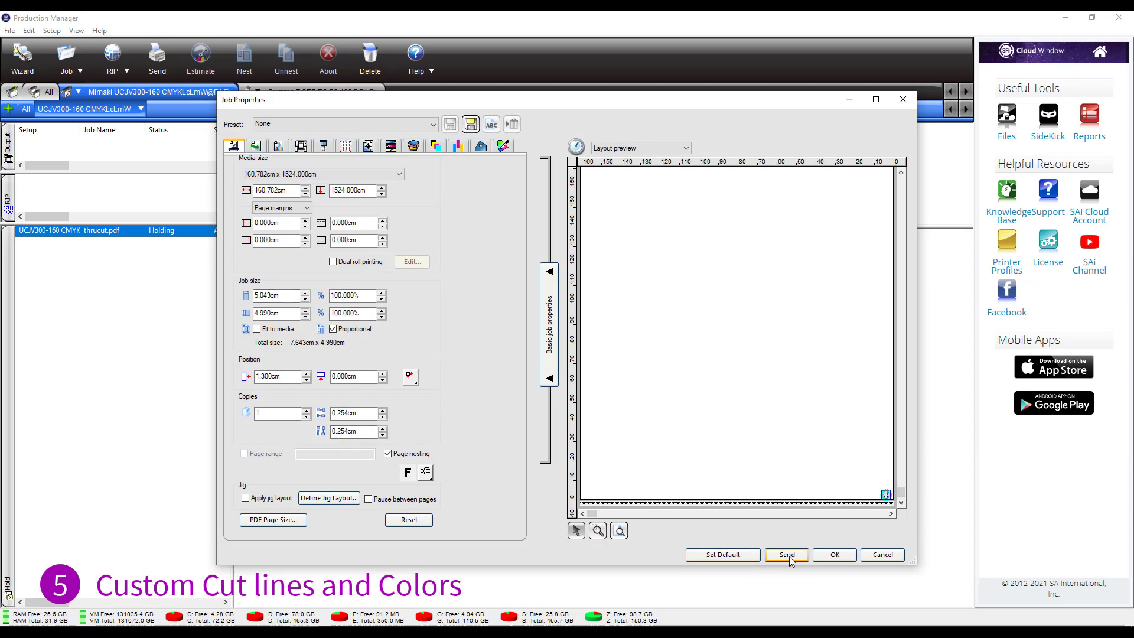
left_click(786, 555)
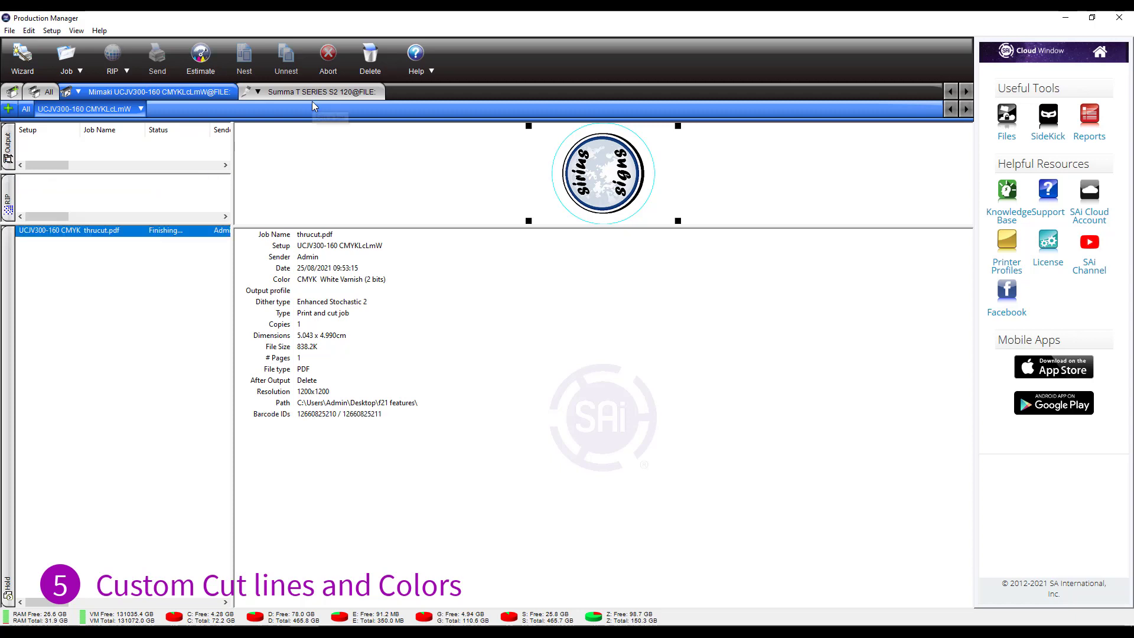
- Preview the nested cyan cut job on the Summa setup, then return to the Mimaki setup
left_click(322, 92)
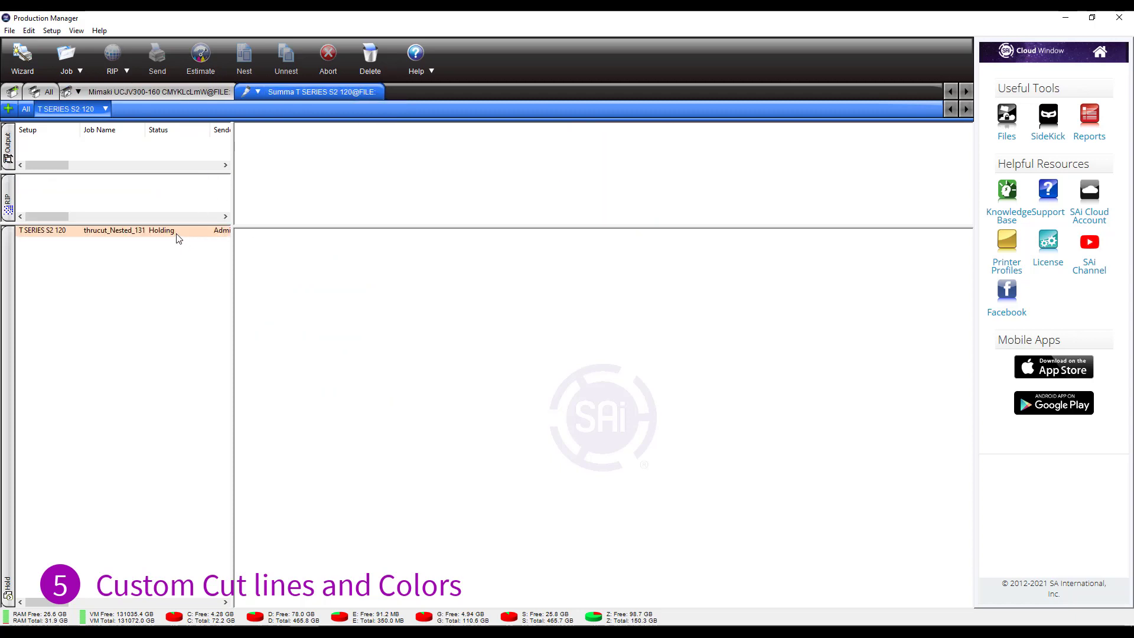
left_click(113, 230)
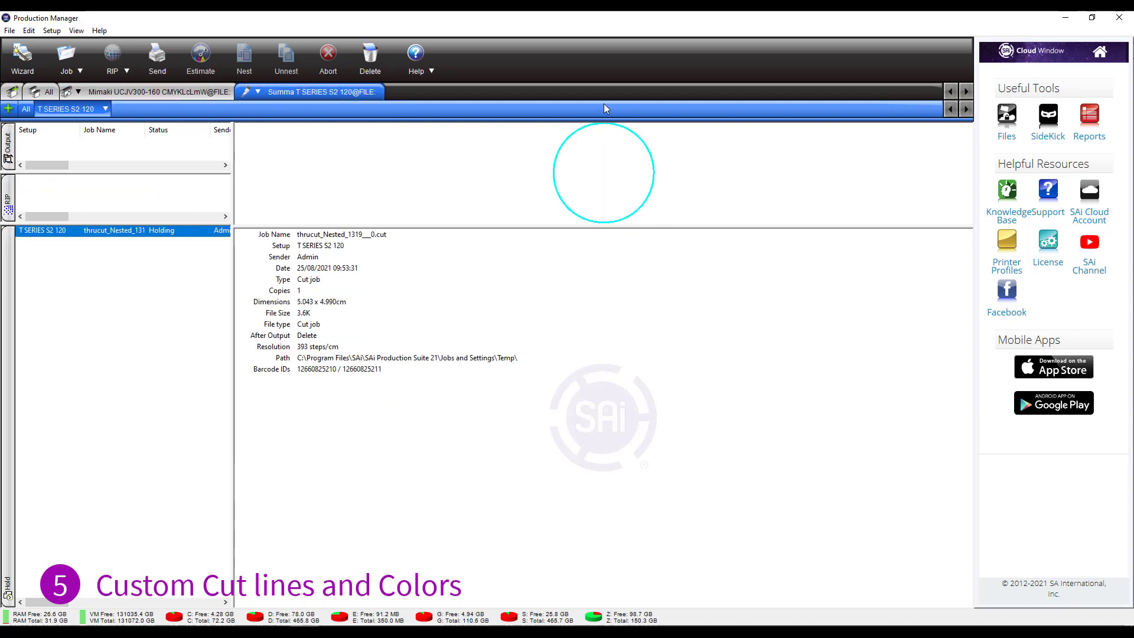
mouse_move(391, 252)
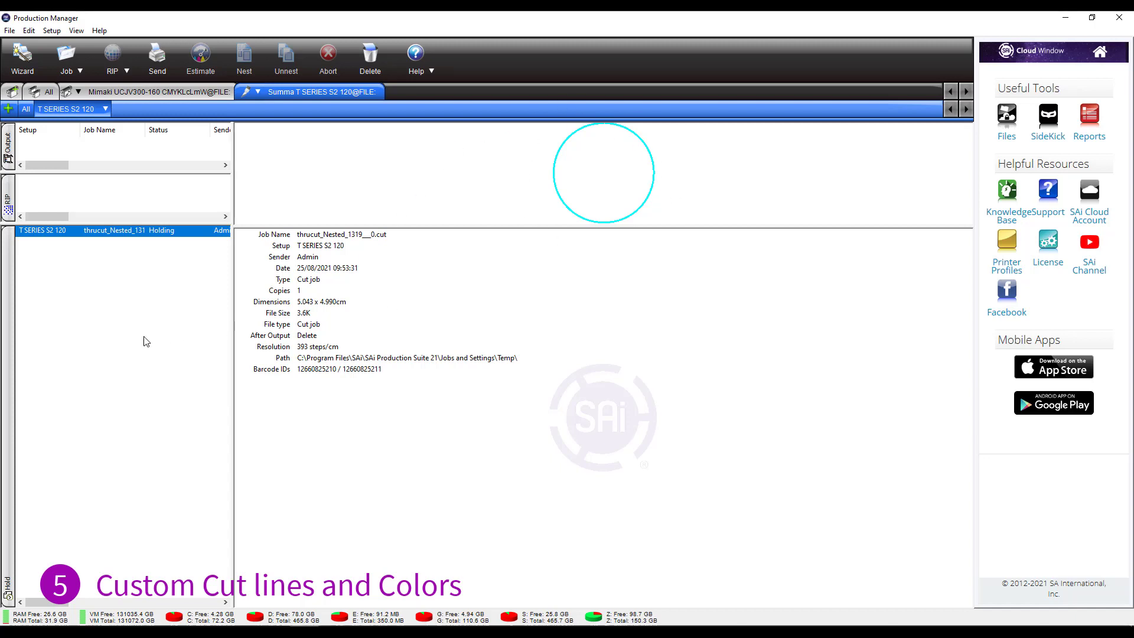
mouse_move(199, 283)
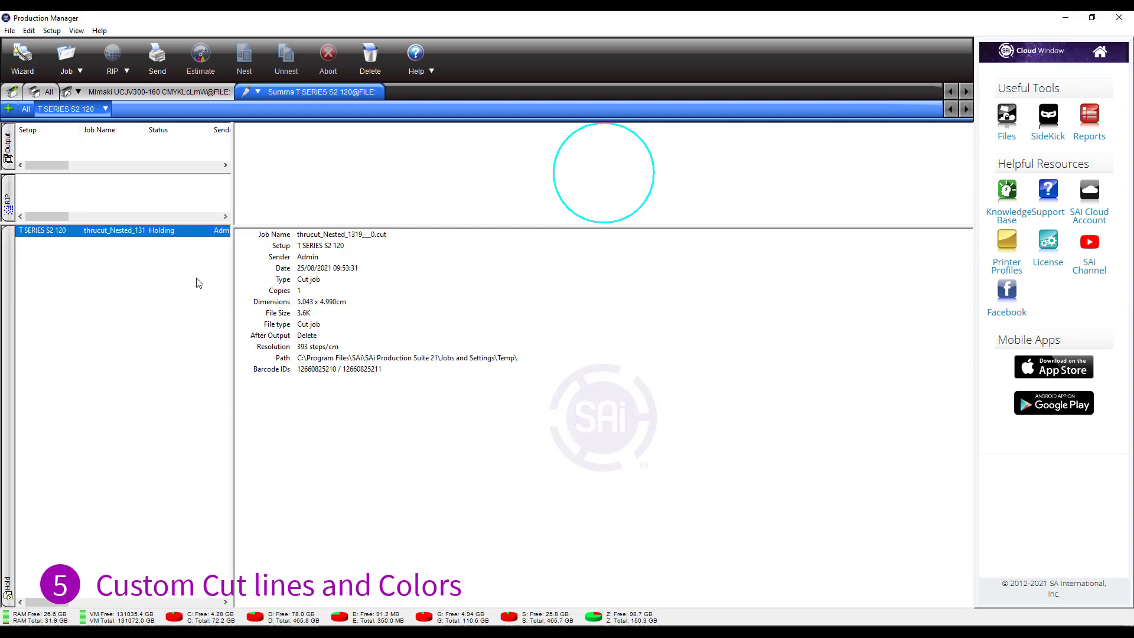
mouse_move(184, 288)
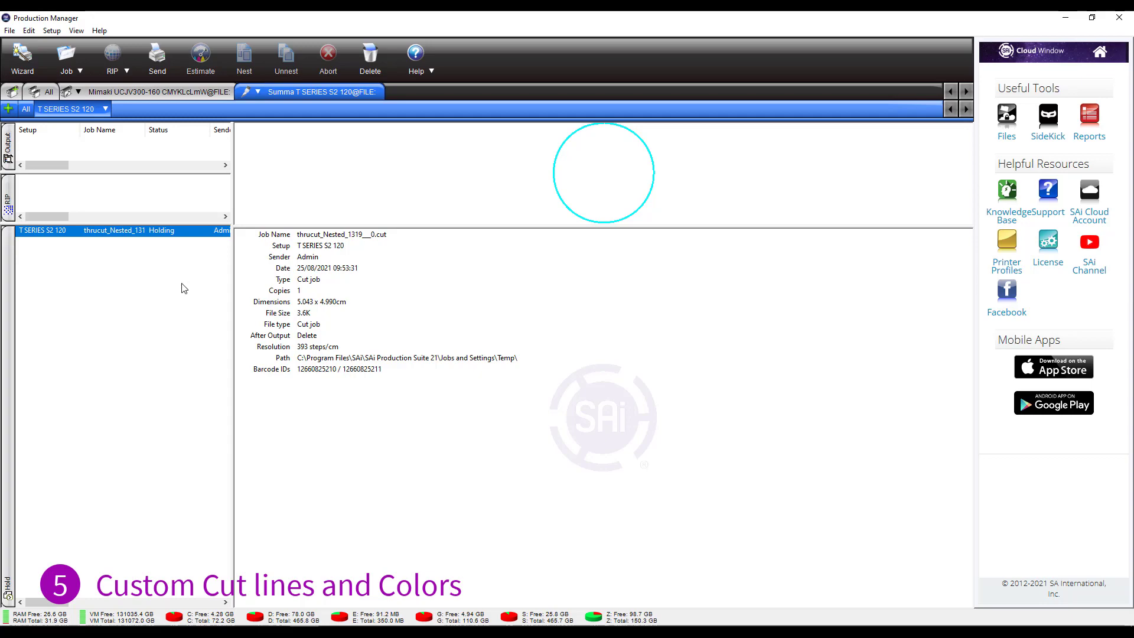
left_click(148, 92)
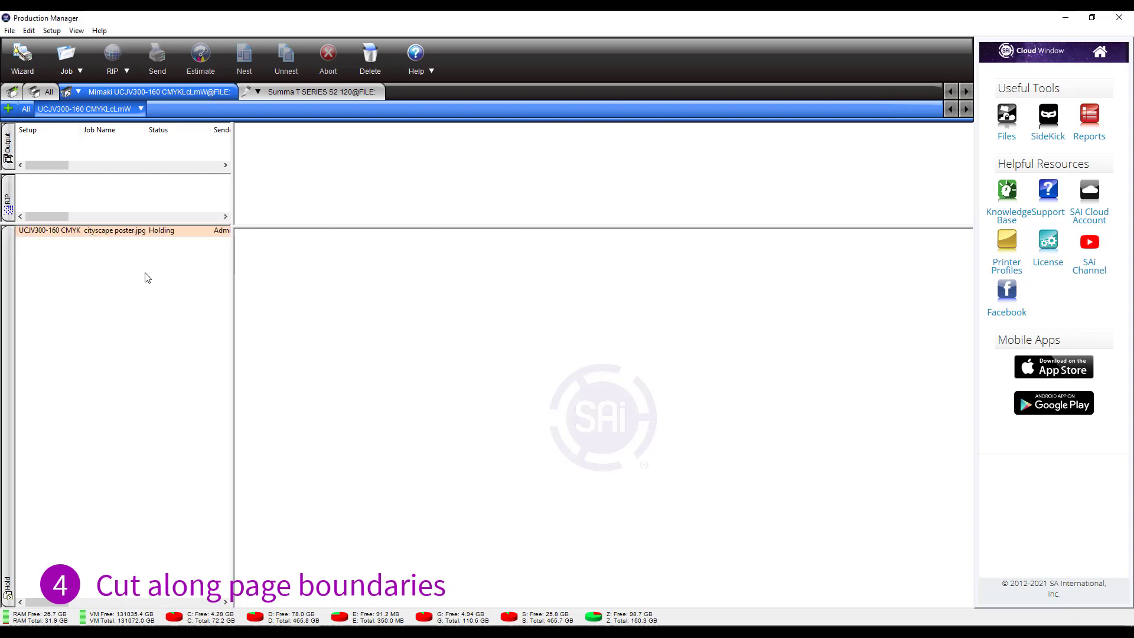
- Enable Cut along page border in the cityscape poster job's Workflow settings
left_click(118, 230)
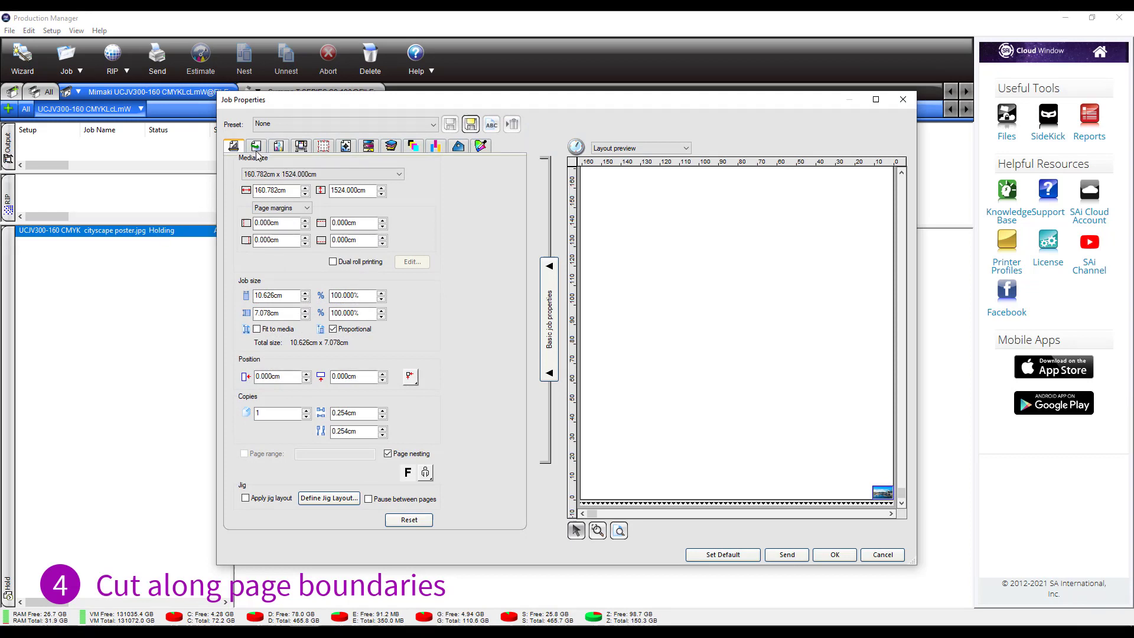
mouse_move(255, 147)
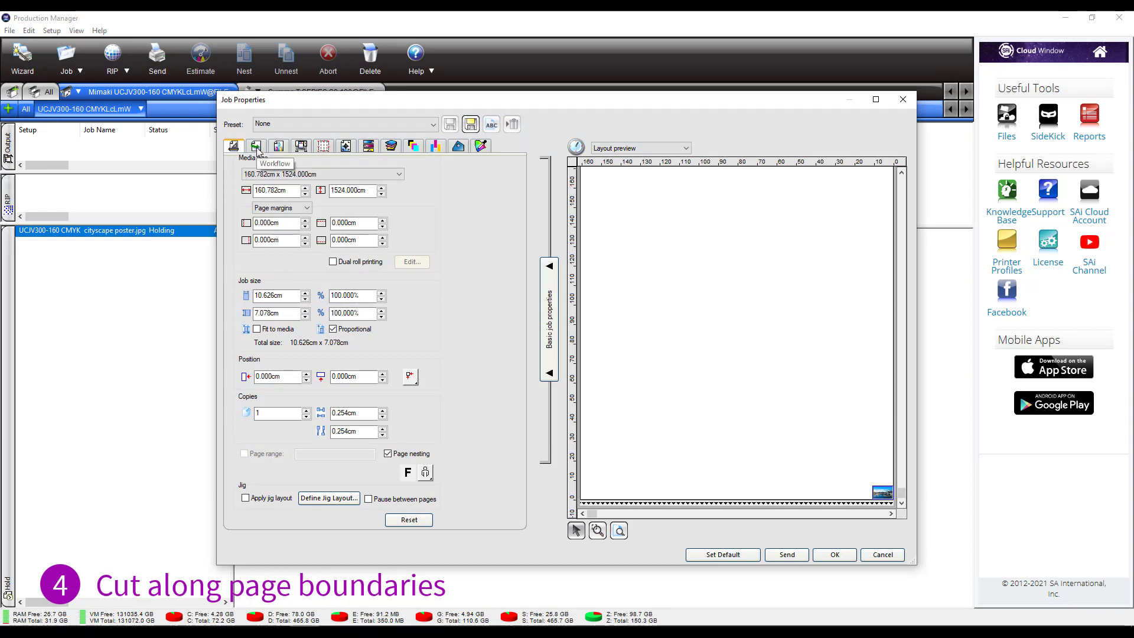
left_click(255, 146)
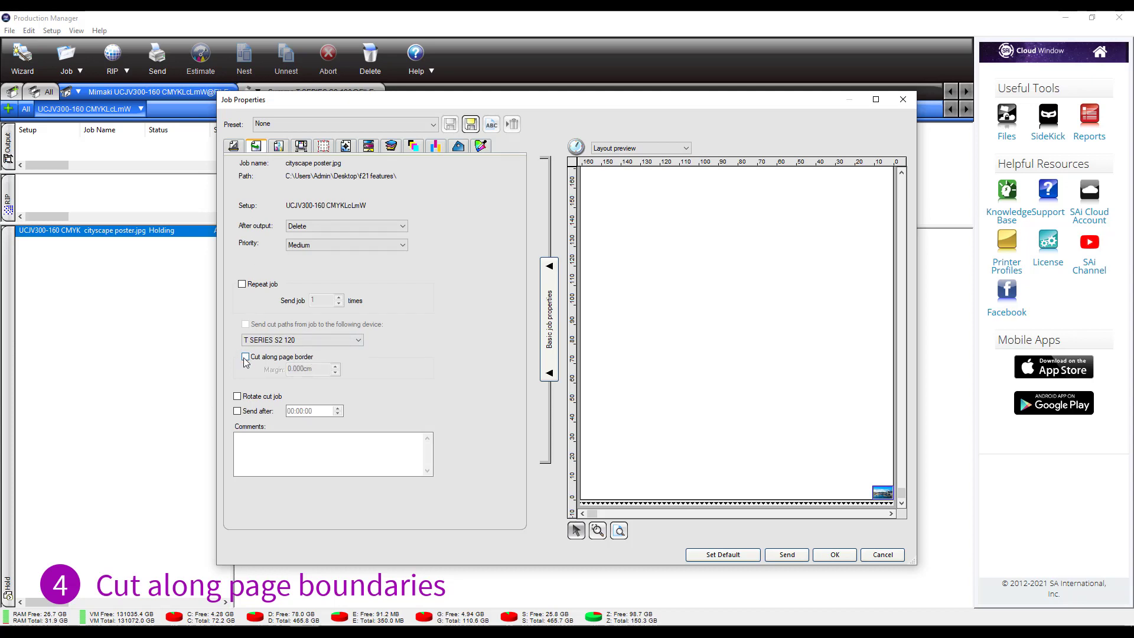
left_click(245, 357)
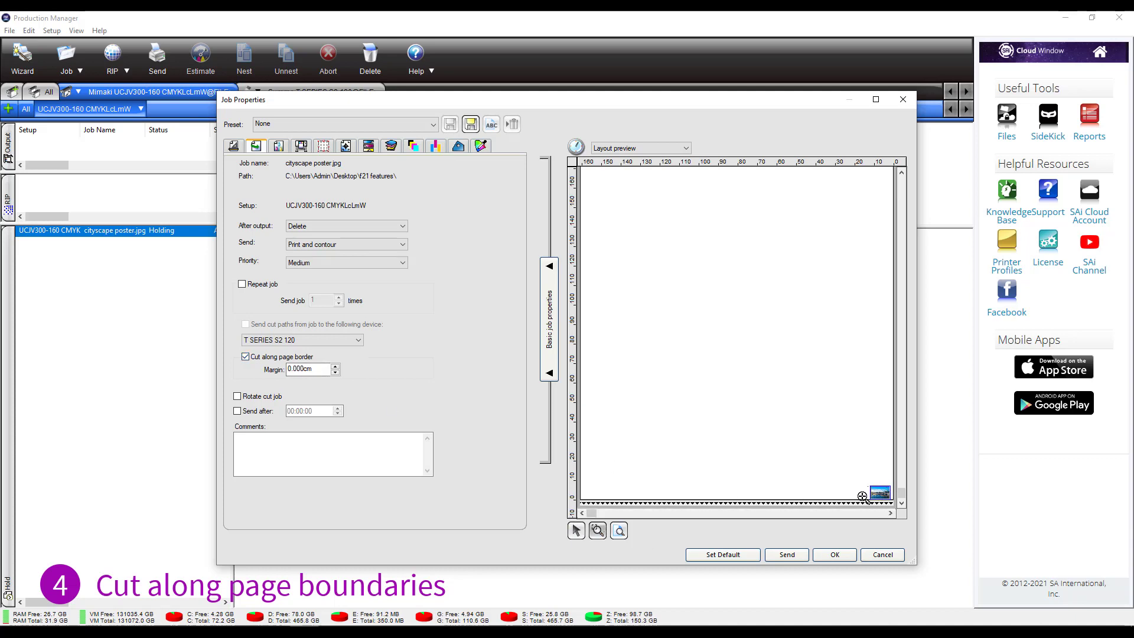
mouse_move(421, 376)
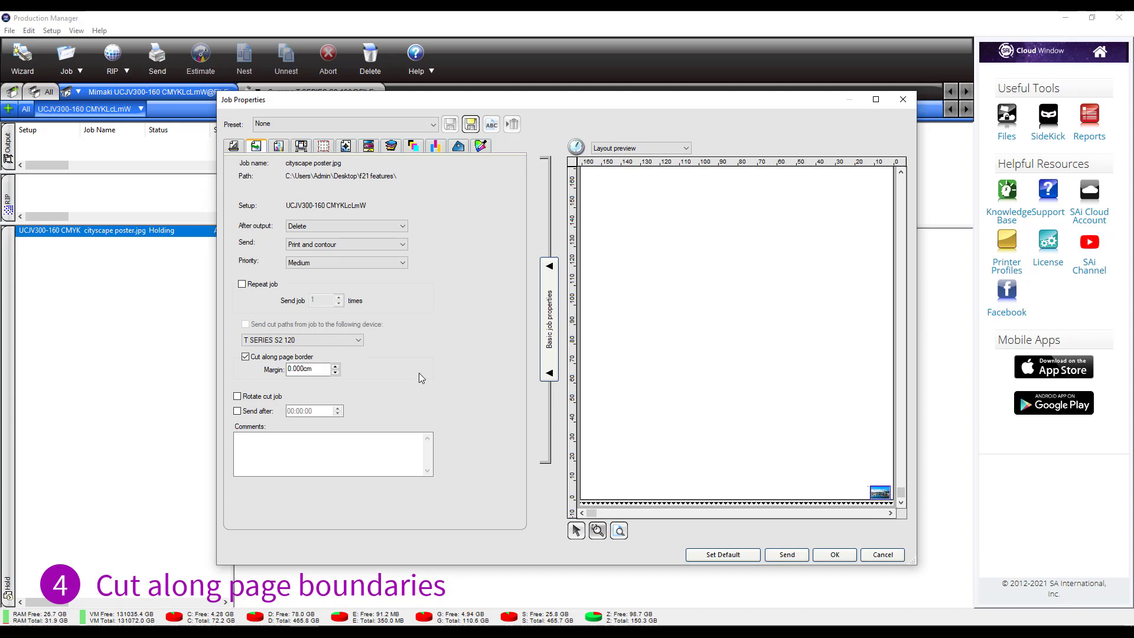
- Raise the border cut margin to 0.600 cm
triple_click(308, 368)
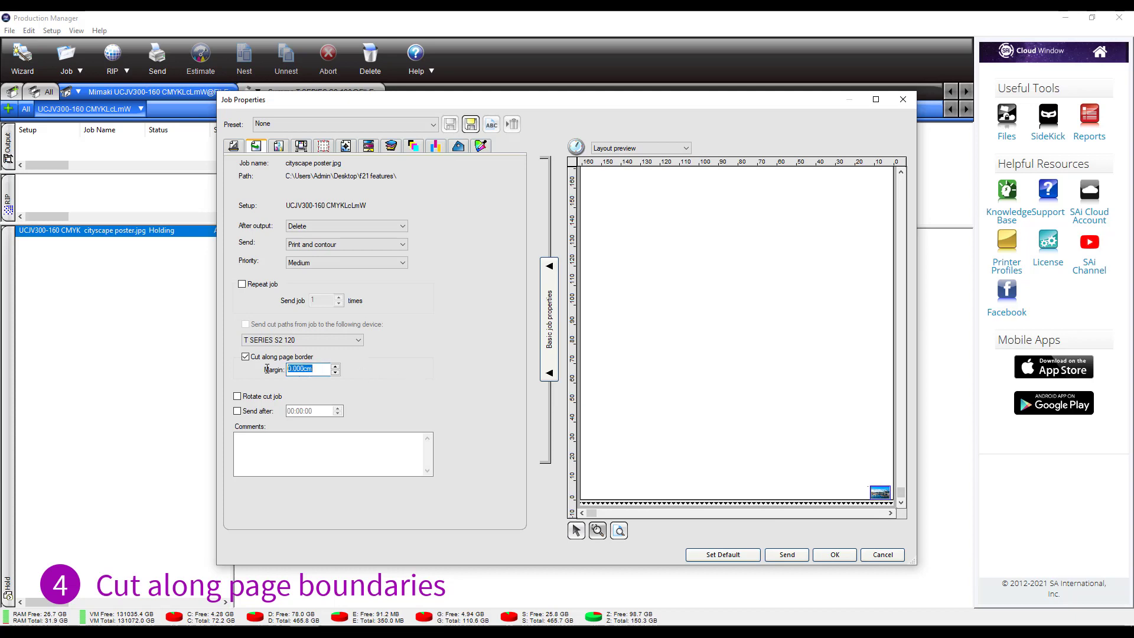
left_click(335, 366)
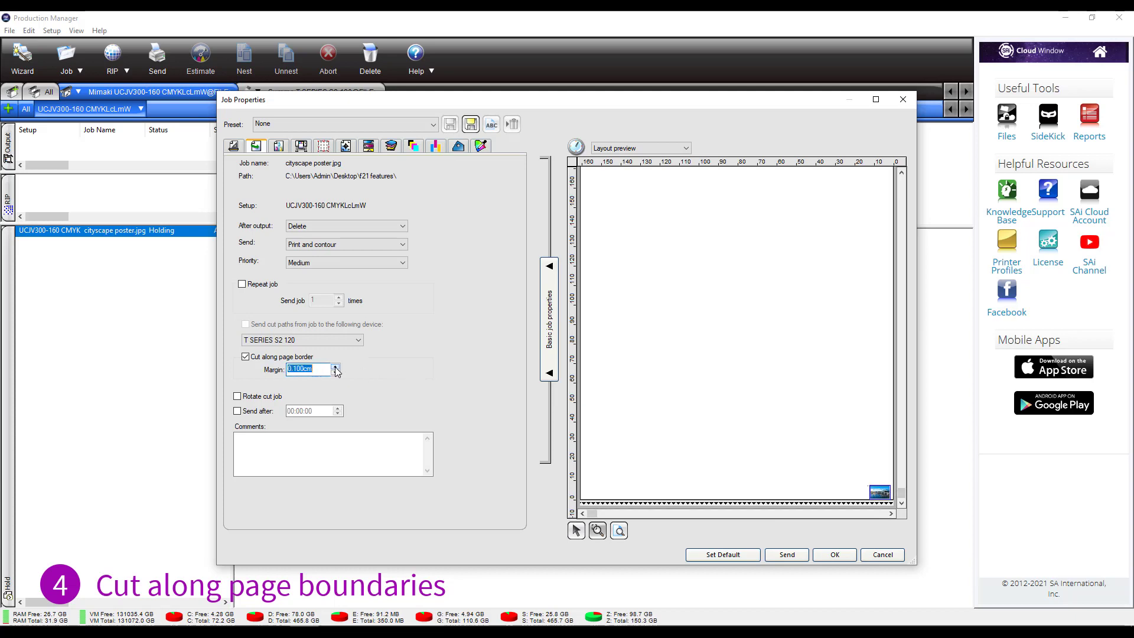
left_click(337, 367)
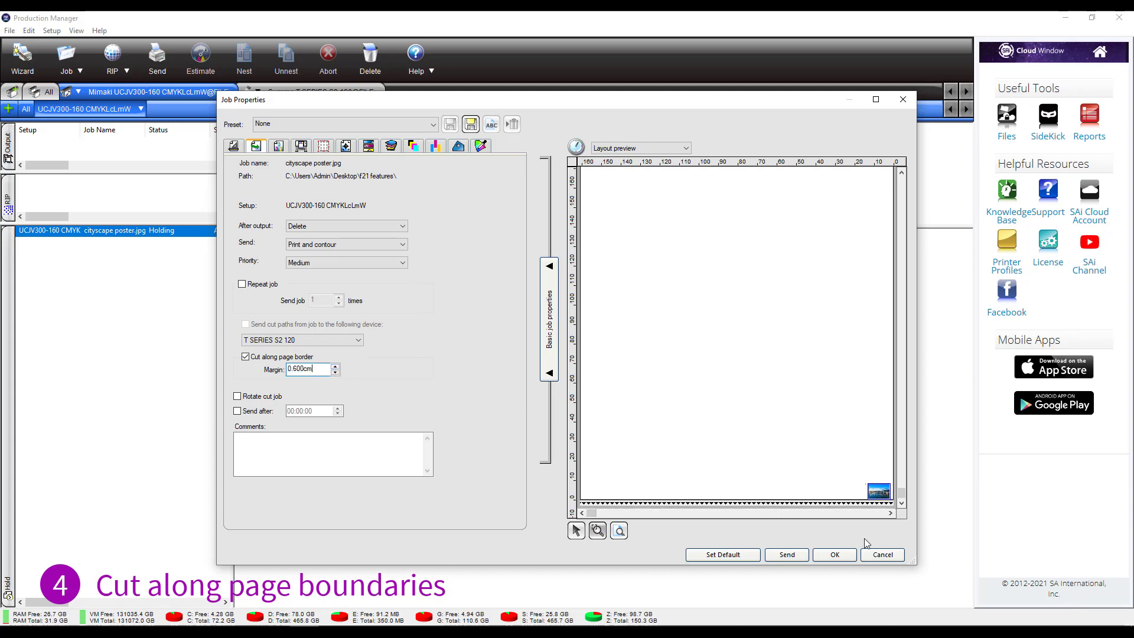
mouse_move(796, 562)
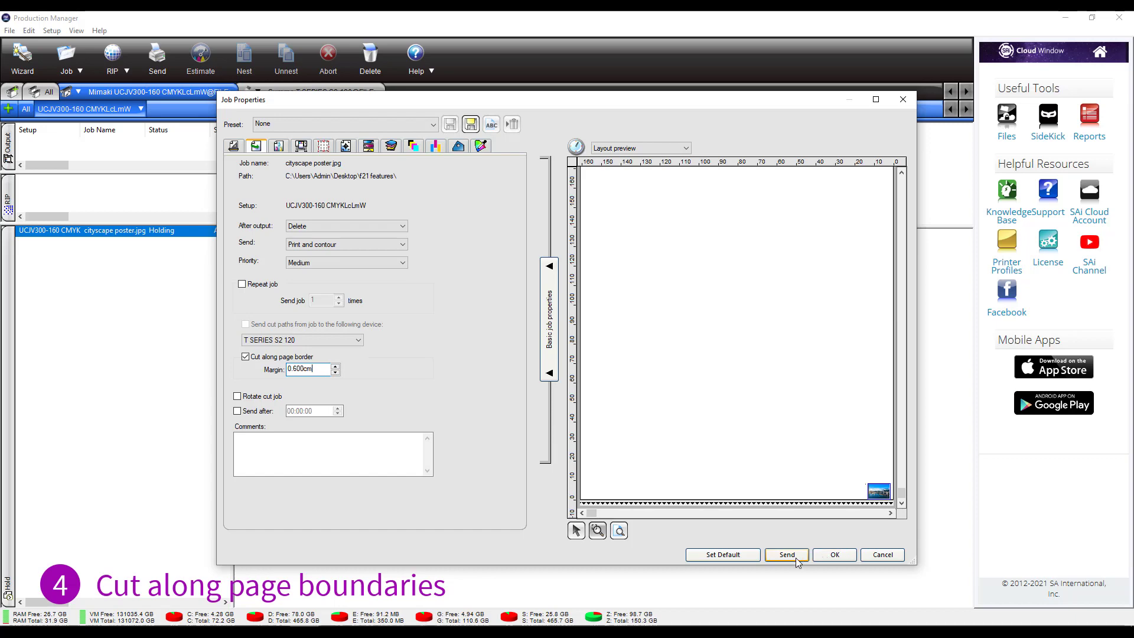
- Send the cityscape poster job and check its held cut job in the Summa queue
left_click(787, 556)
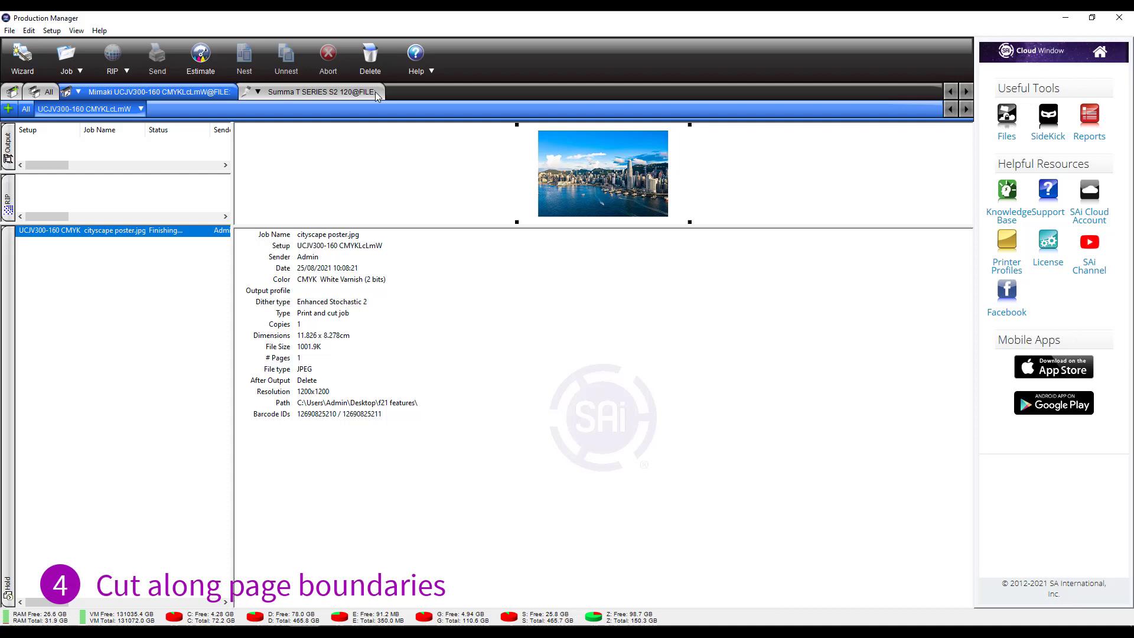
left_click(318, 92)
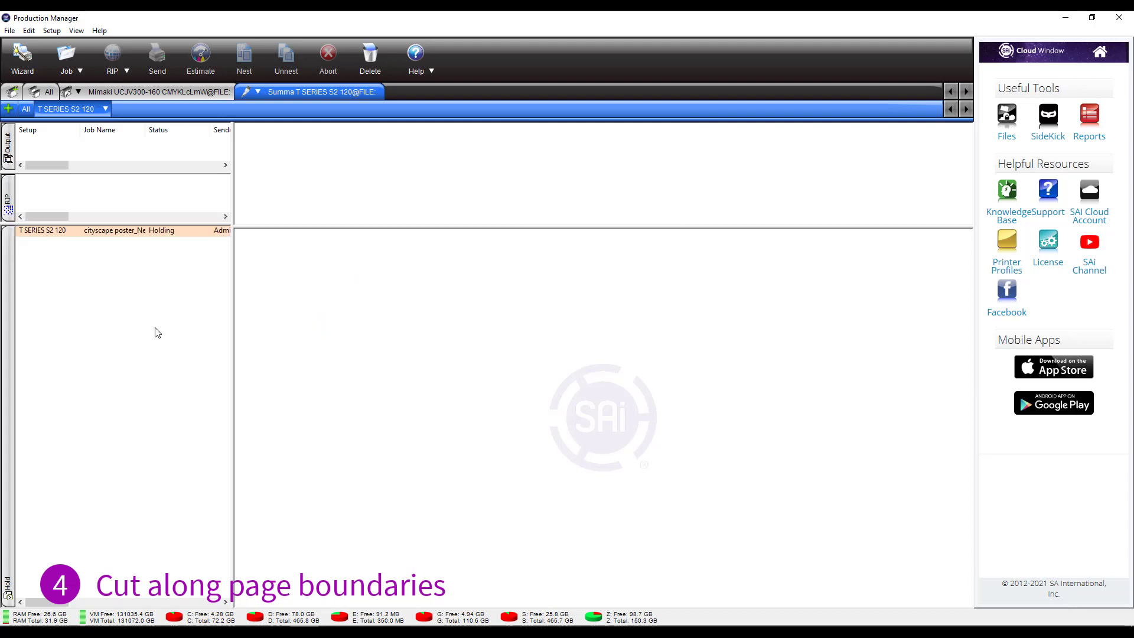
mouse_move(167, 322)
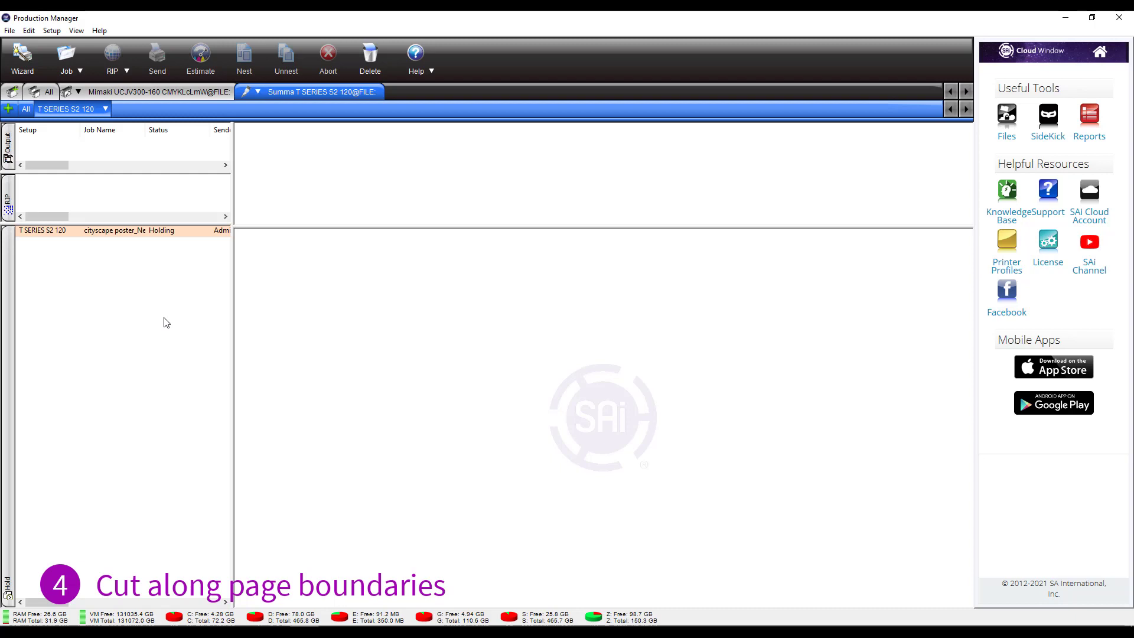
mouse_move(199, 311)
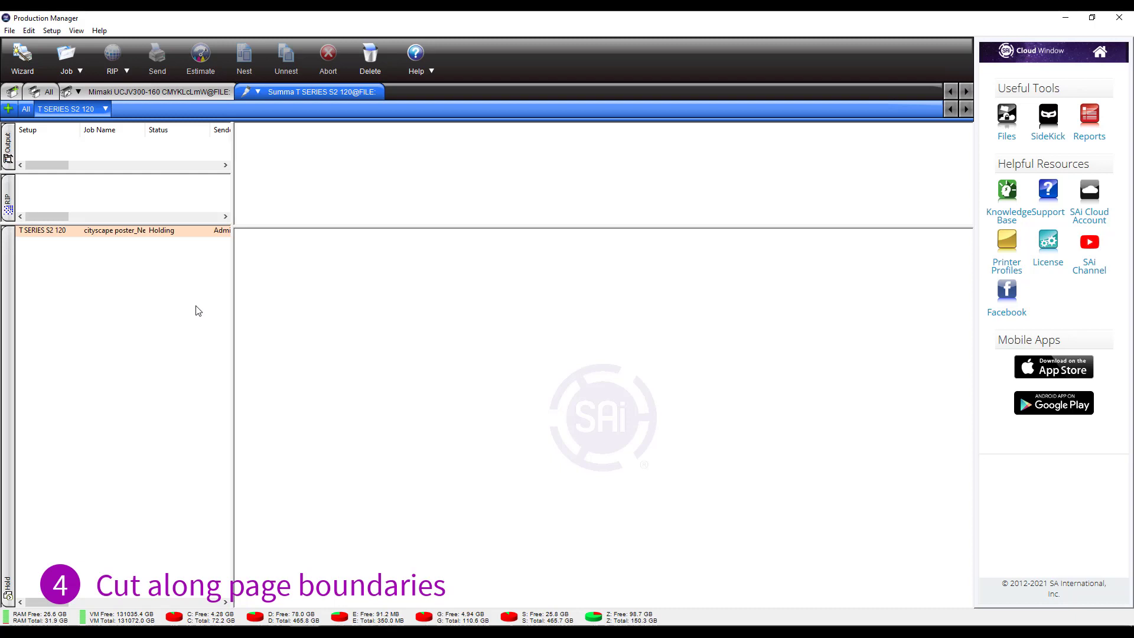
left_click(148, 92)
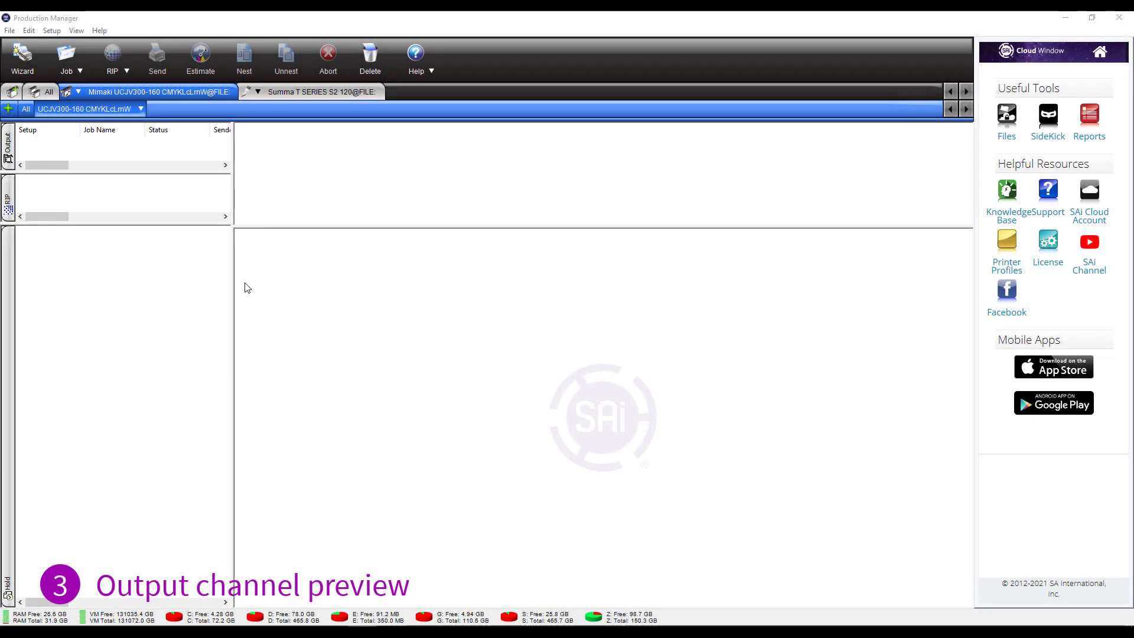
mouse_move(267, 244)
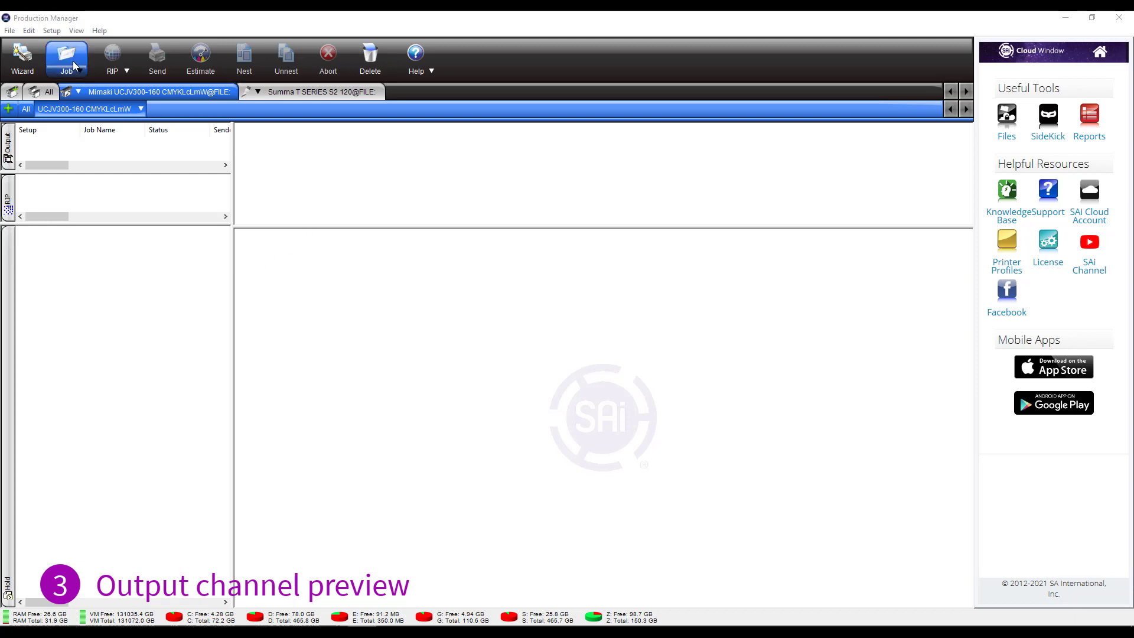
- Add varnish example.eps as a held job in the Mimaki queue
left_click(65, 55)
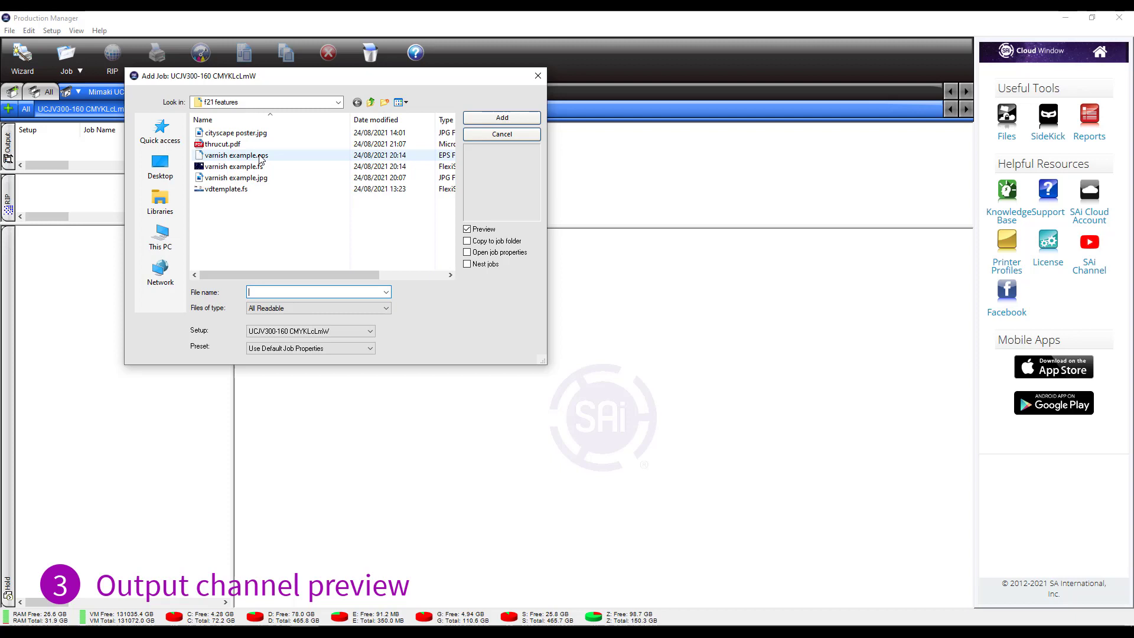
left_click(501, 117)
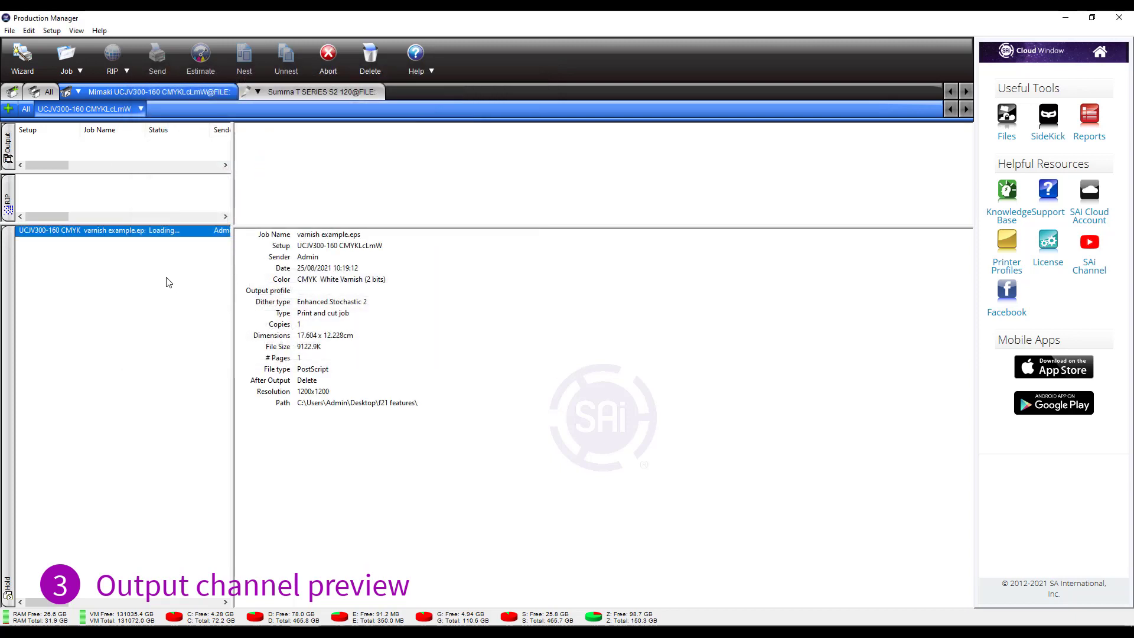
mouse_move(166, 261)
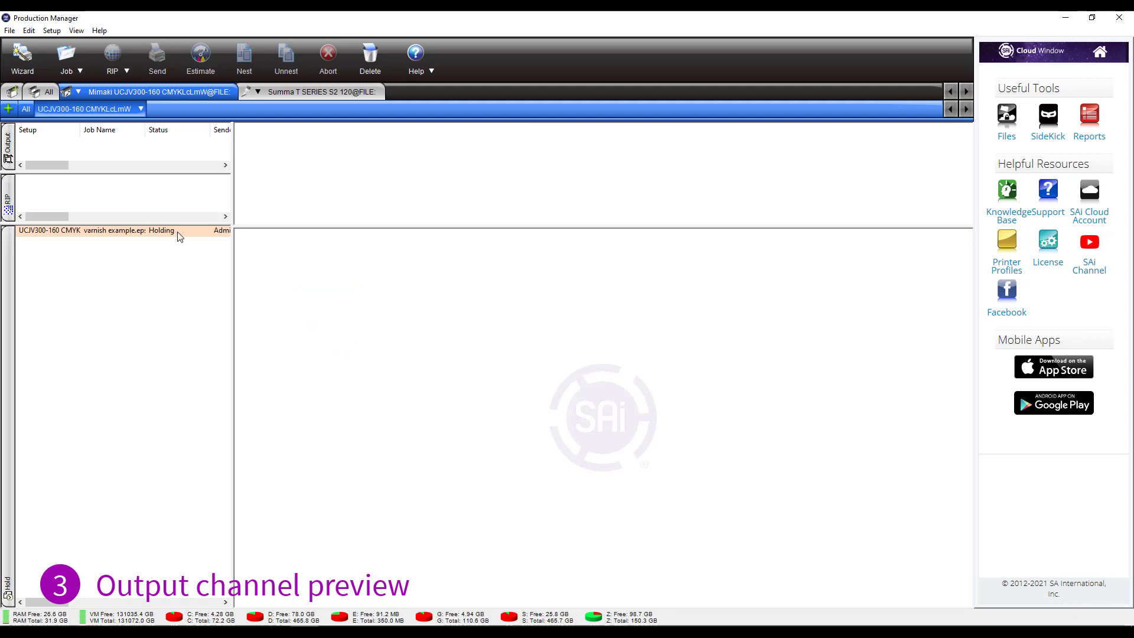
- In the varnish job's Separation settings, set the Underbase channel to print as White
double_click(118, 230)
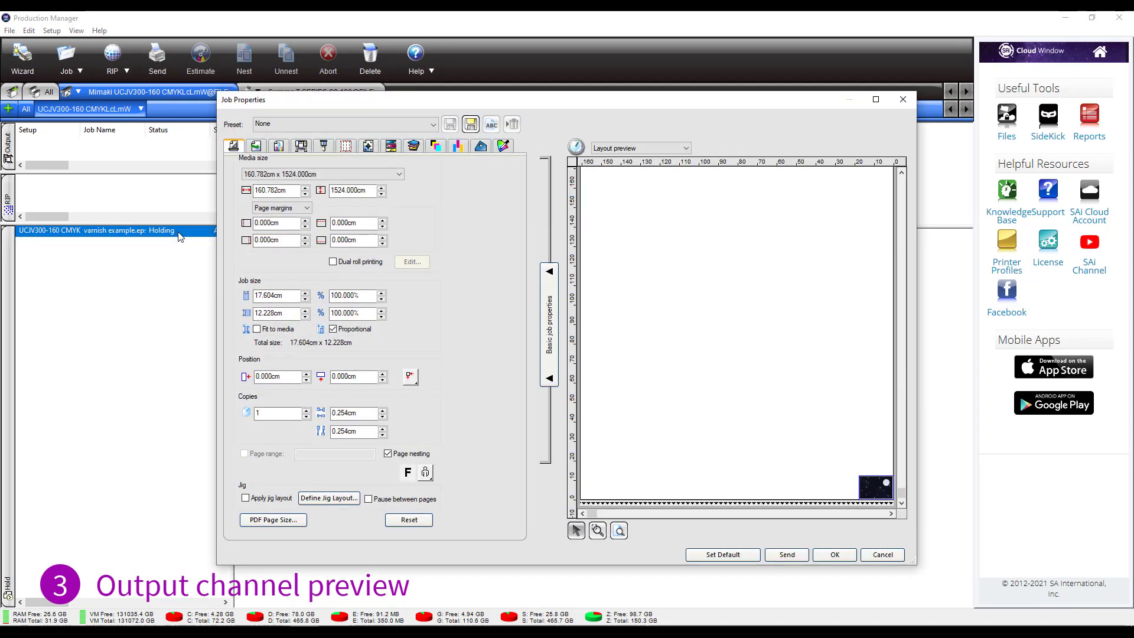
mouse_move(172, 225)
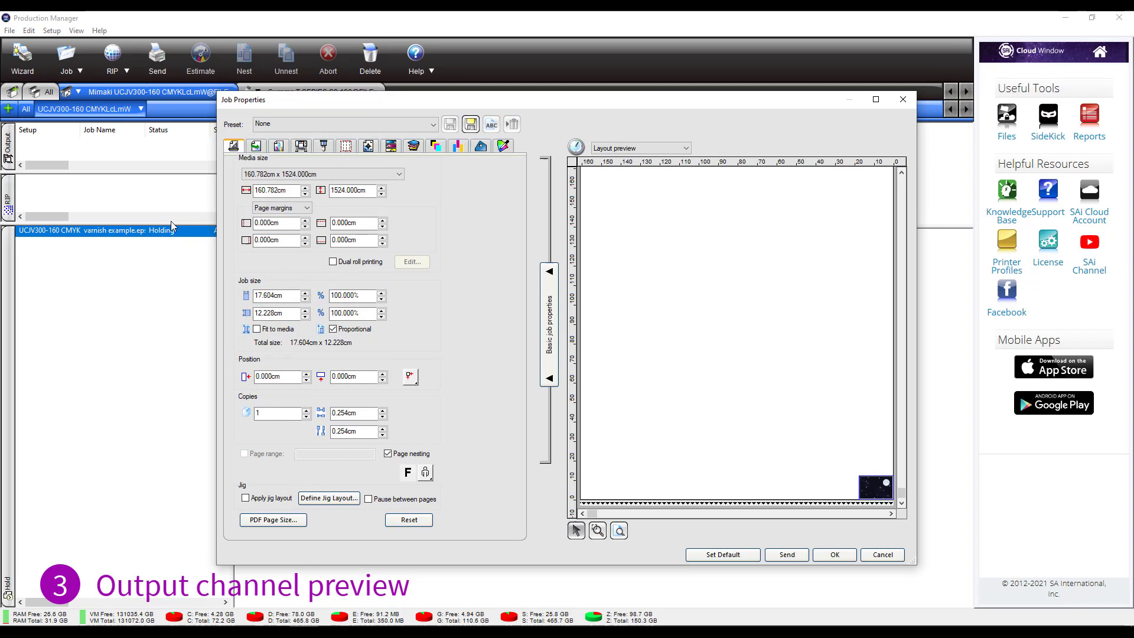
mouse_move(412, 146)
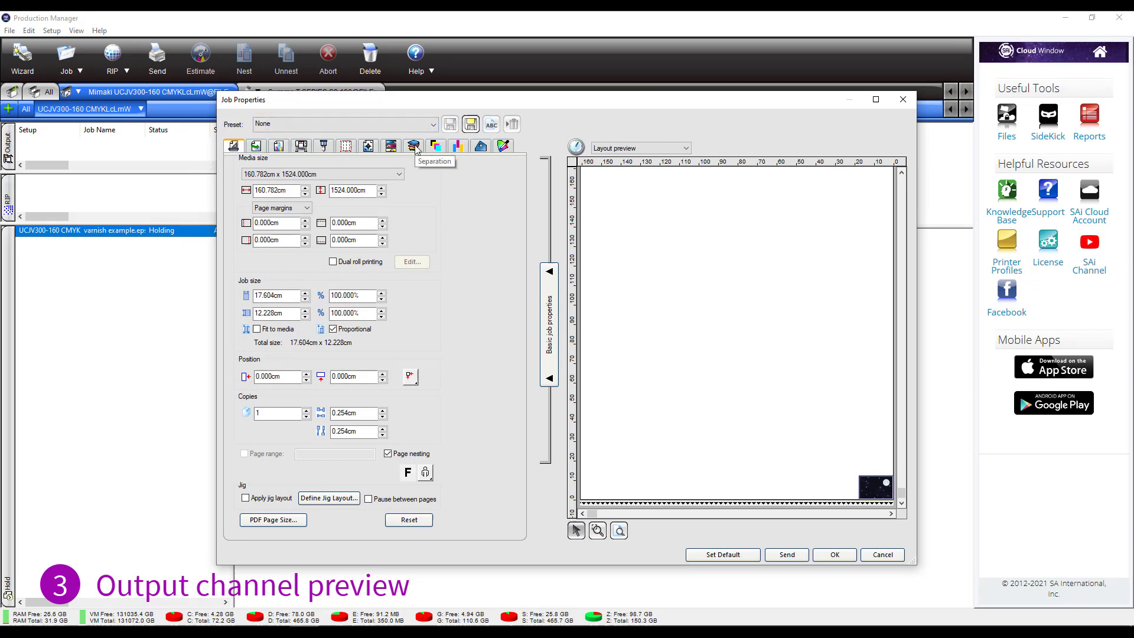
left_click(413, 146)
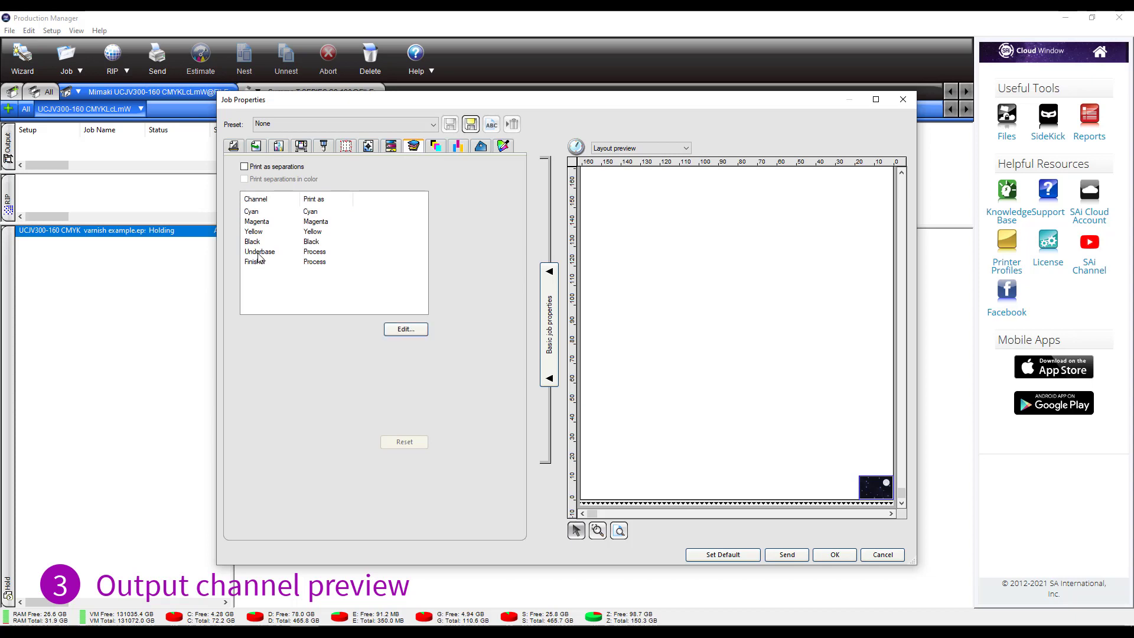
left_click(260, 251)
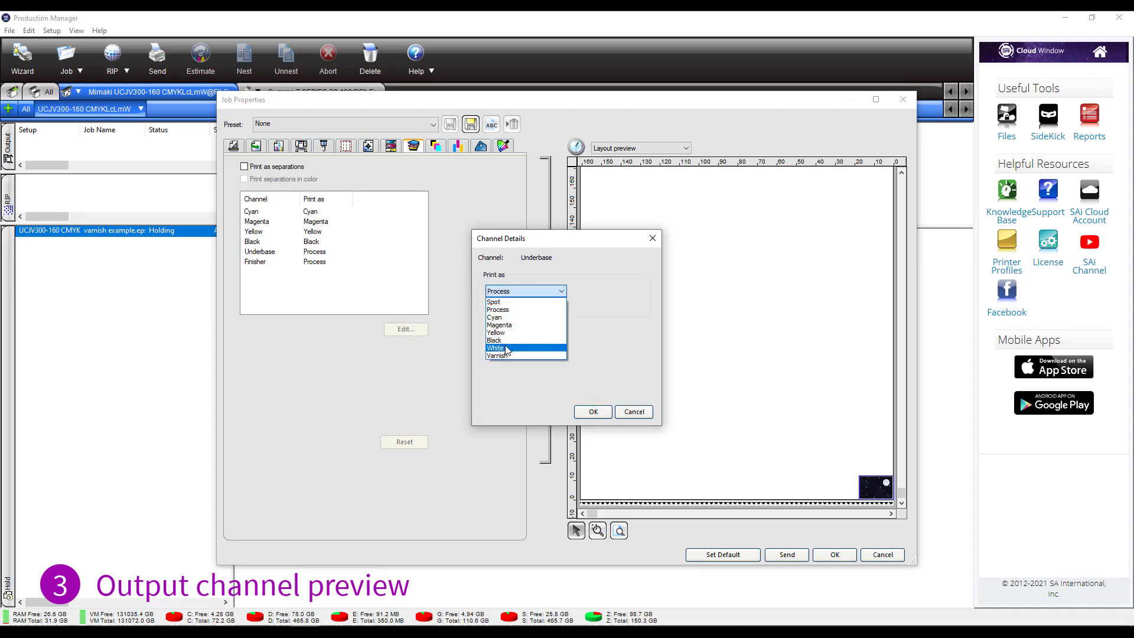
left_click(495, 347)
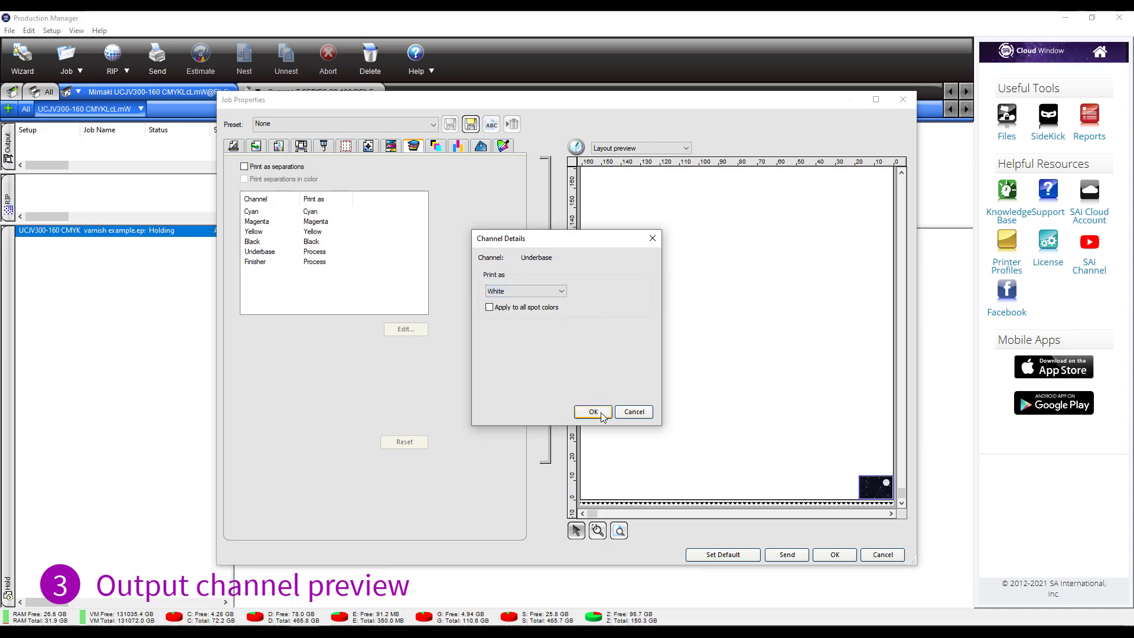
left_click(593, 412)
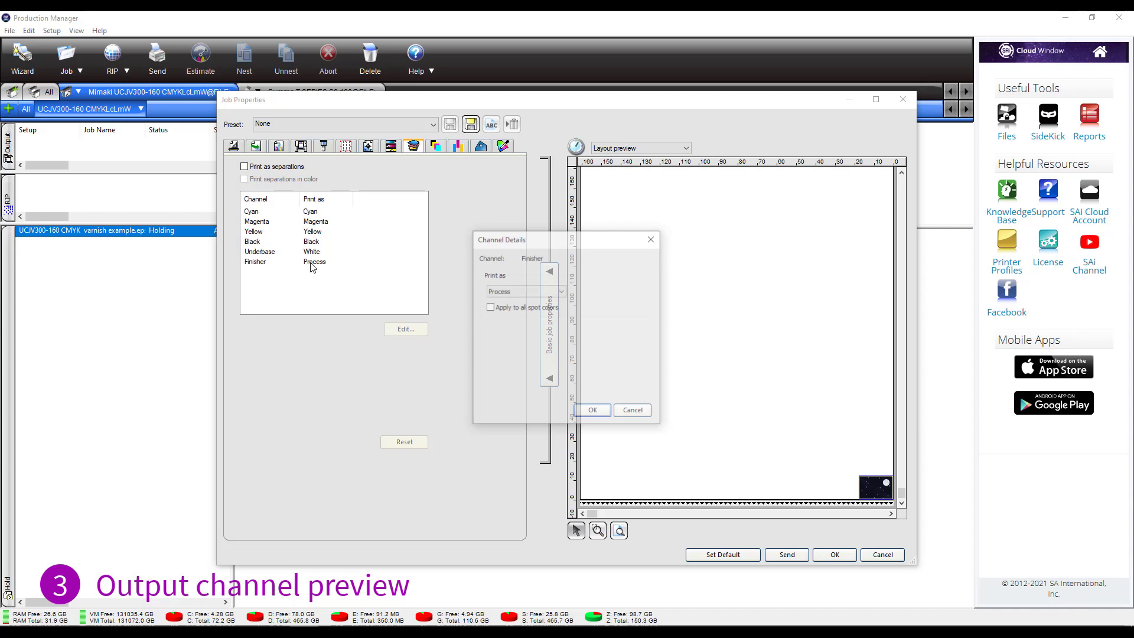
- Set the Finisher channel to print as Varnish
left_click(558, 290)
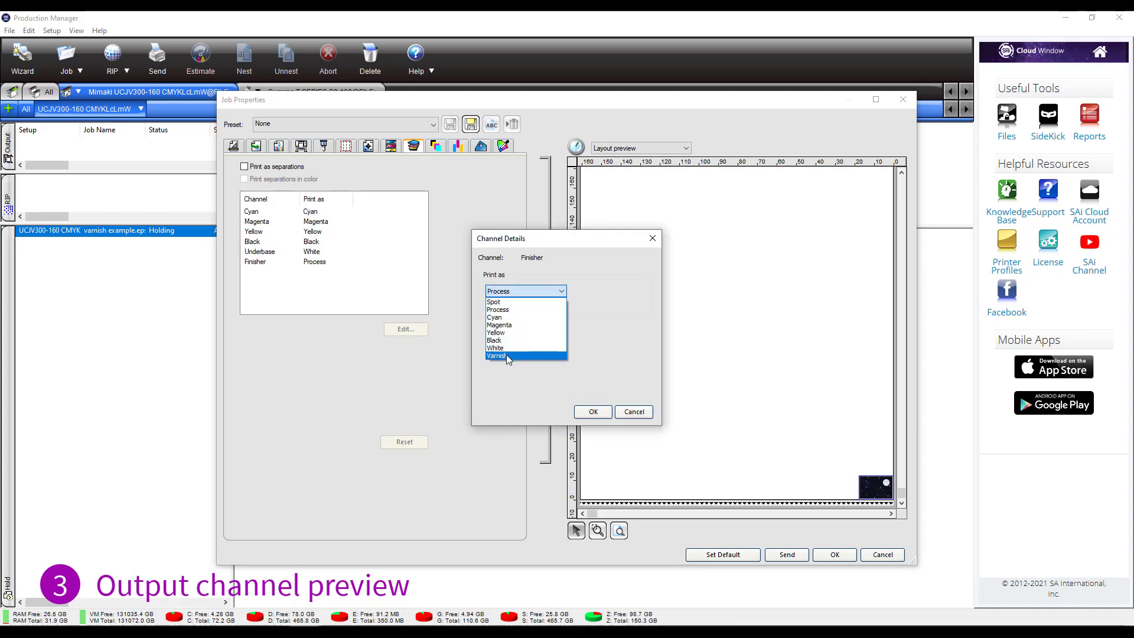
left_click(496, 355)
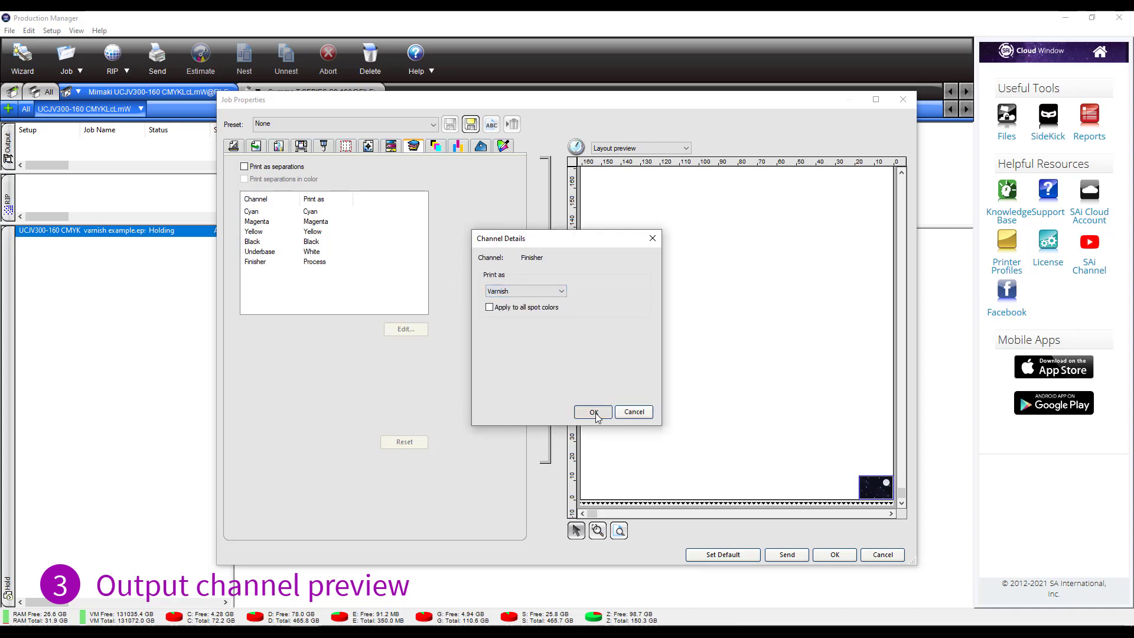
left_click(593, 411)
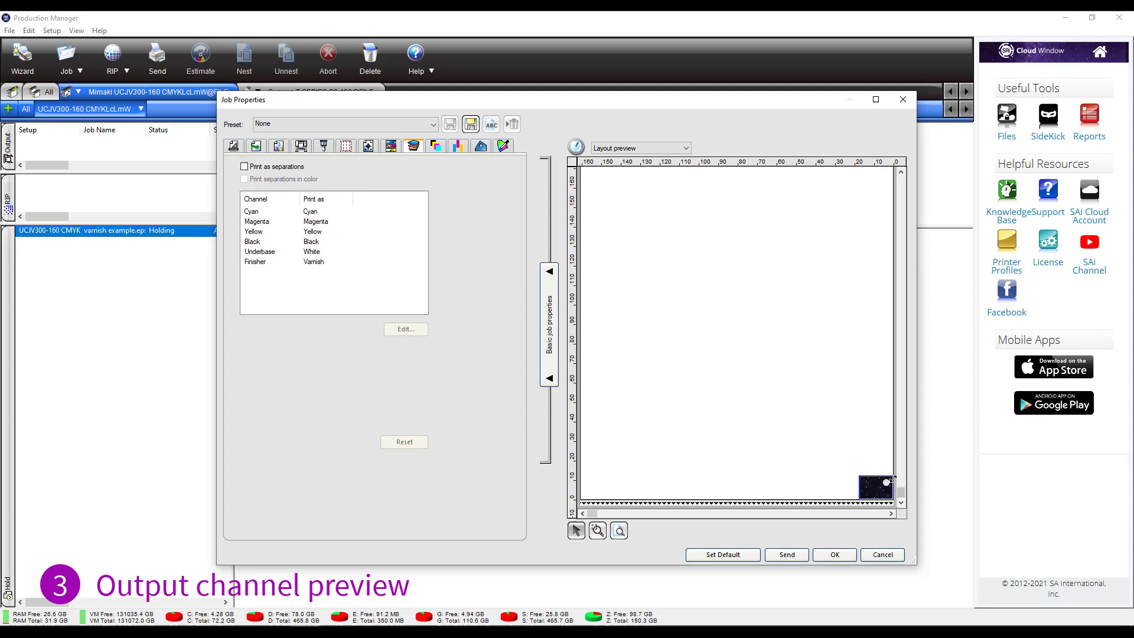
mouse_move(424, 183)
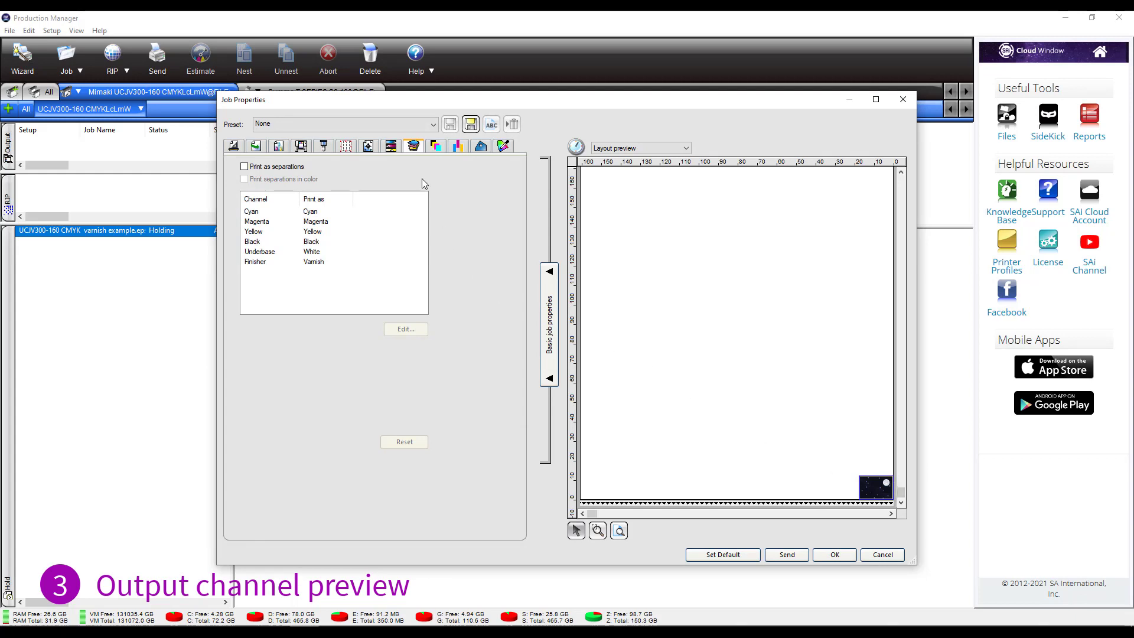
mouse_move(435, 147)
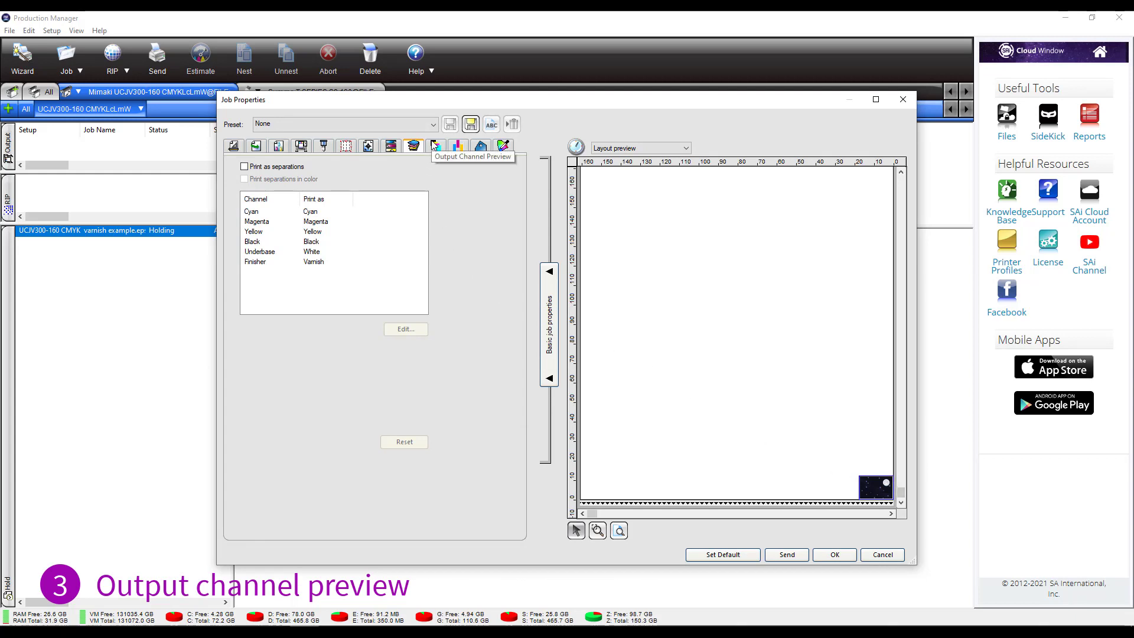
- Turn on output channel preview and show only the White and Varnish channels
left_click(435, 145)
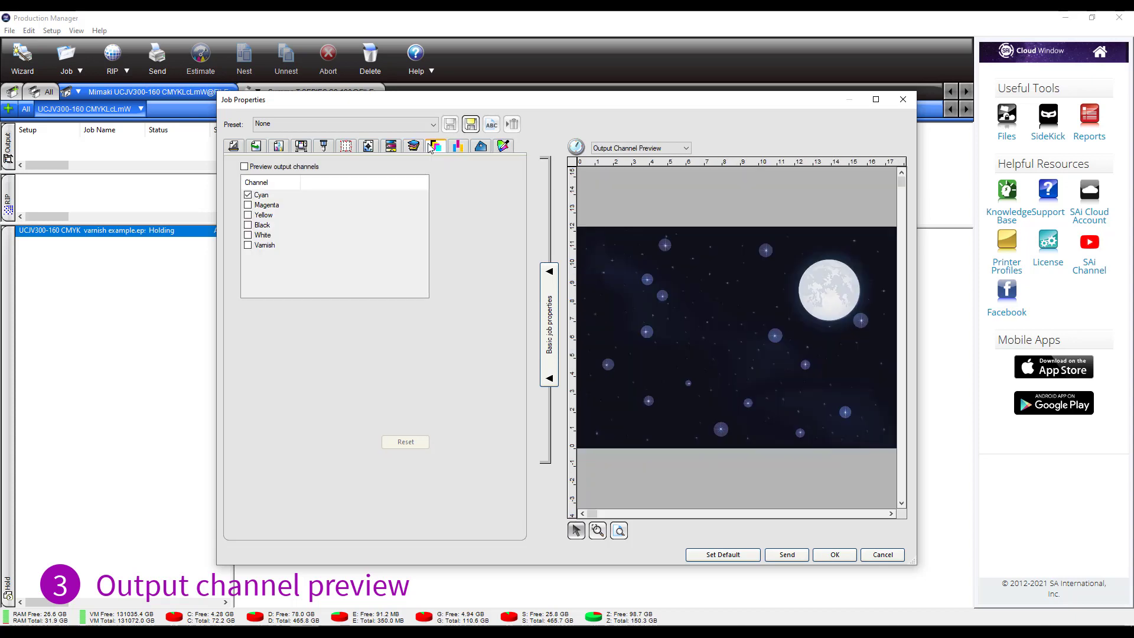
left_click(243, 167)
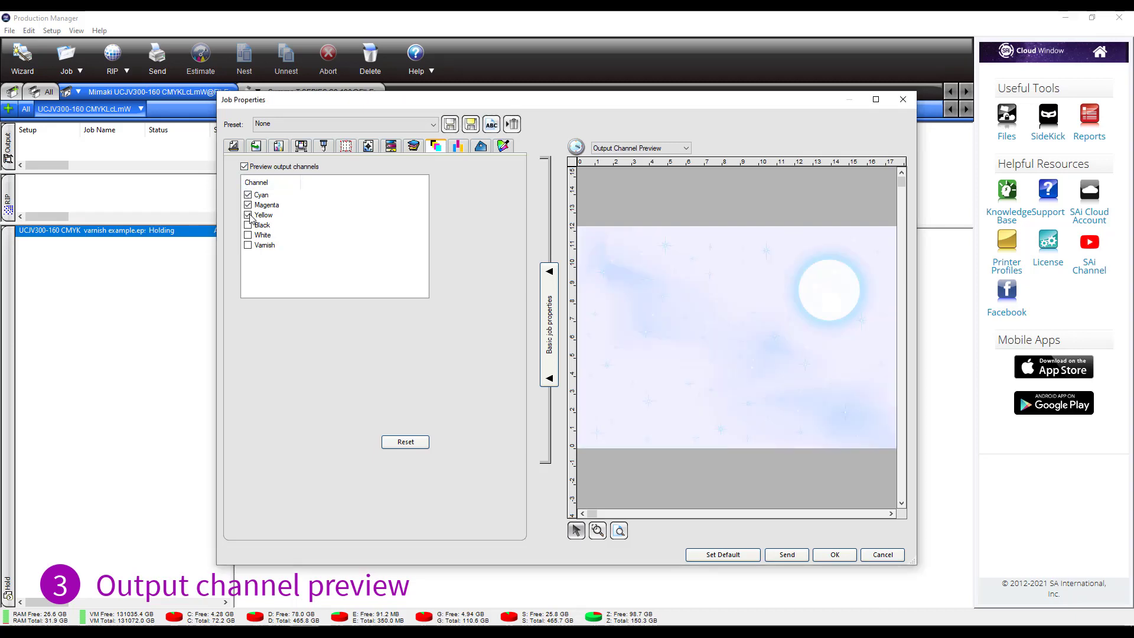
left_click(248, 225)
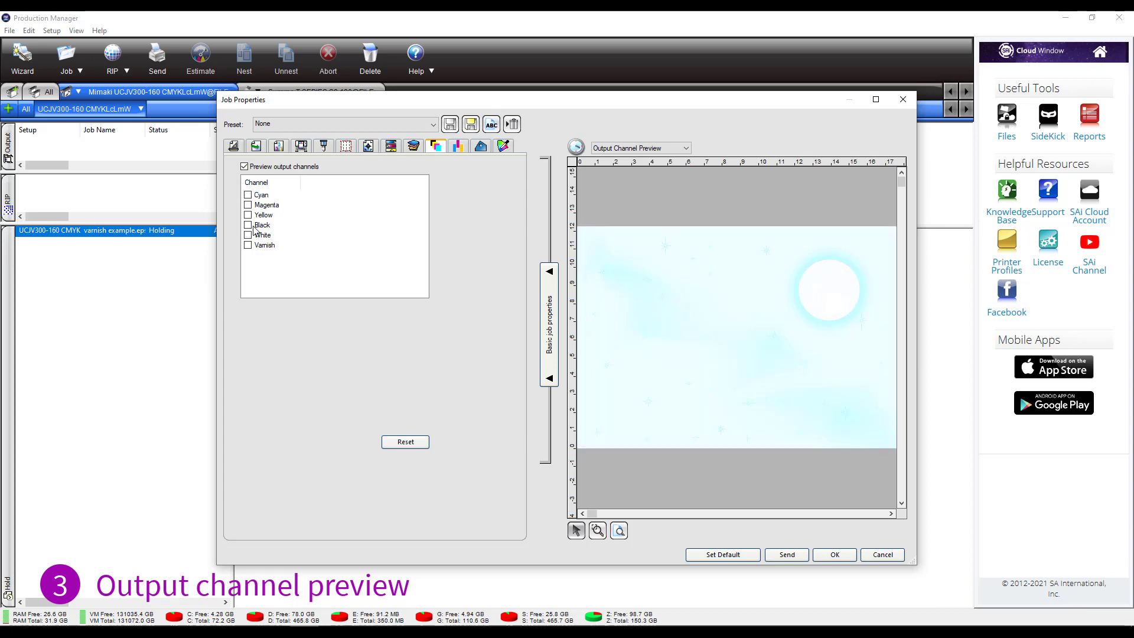
left_click(248, 234)
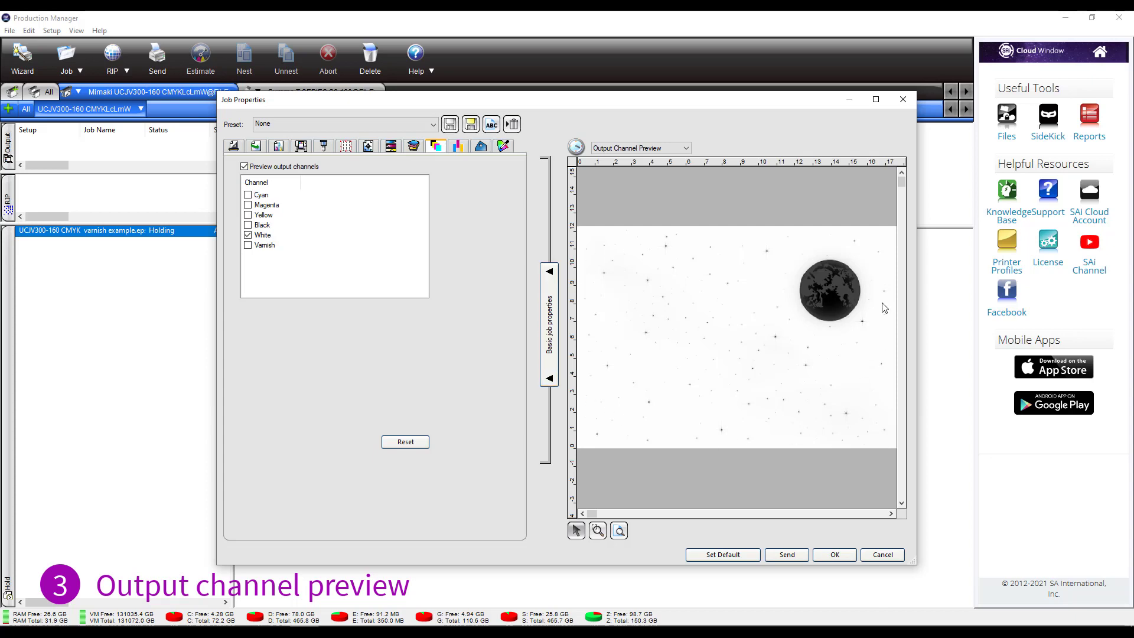
left_click(248, 246)
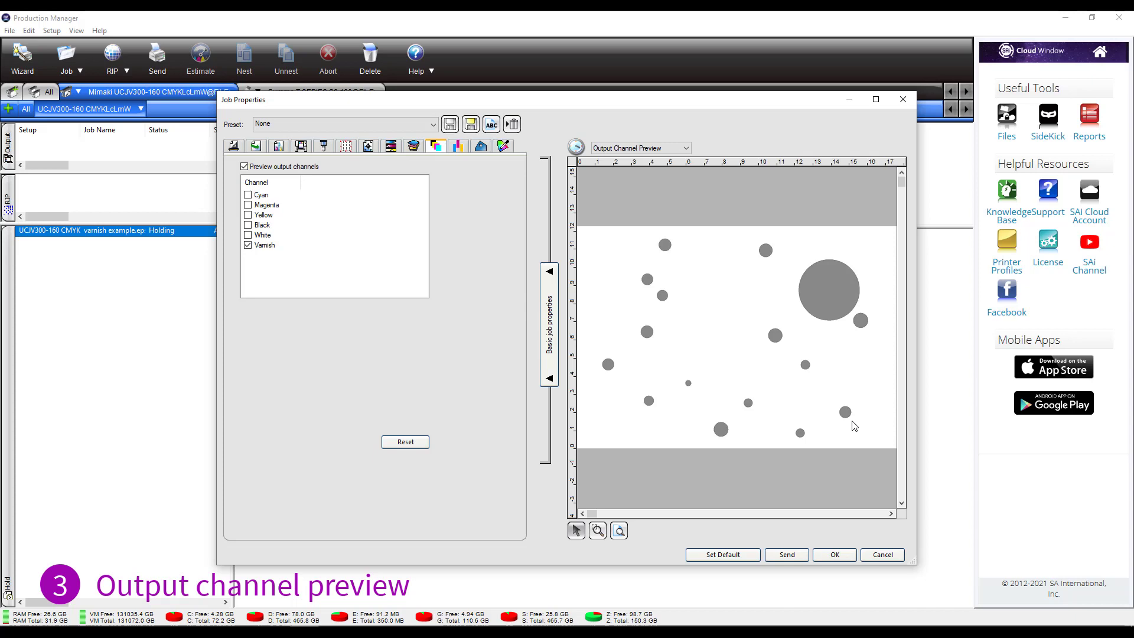
mouse_move(331, 262)
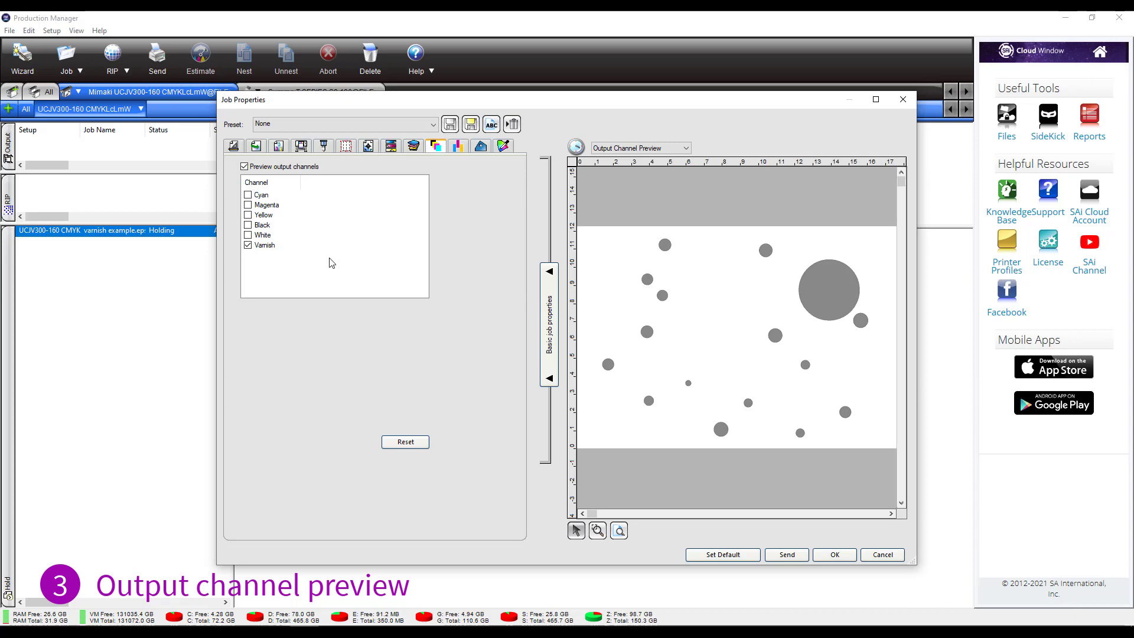
left_click(248, 235)
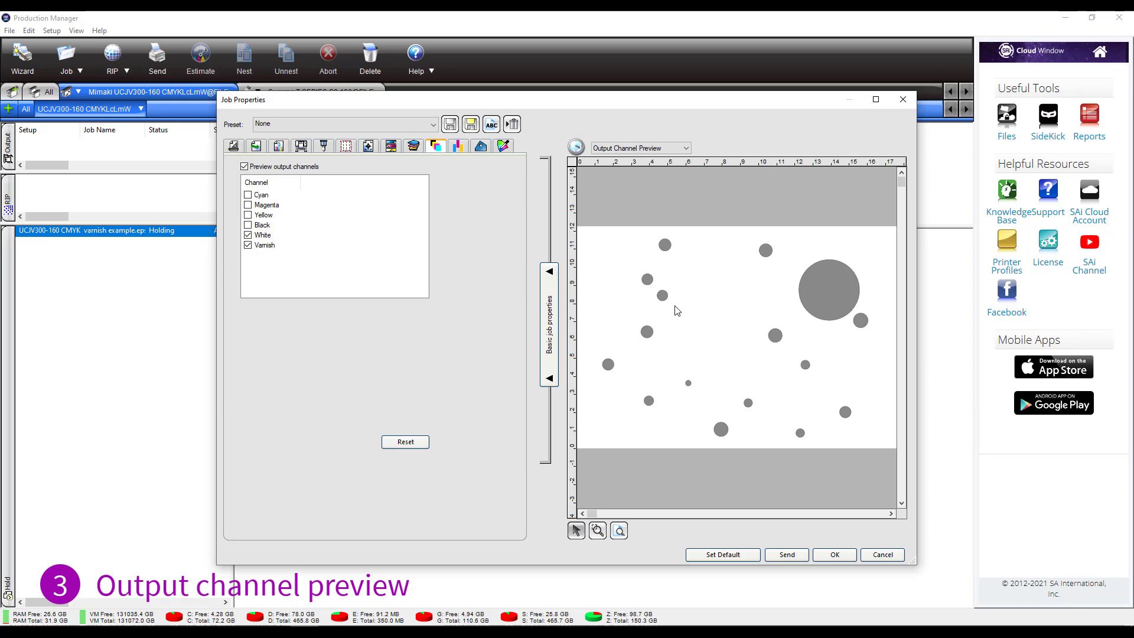
mouse_move(831, 352)
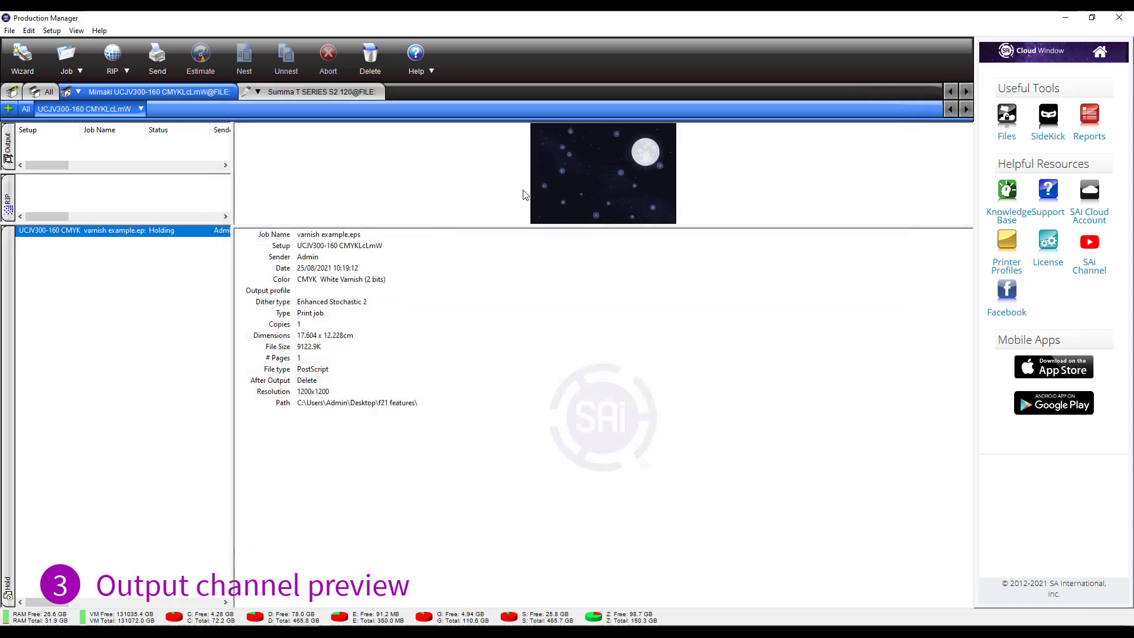
- Add cityscape poster.jpg as a job and bring up its Job Properties
left_click(65, 56)
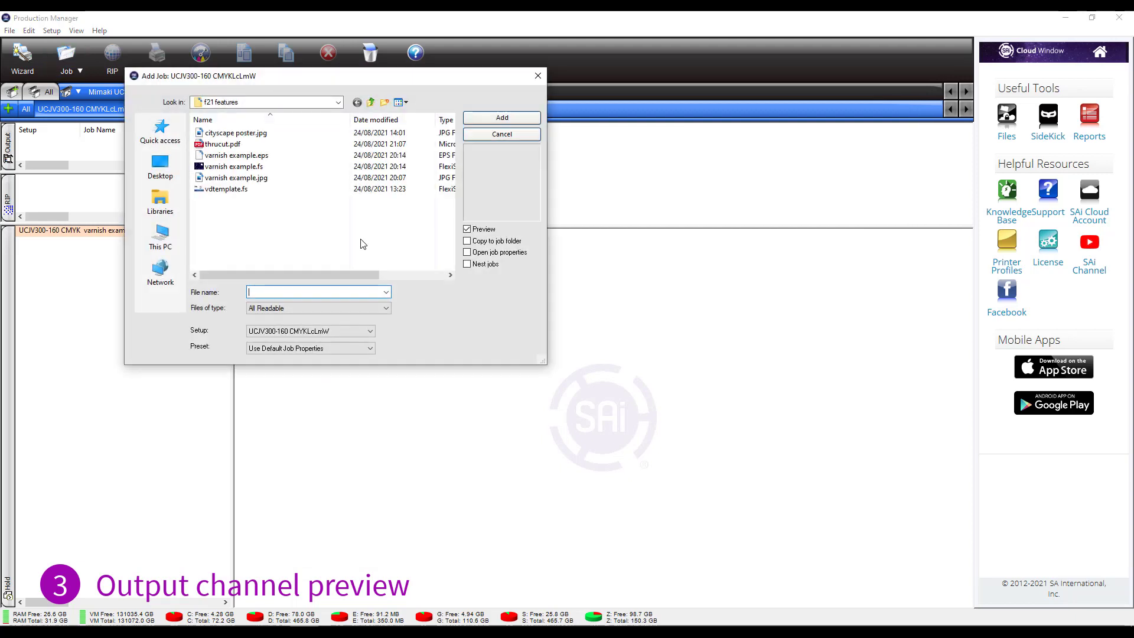
left_click(235, 177)
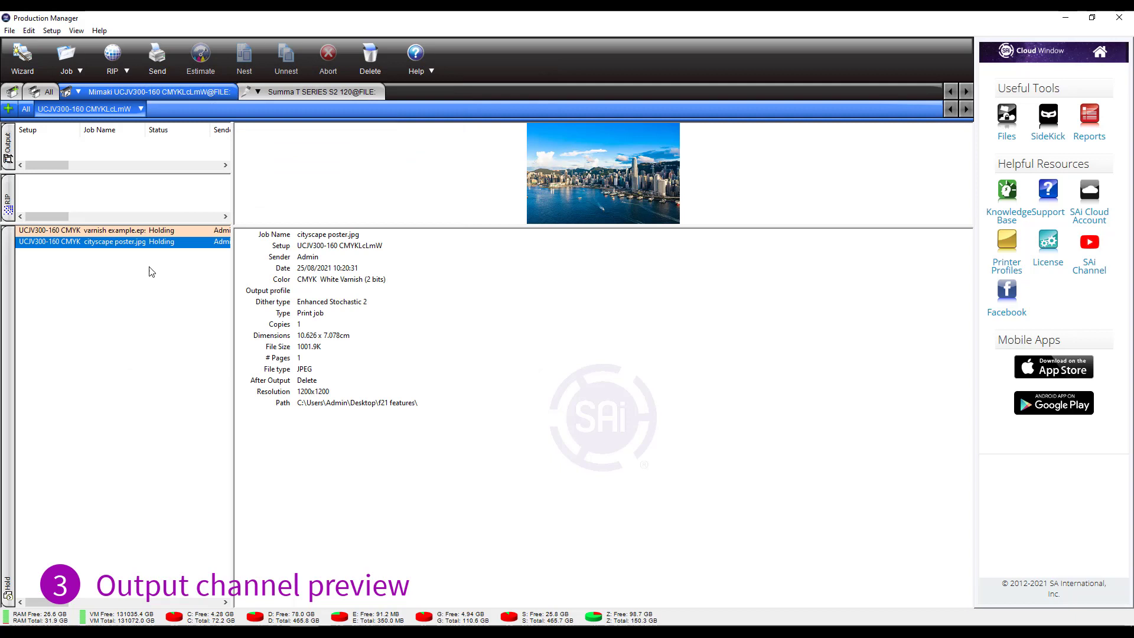
mouse_move(135, 247)
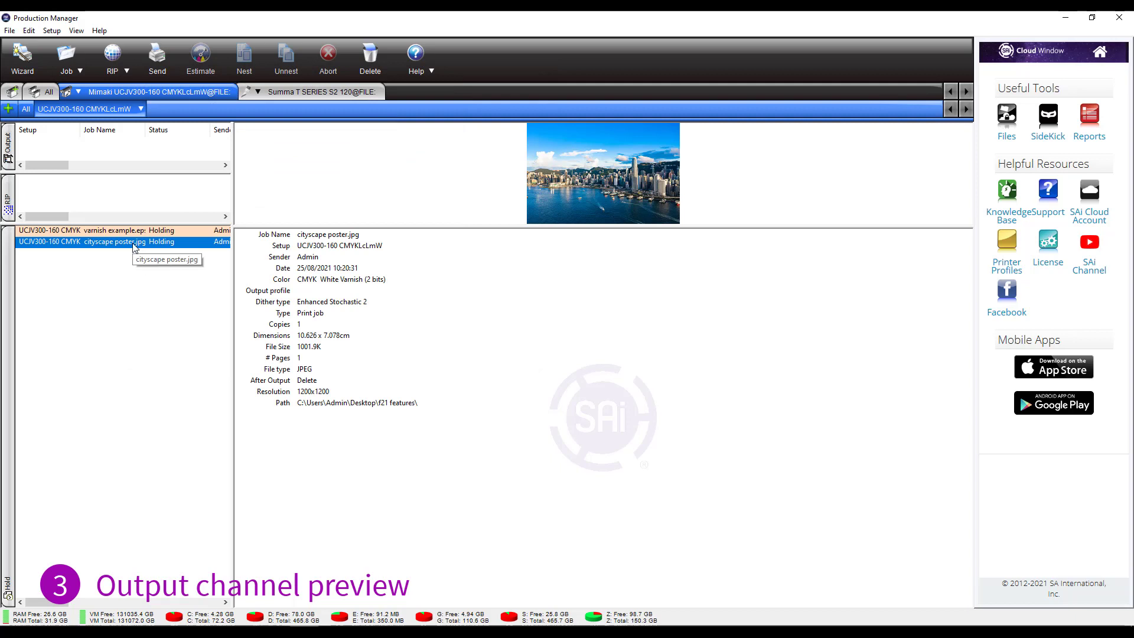
mouse_move(163, 250)
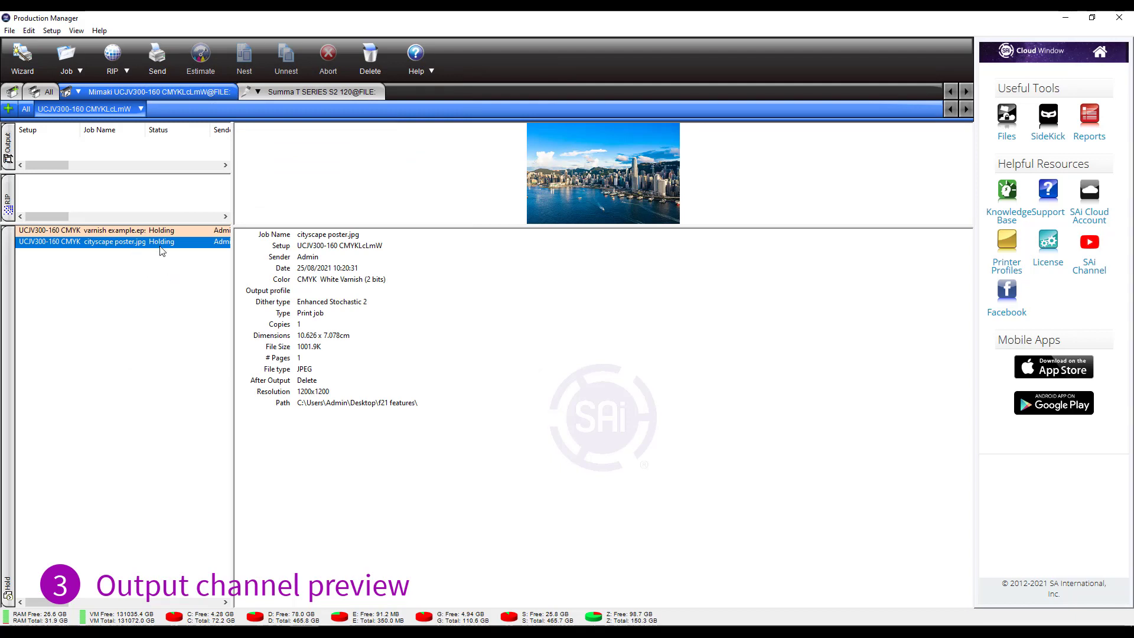
double_click(88, 241)
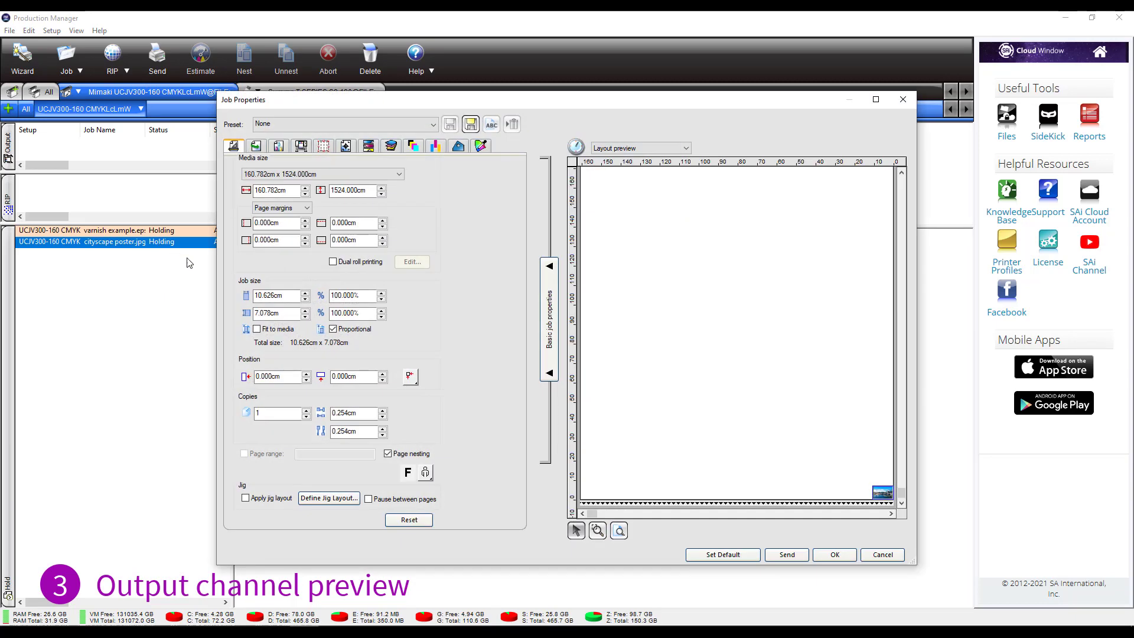
- Set the White spot ink to print as Variable under color in the printer driver's Spot settings
left_click(300, 146)
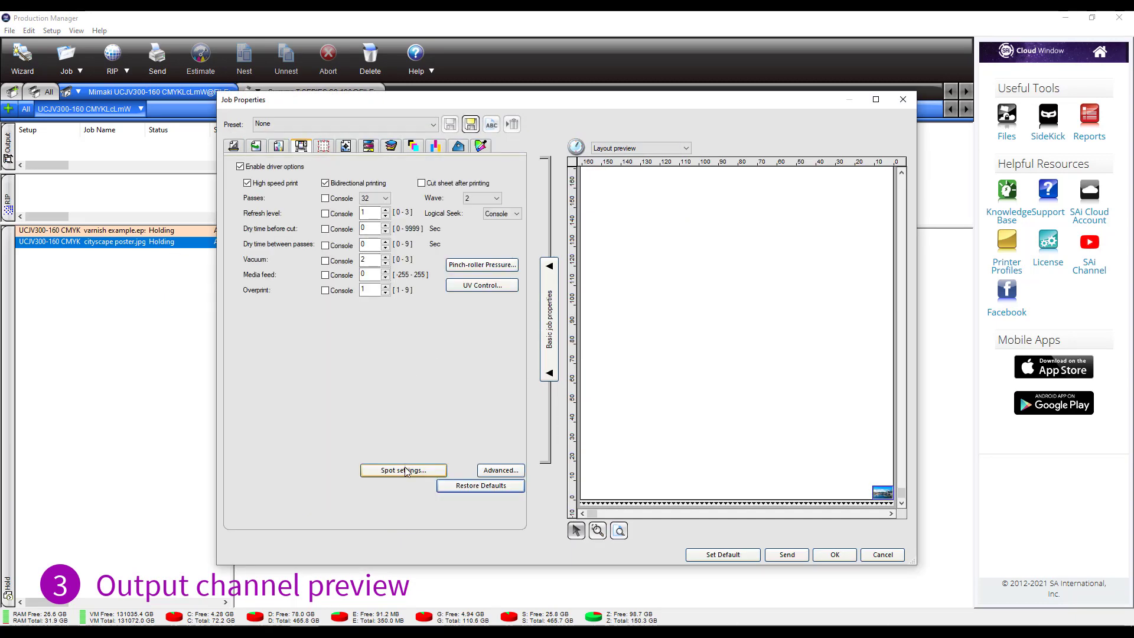
left_click(404, 470)
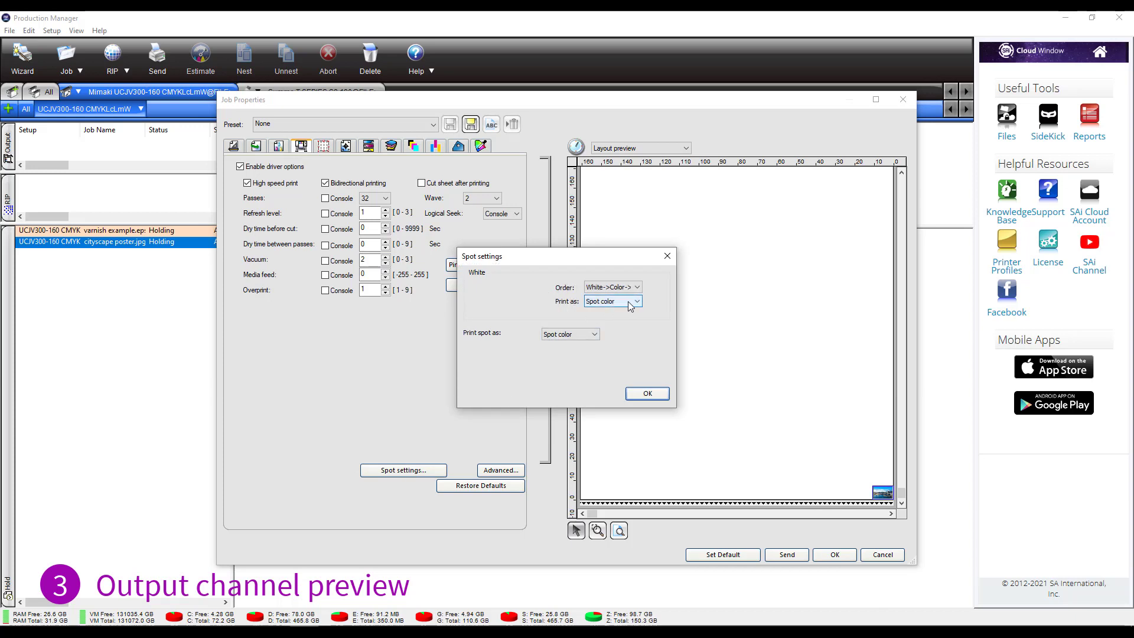
left_click(635, 302)
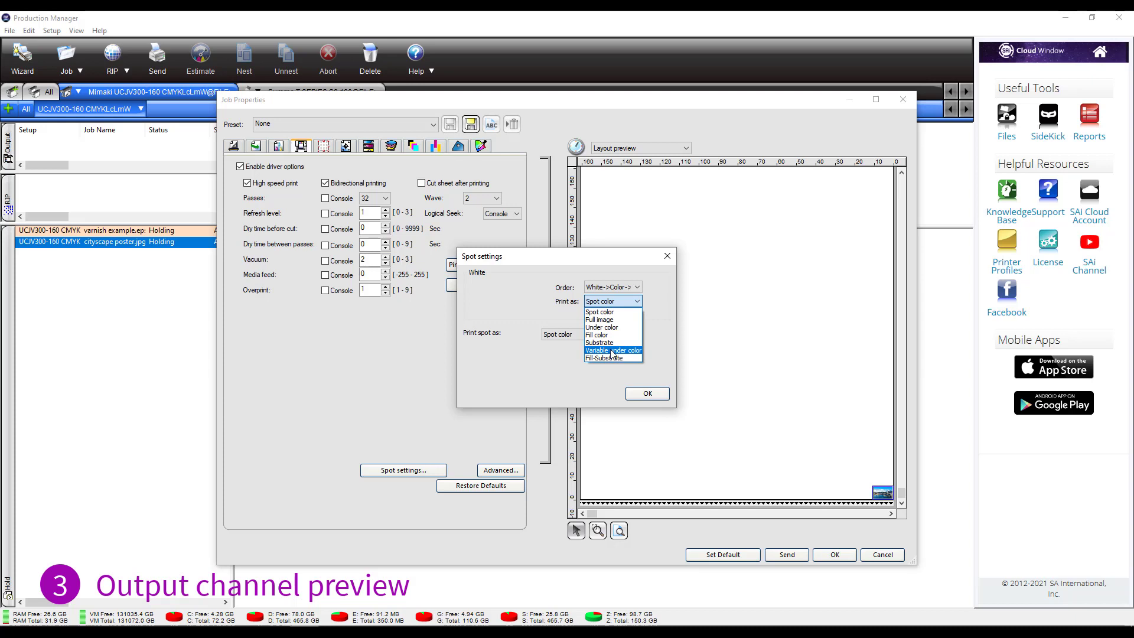
left_click(613, 349)
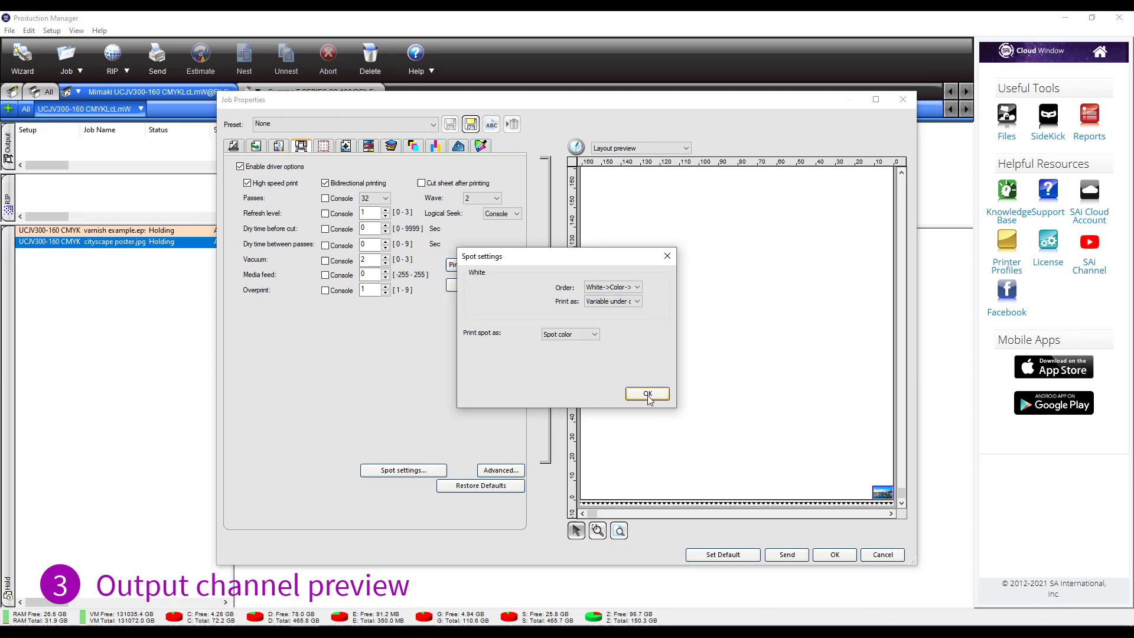
left_click(647, 393)
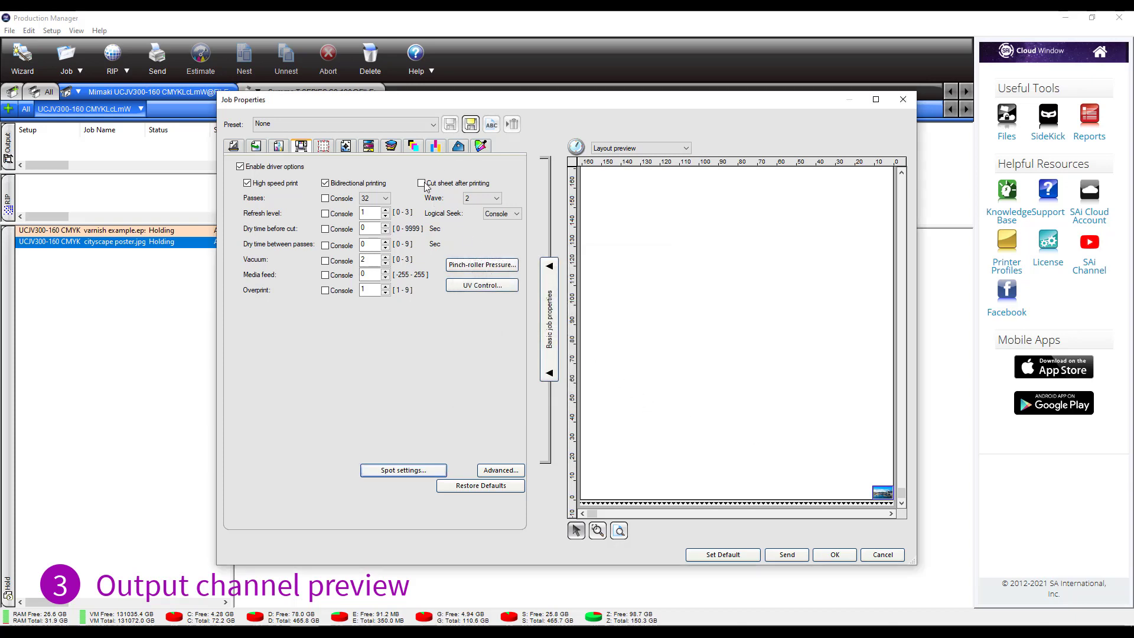
left_click(413, 146)
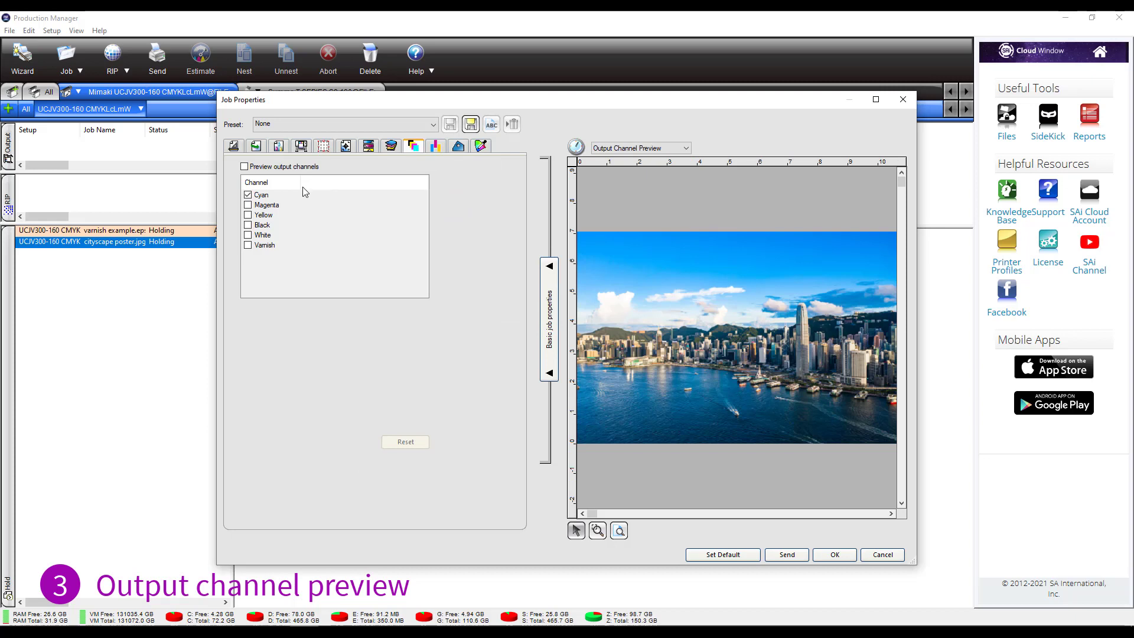
- Enable output channel preview and show only the White channel of the cityscape job
left_click(243, 166)
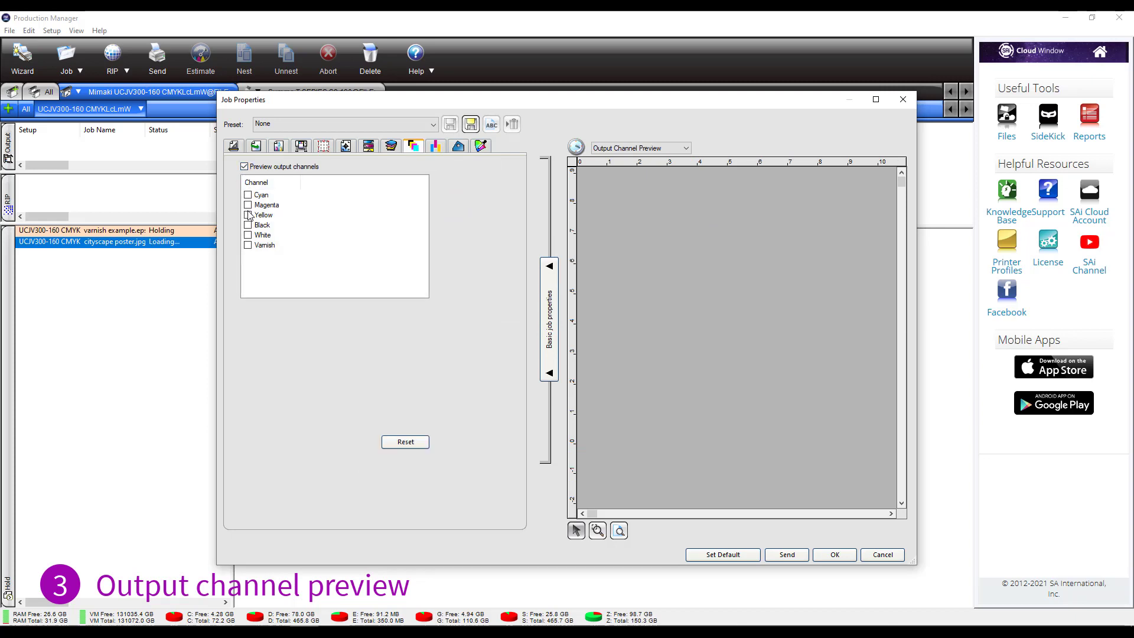
left_click(248, 234)
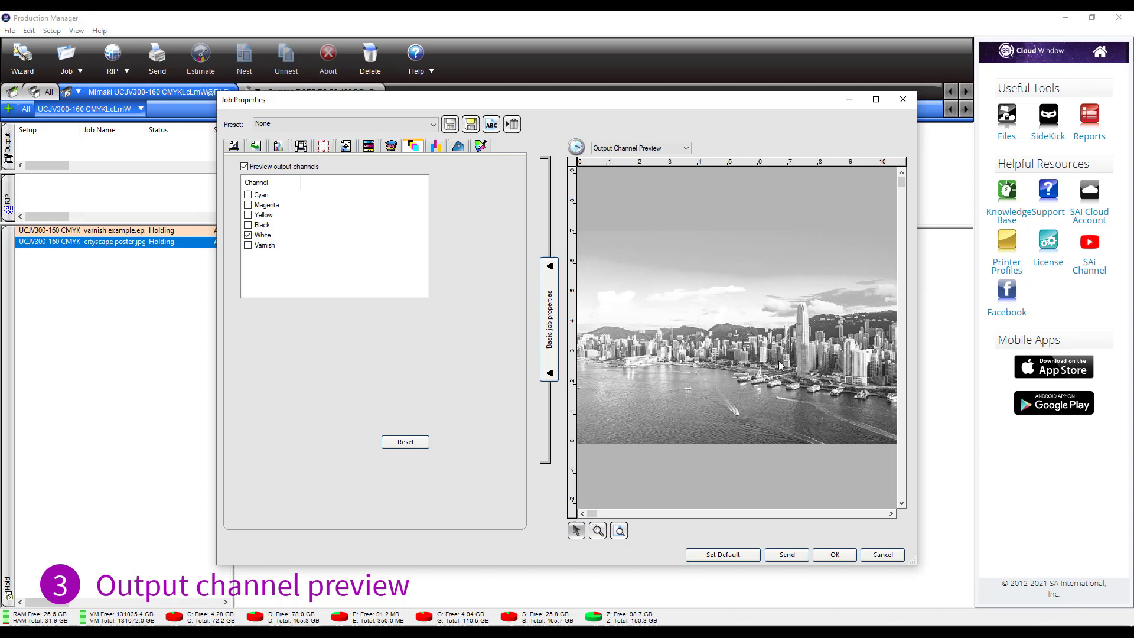
mouse_move(843, 527)
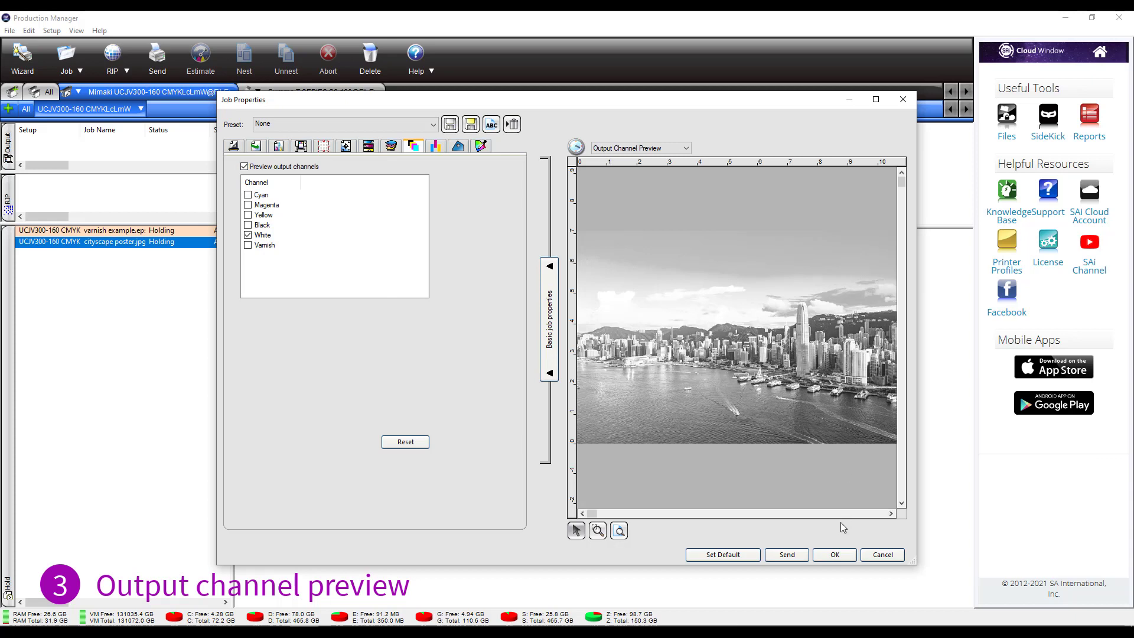
mouse_move(787, 359)
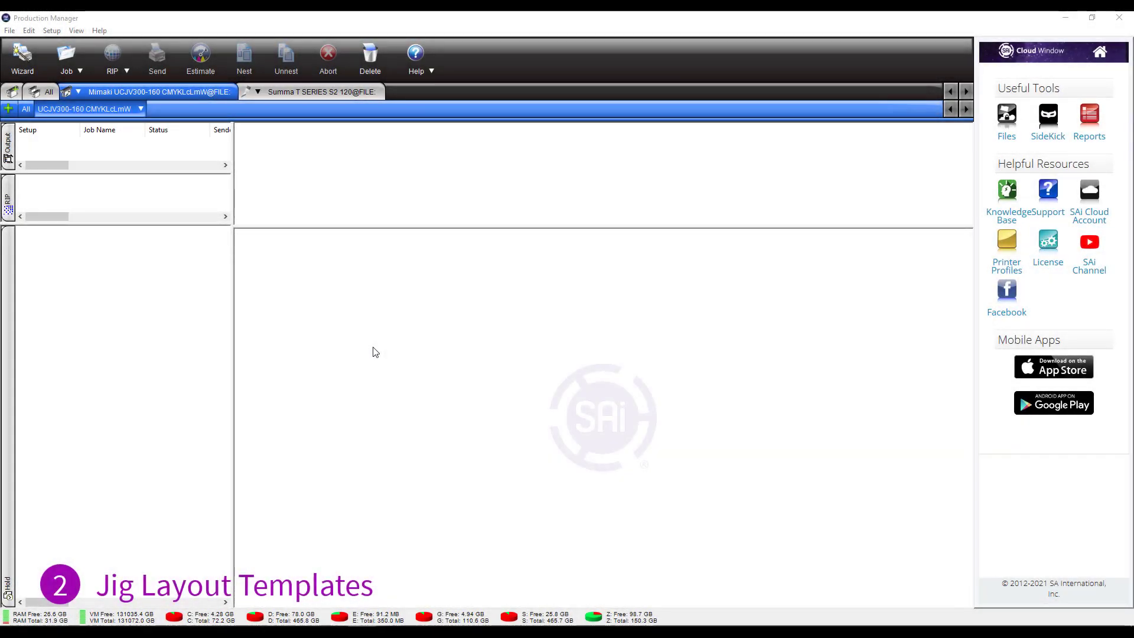
mouse_move(288, 269)
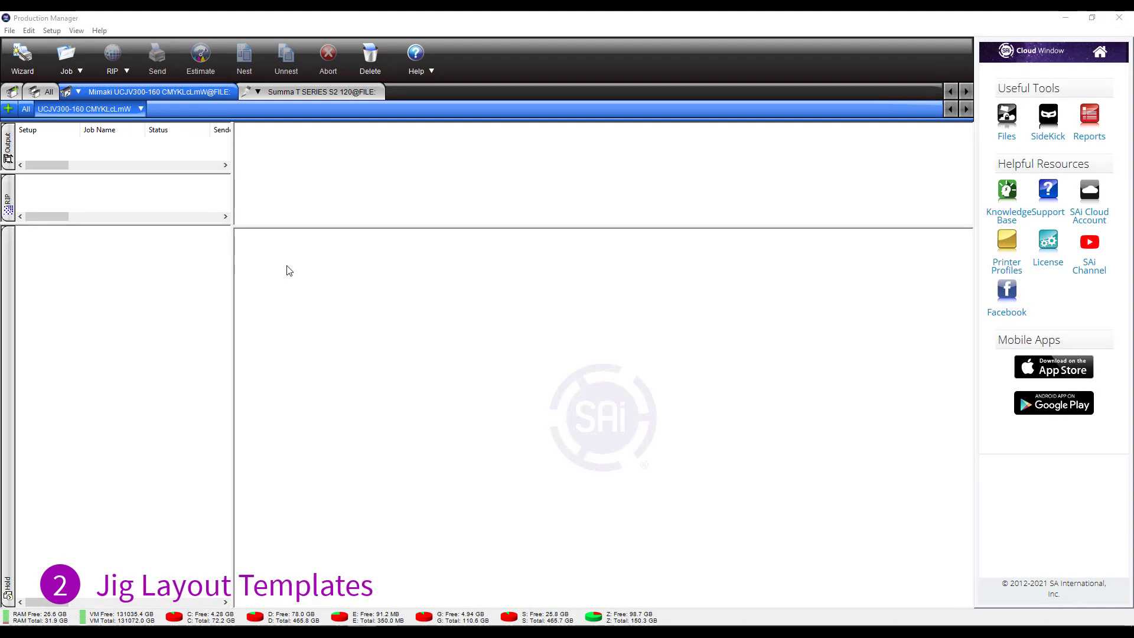
mouse_move(246, 260)
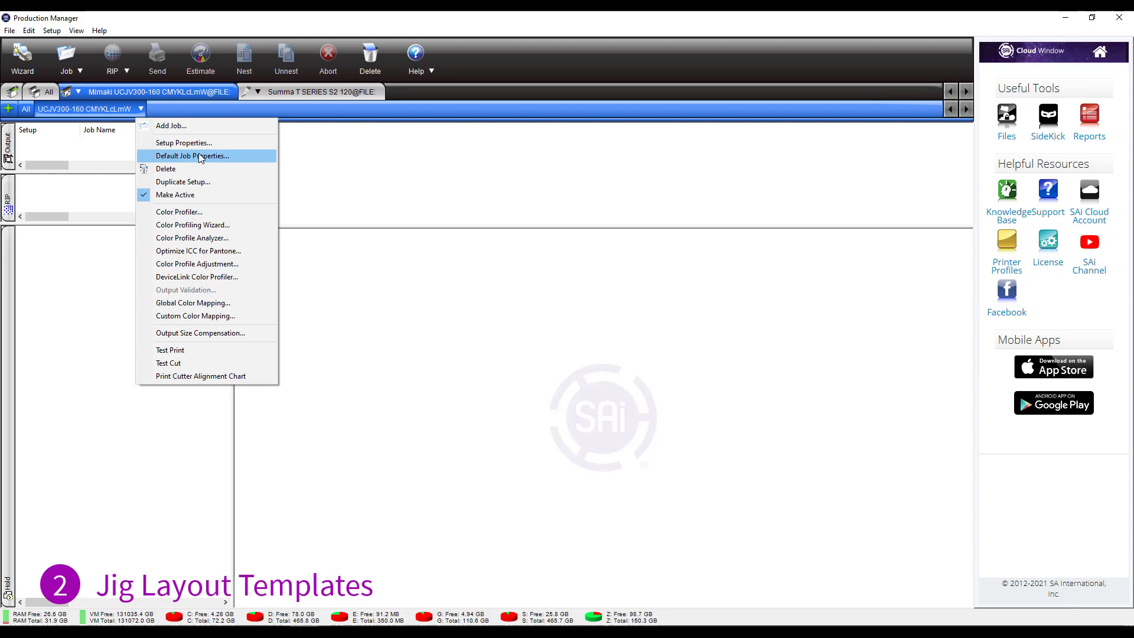
- Choose Default Job Properties for the Mimaki setup to reach its Define Jig Layout dialog
left_click(194, 156)
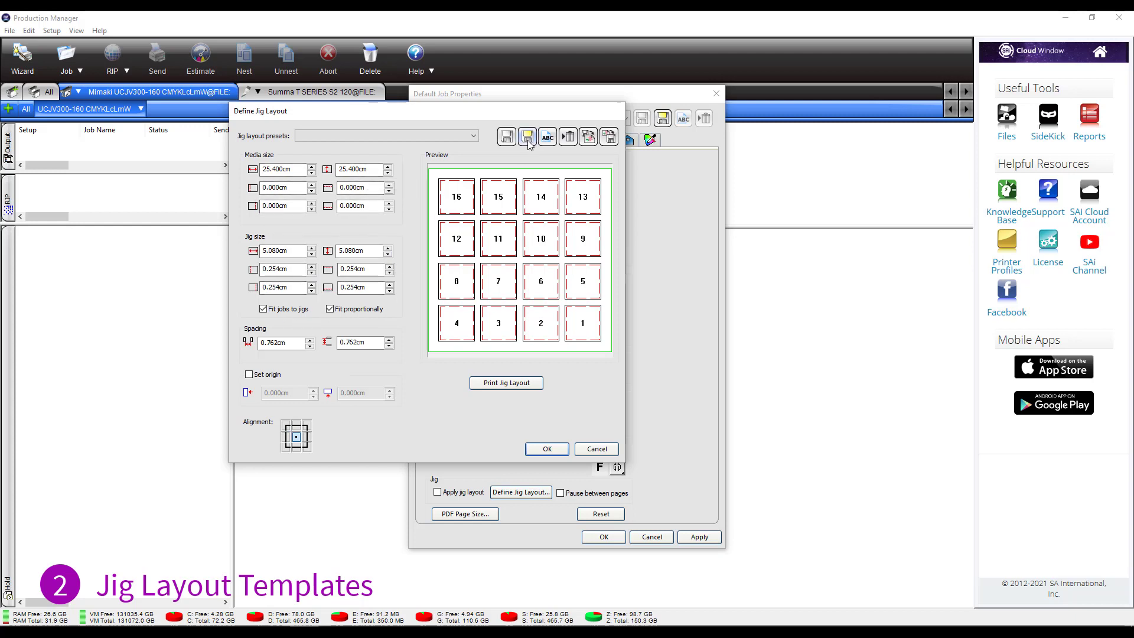
mouse_move(283, 170)
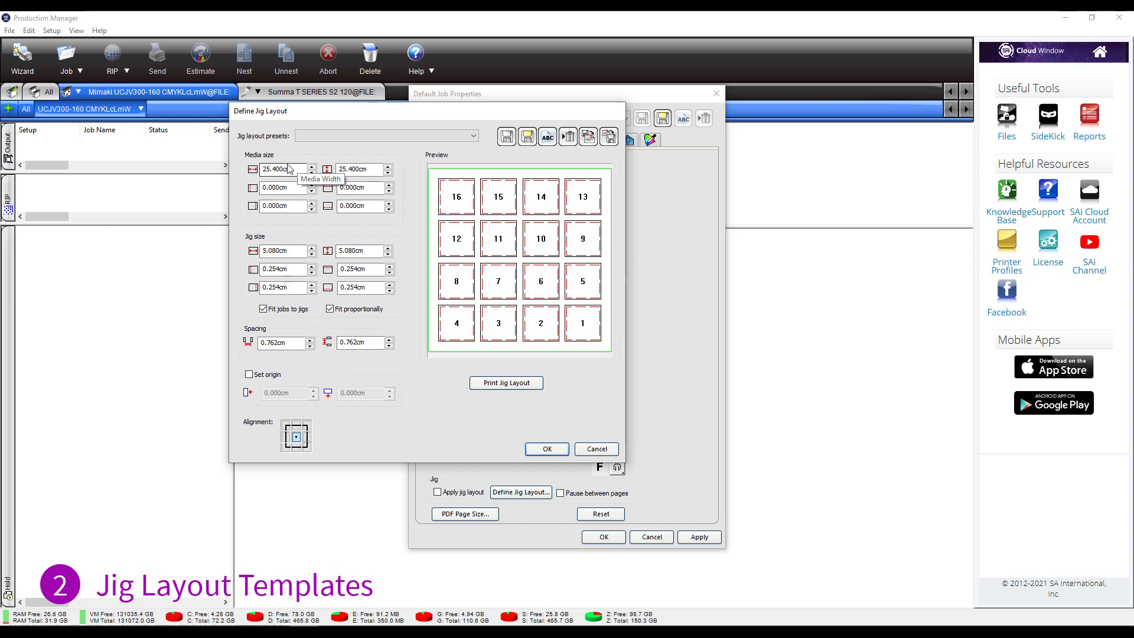
- Set media size 50 × 50 cm, jig size 5 × 10 cm and 1 cm horizontal and vertical spacing
triple_click(281, 170)
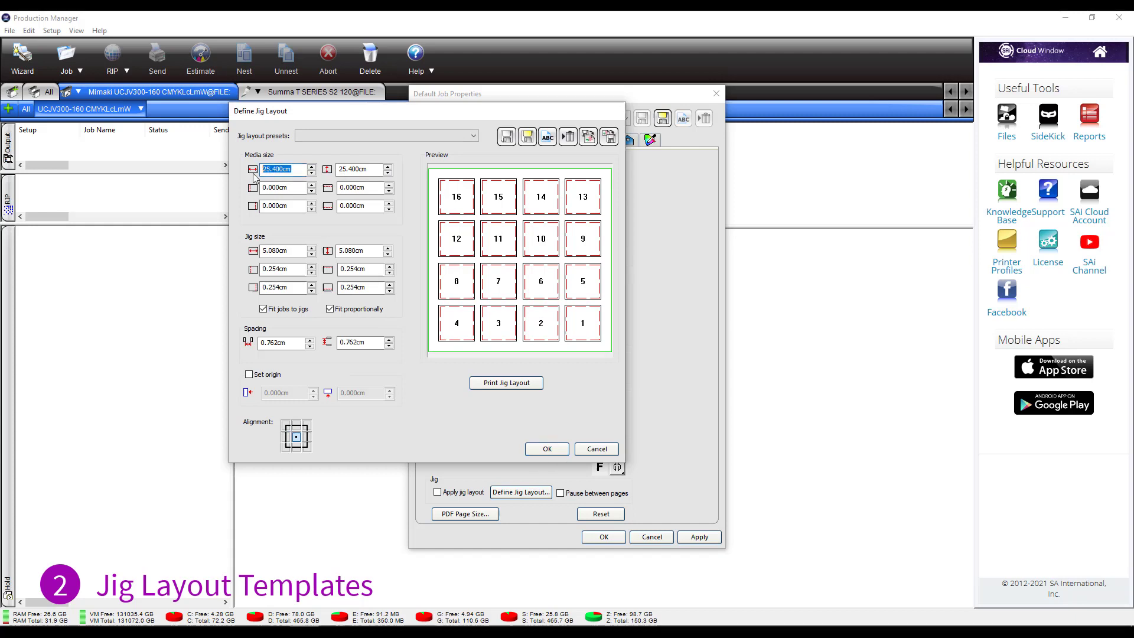
type("50.000cm")
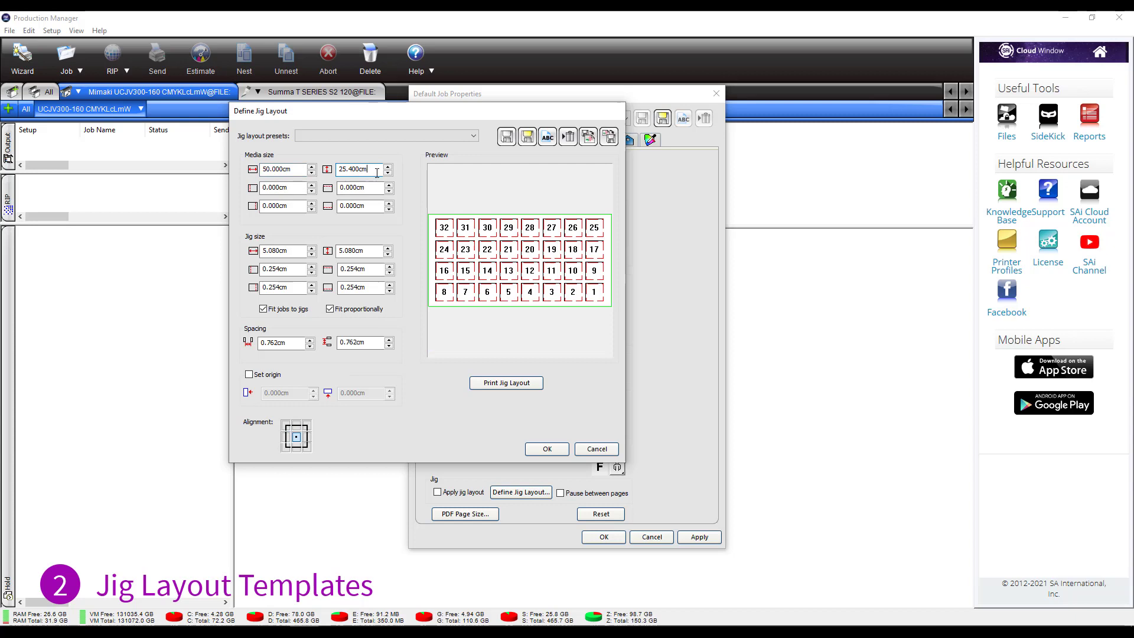
type("50")
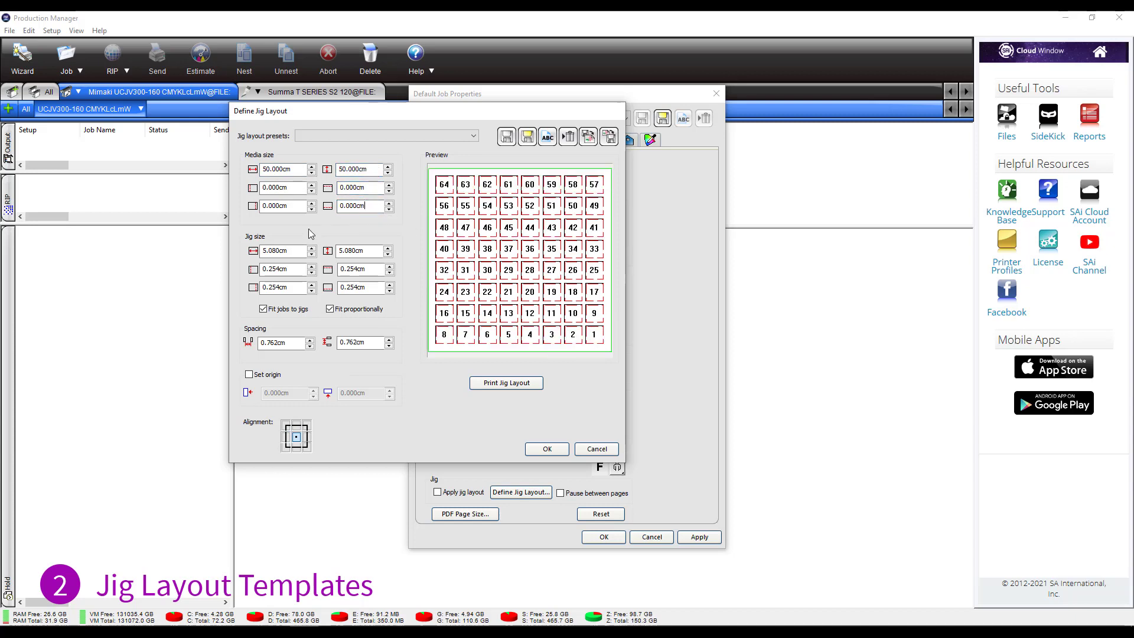
left_click(282, 250)
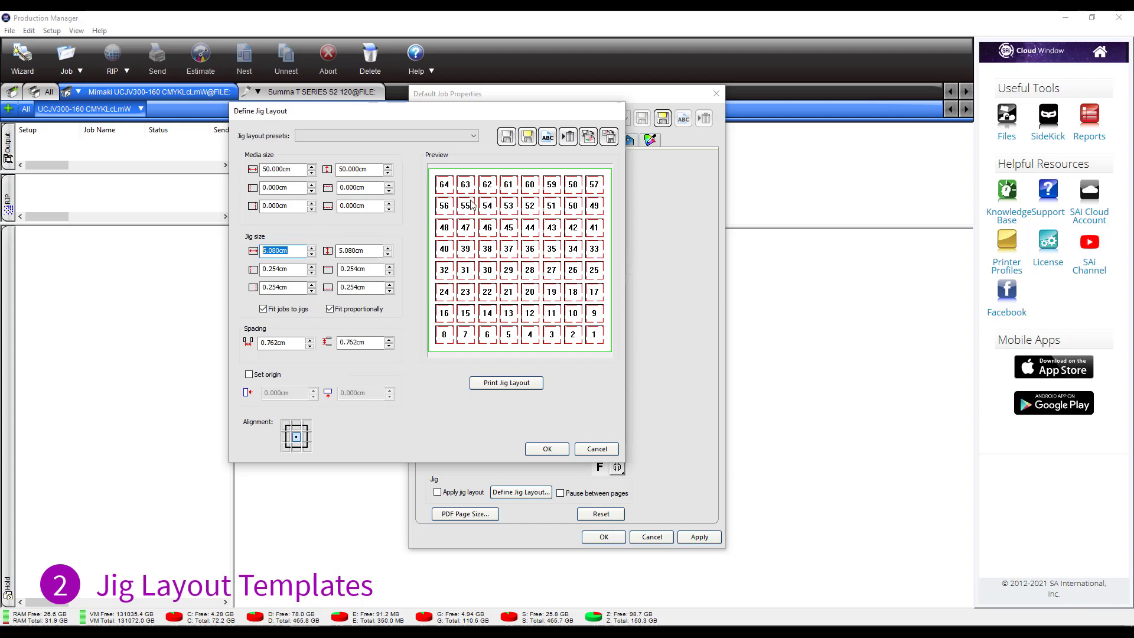
left_click(359, 250)
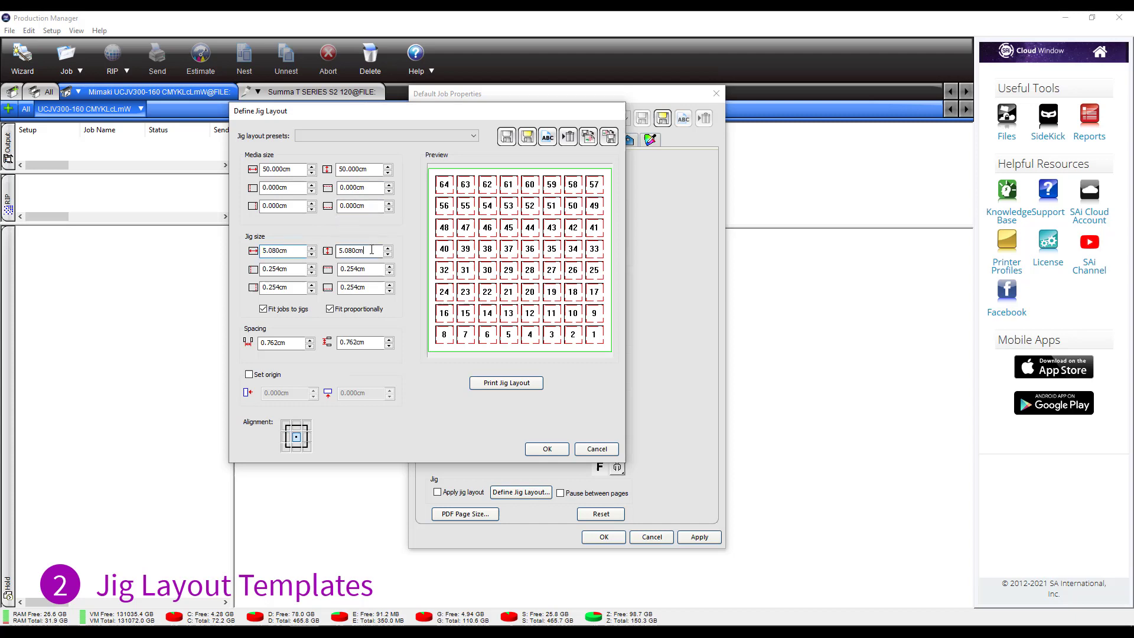
type("1")
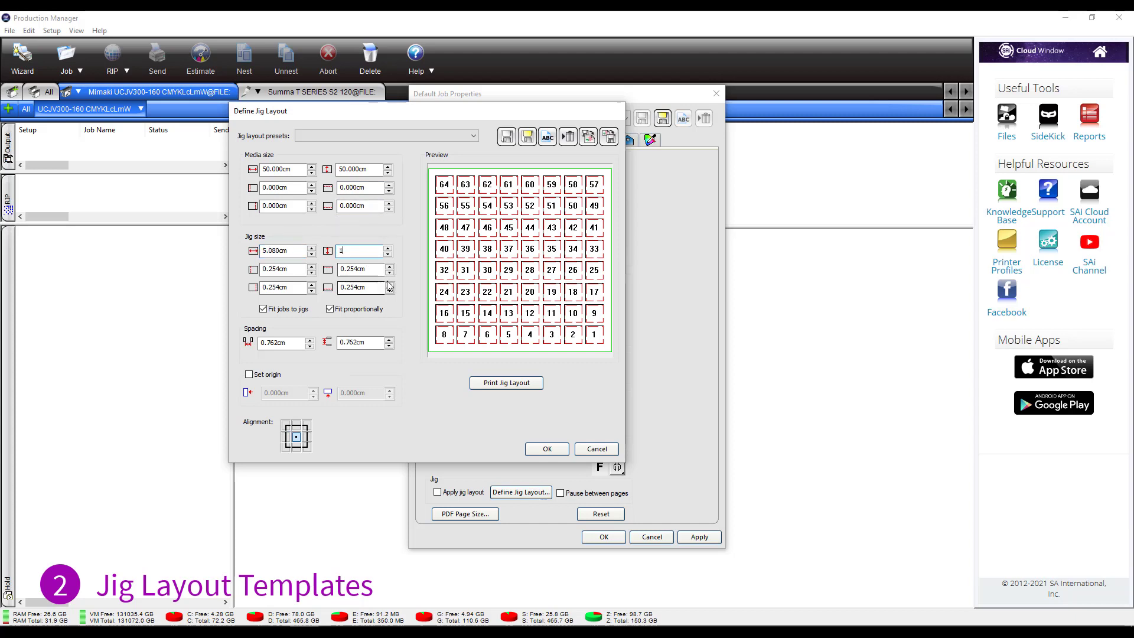
type("10.000cm")
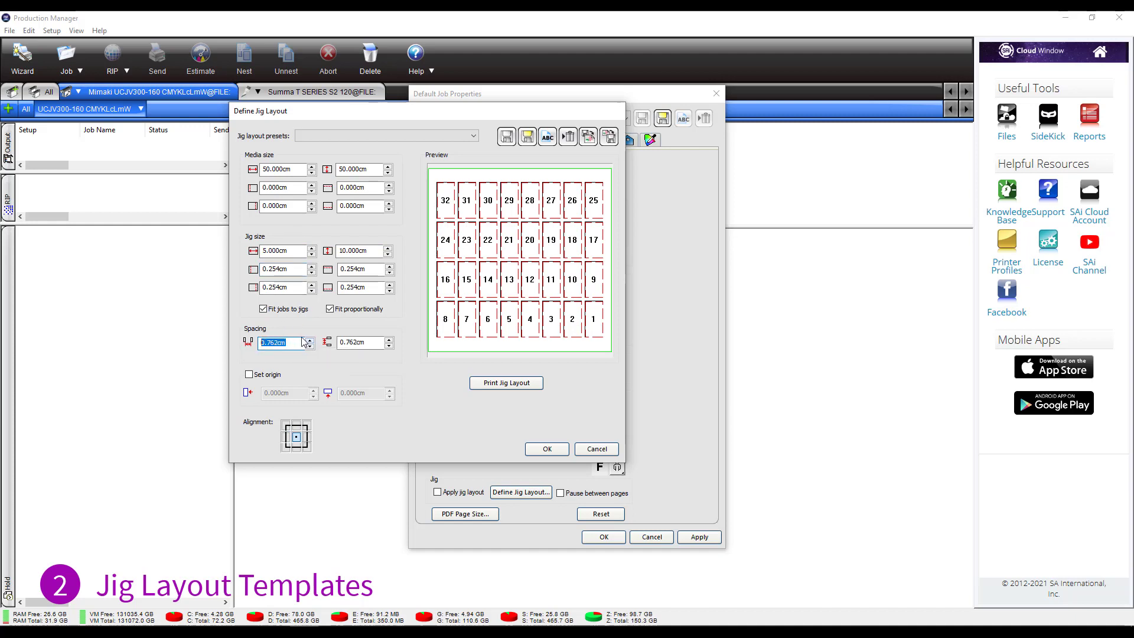
type("1.000cm")
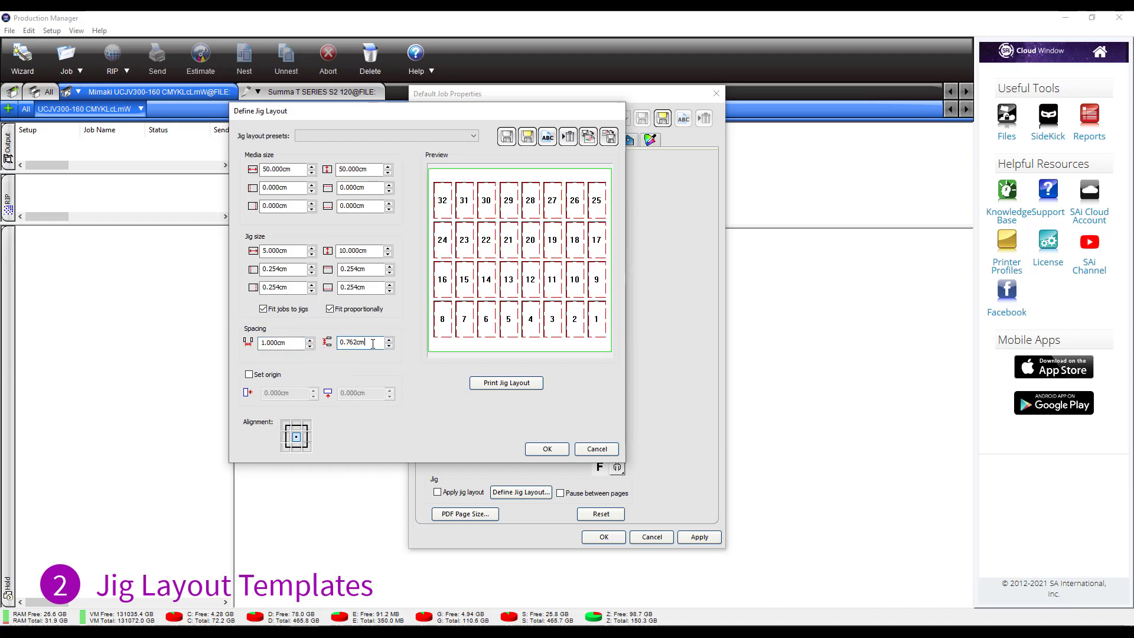
type("1.000cm")
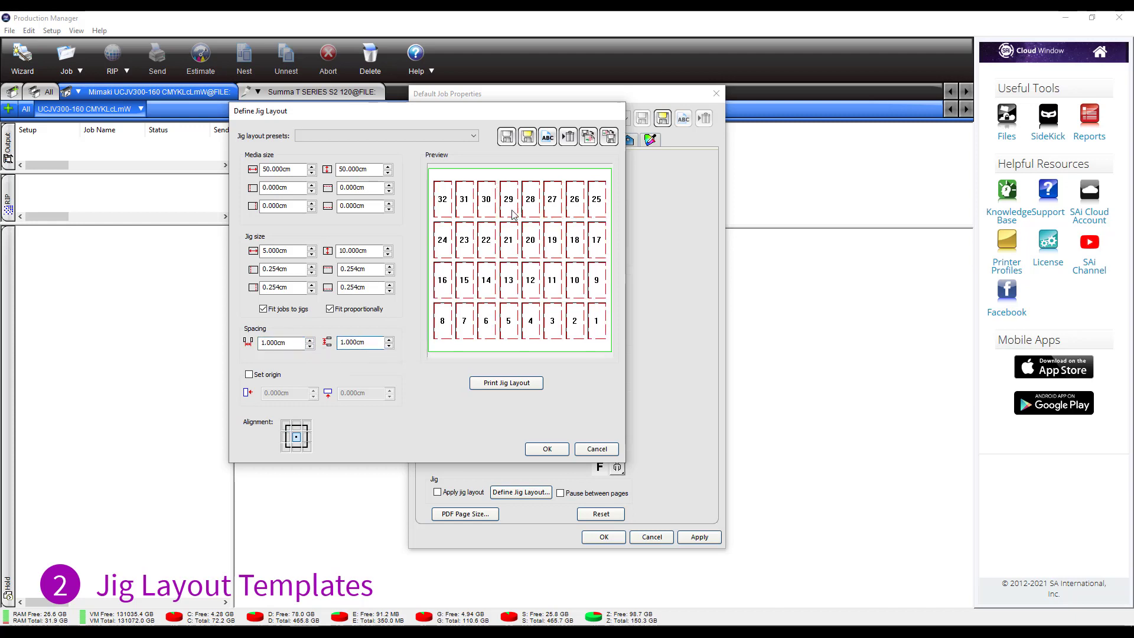
mouse_move(431, 385)
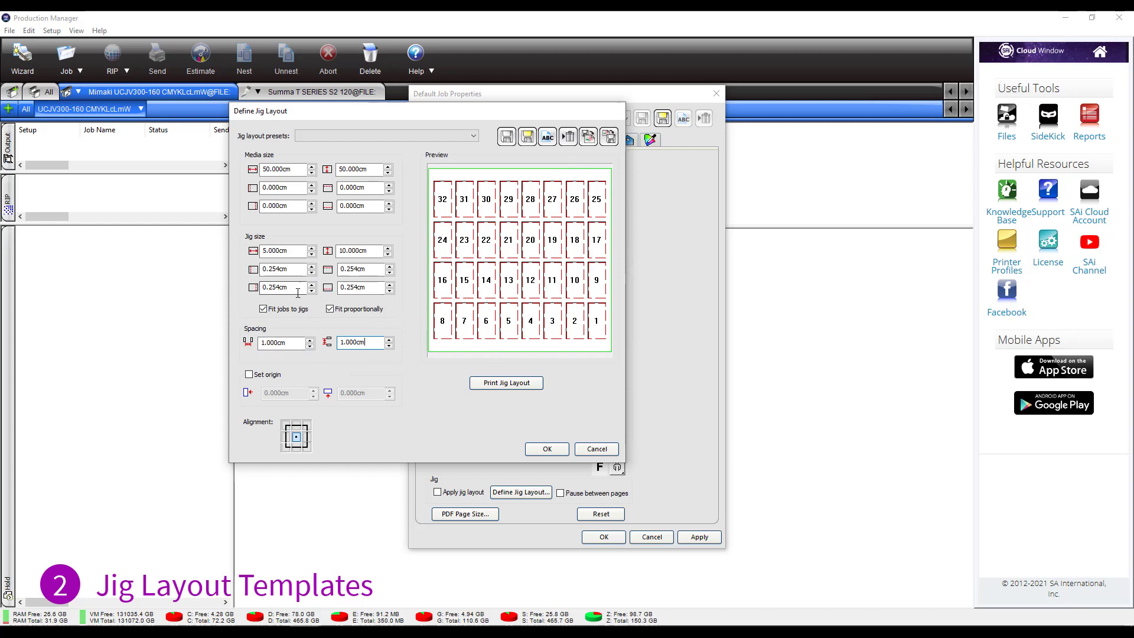
mouse_move(302, 187)
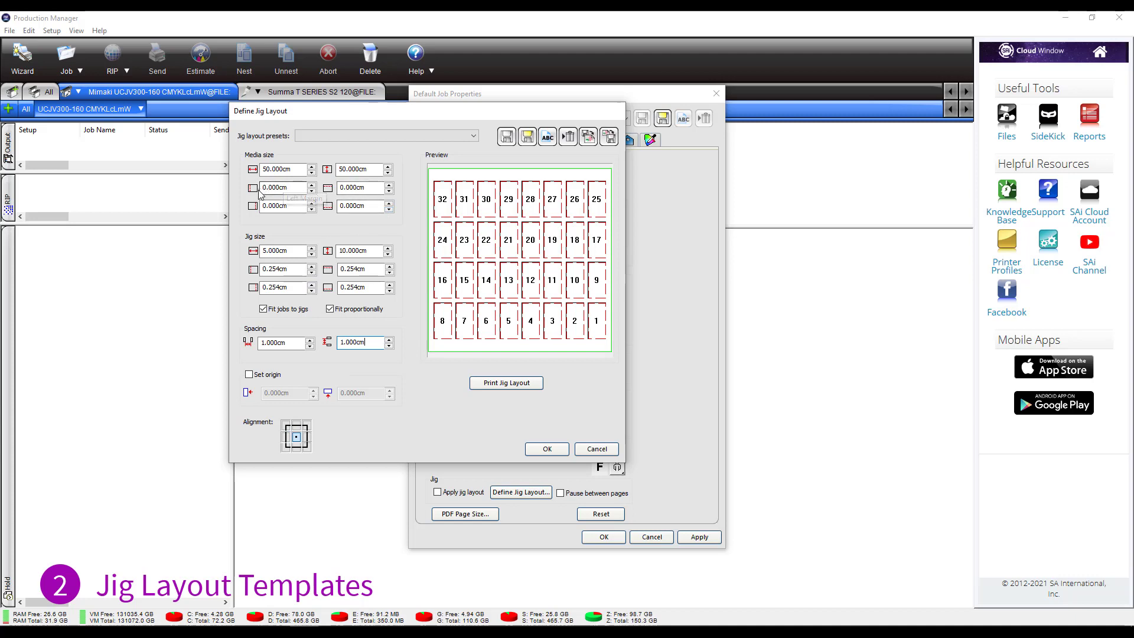
mouse_move(361, 205)
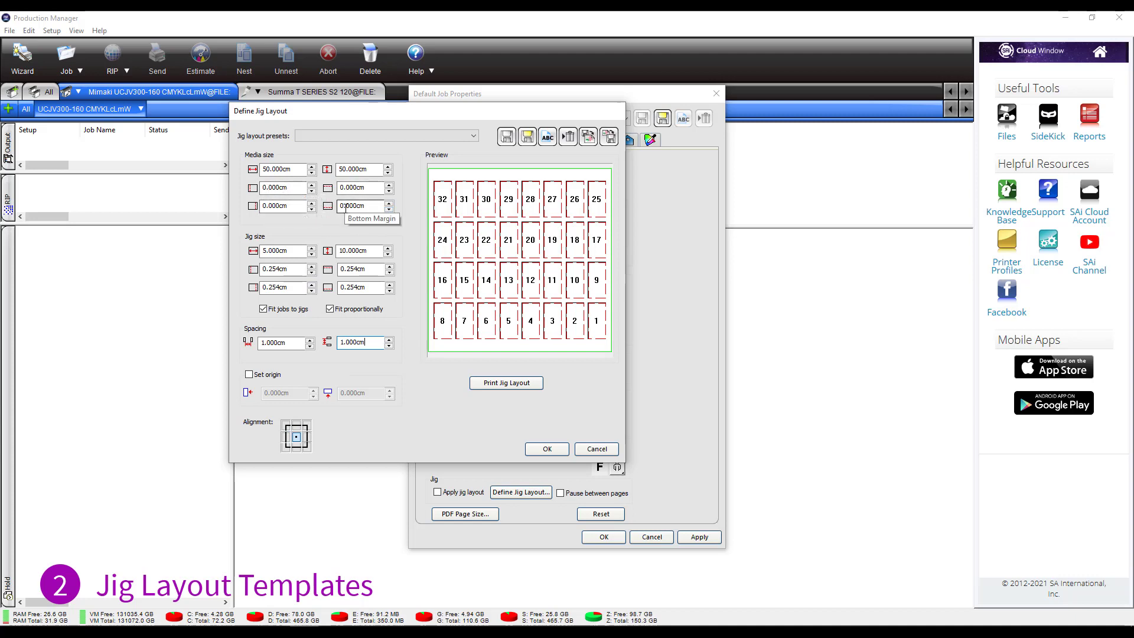
mouse_move(430, 180)
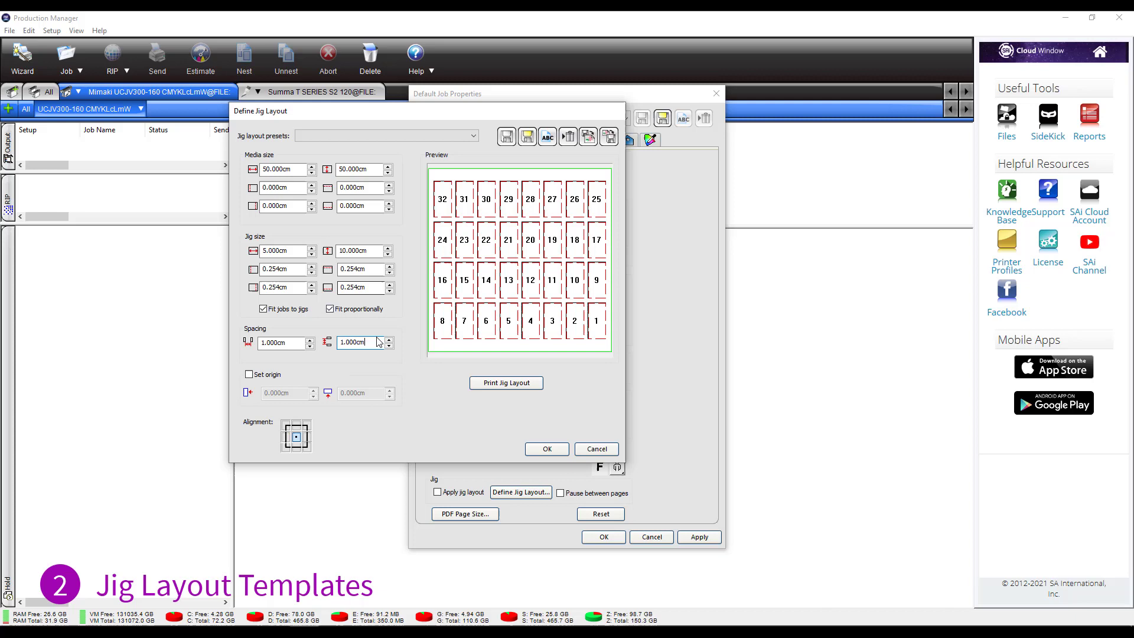
- Keep the 32-slot jig grid centred on the media
left_click(295, 446)
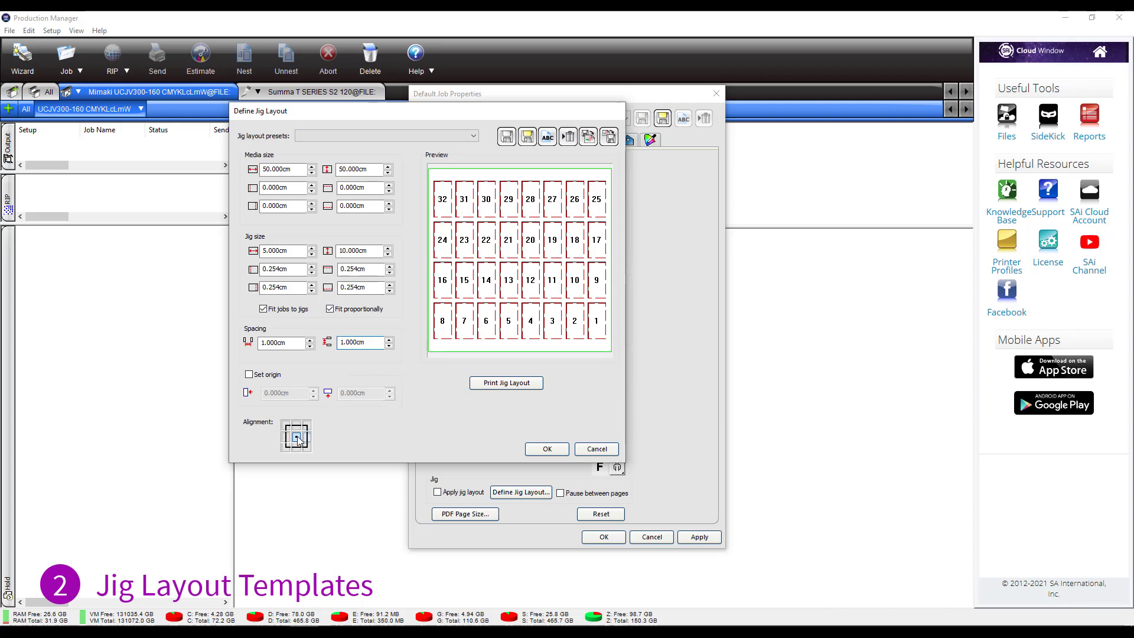
left_click(295, 434)
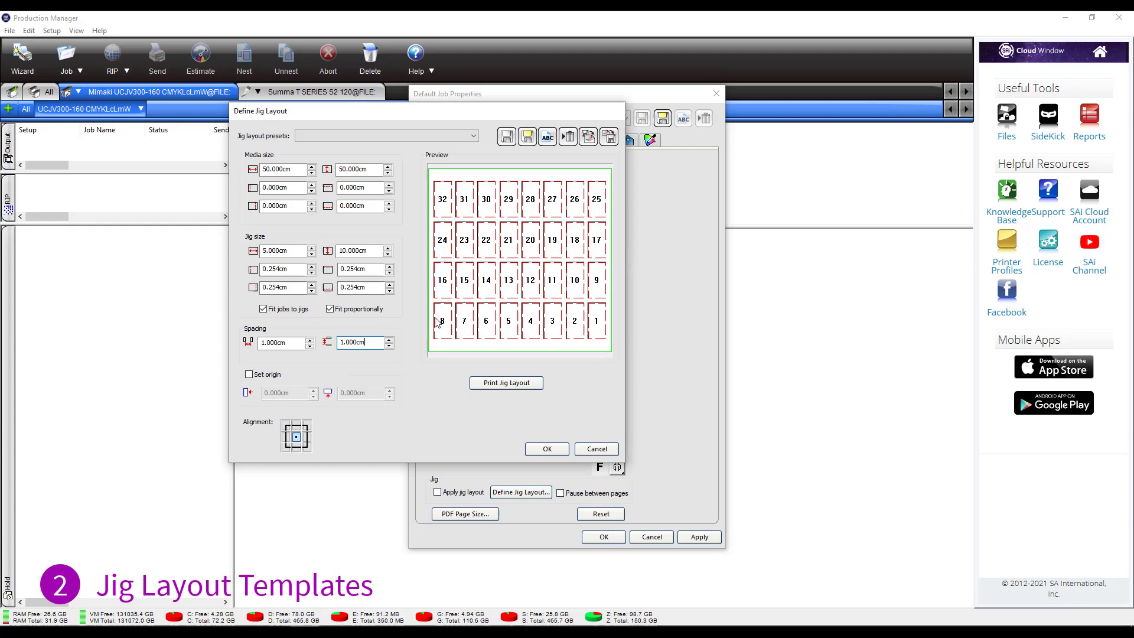
mouse_move(333, 422)
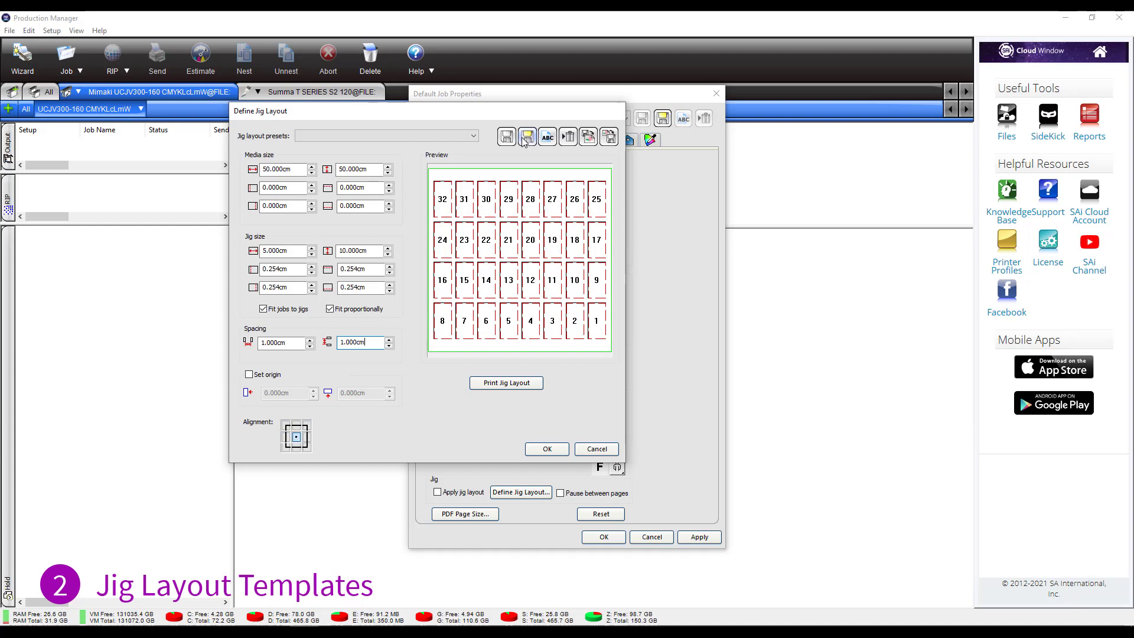
mouse_move(505, 137)
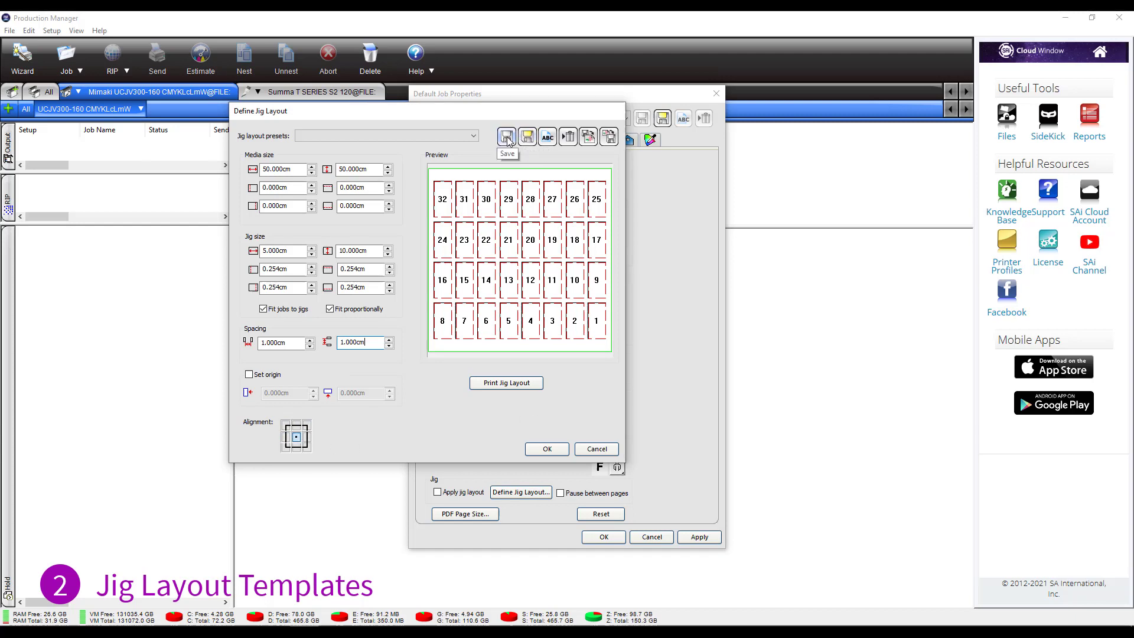
- Save the jig layout as preset 'jig1' and accept the layout settings
left_click(506, 137)
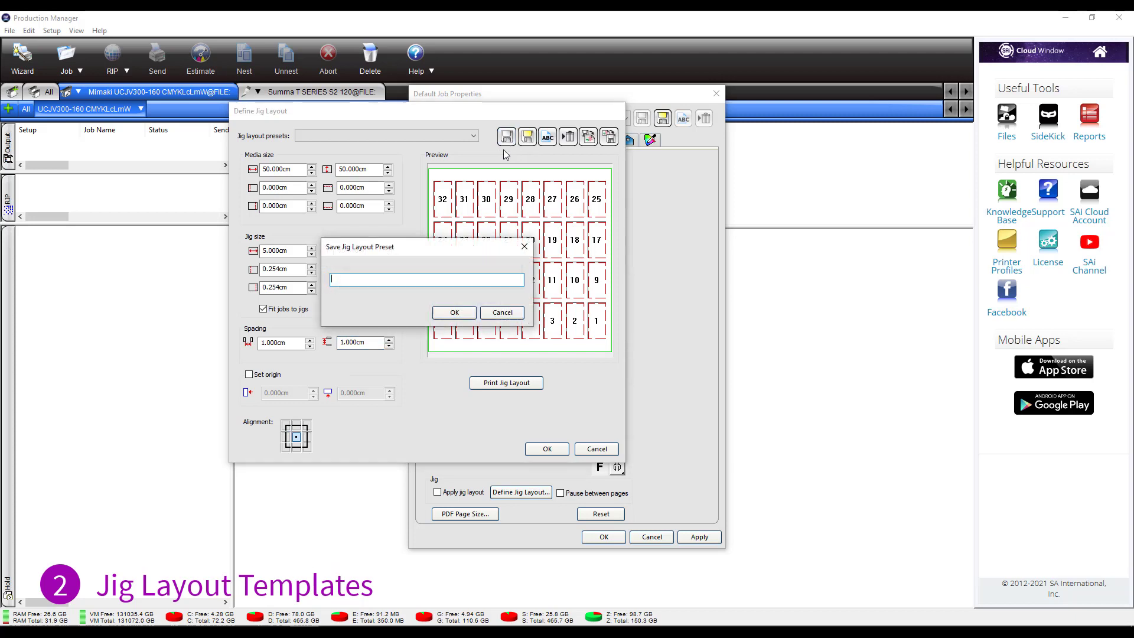
type("jig1")
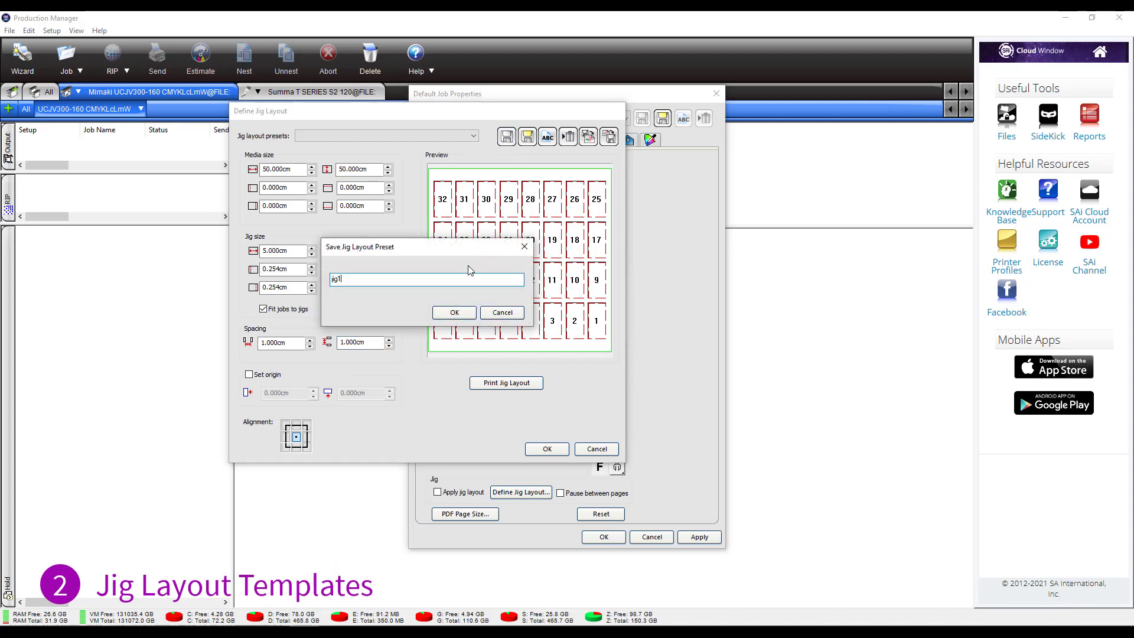
left_click(453, 312)
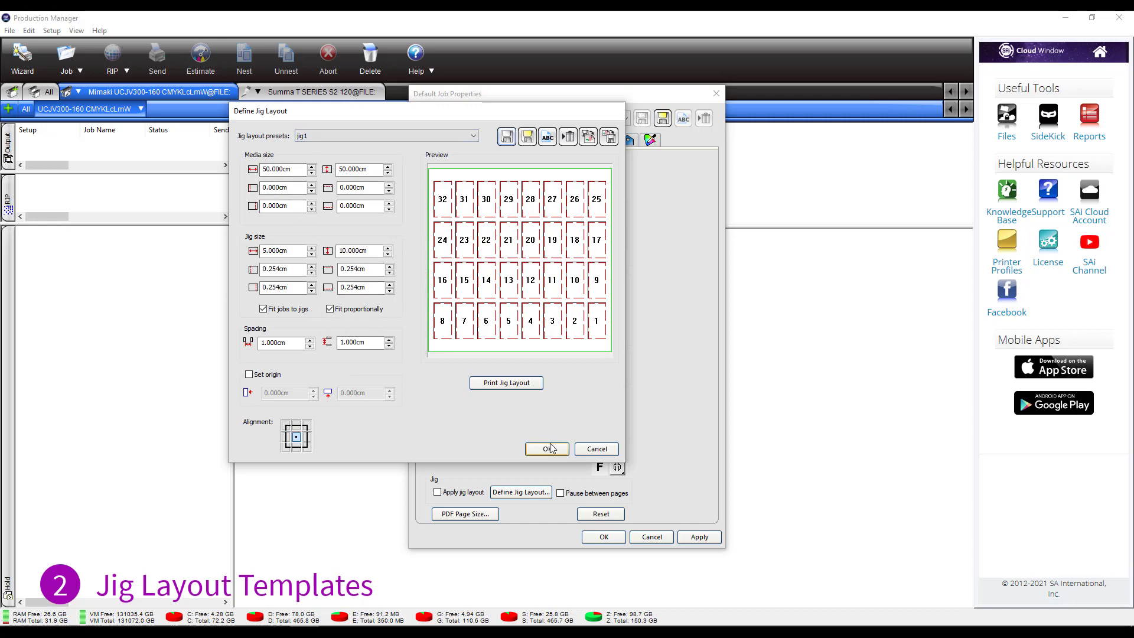
left_click(547, 449)
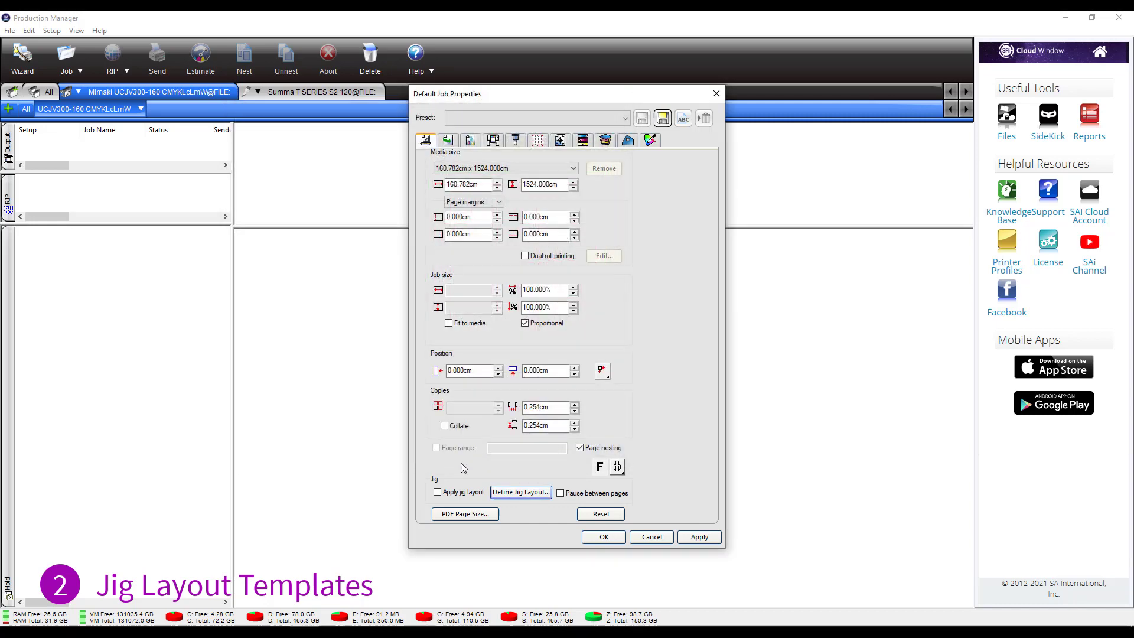
- Enable Apply jig layout for default jobs and confirm the default job properties
left_click(437, 492)
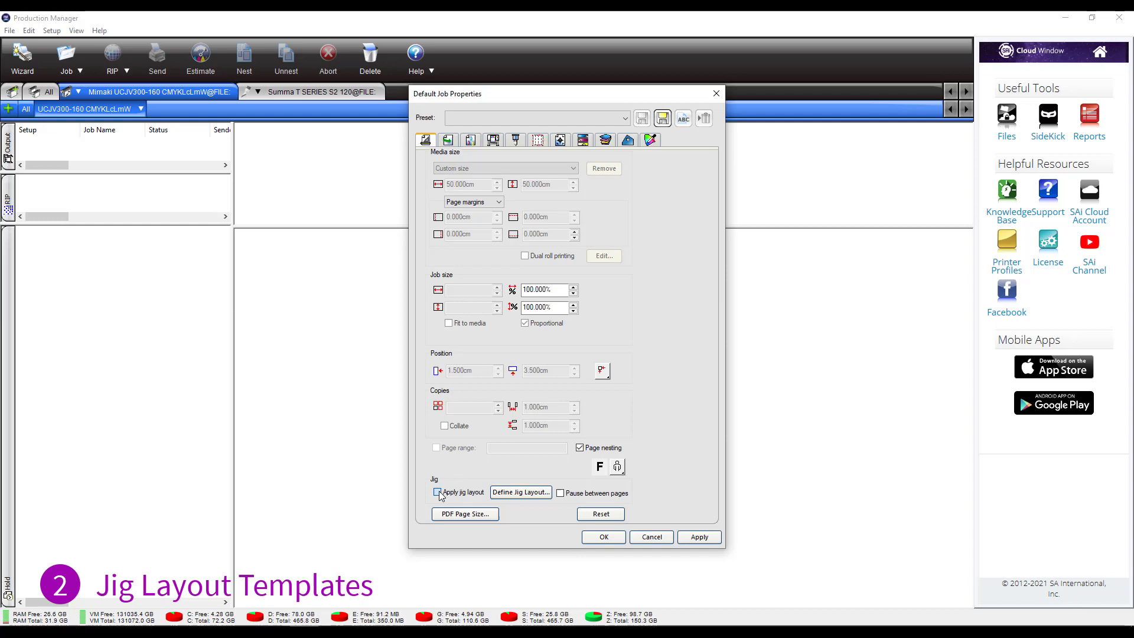
left_click(437, 491)
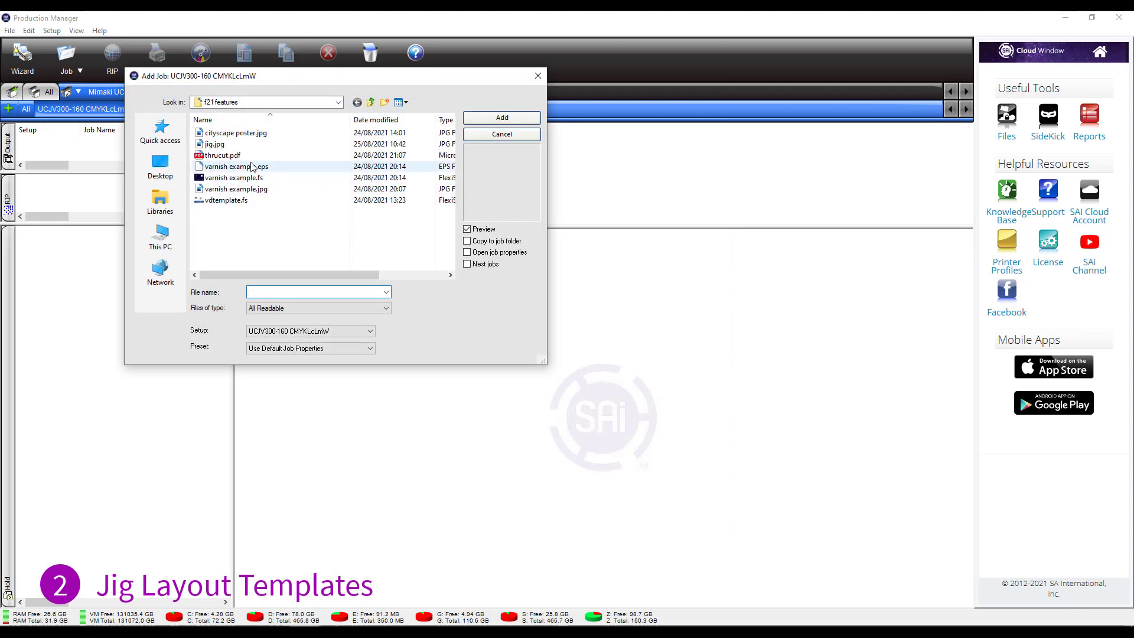
- Add jig.jpg as a job and view its properties previewing 32 emoji copies in the jig slots
left_click(501, 117)
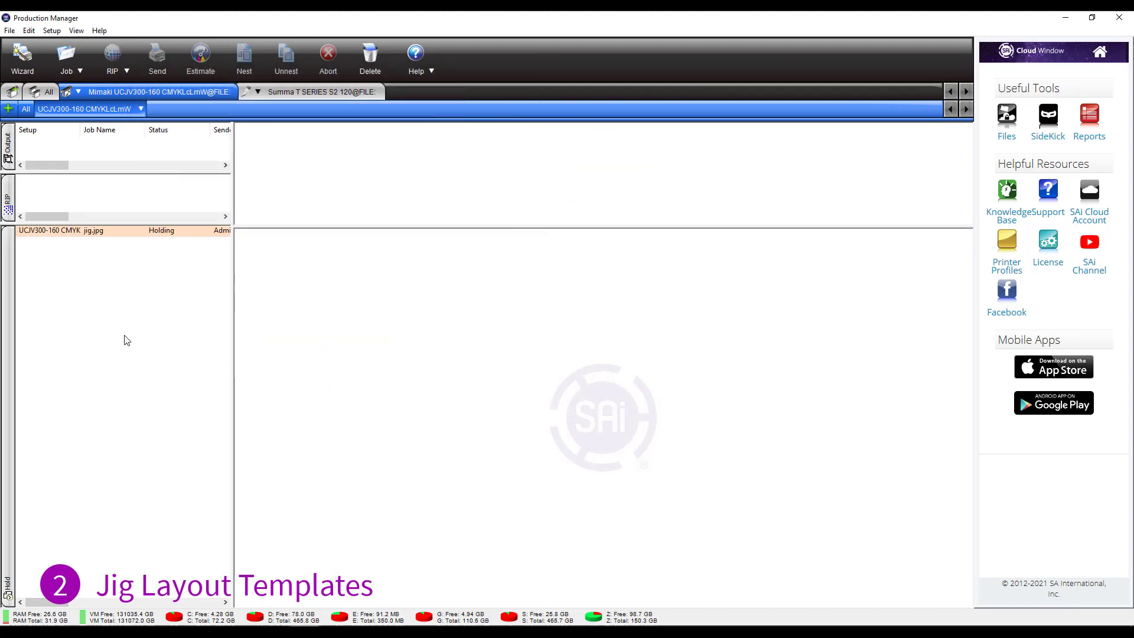
double_click(71, 230)
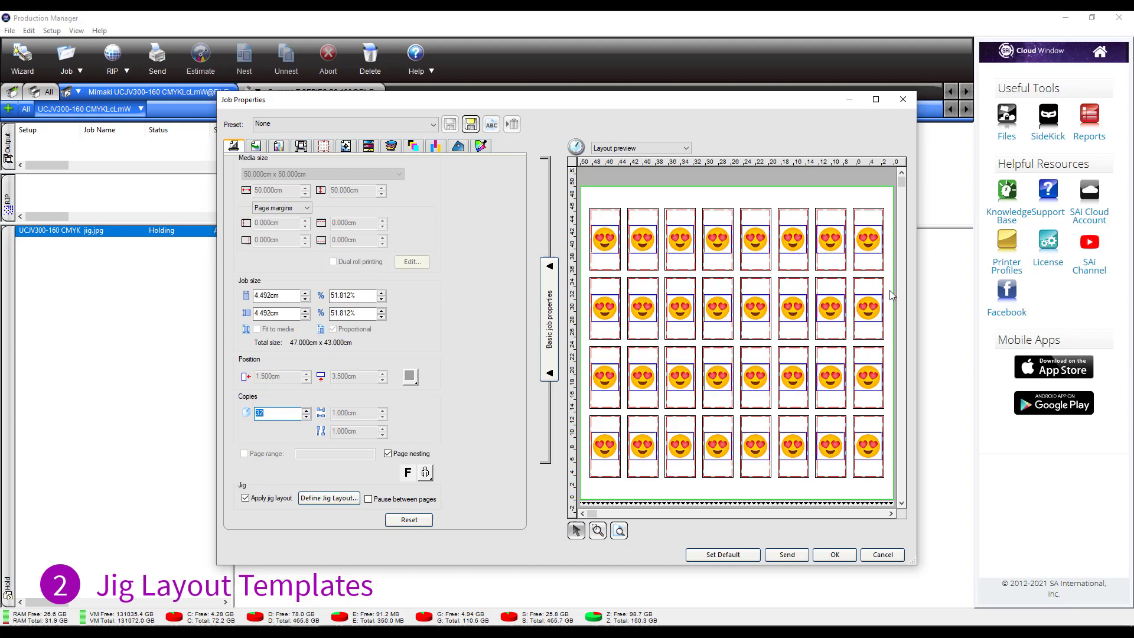
mouse_move(629, 432)
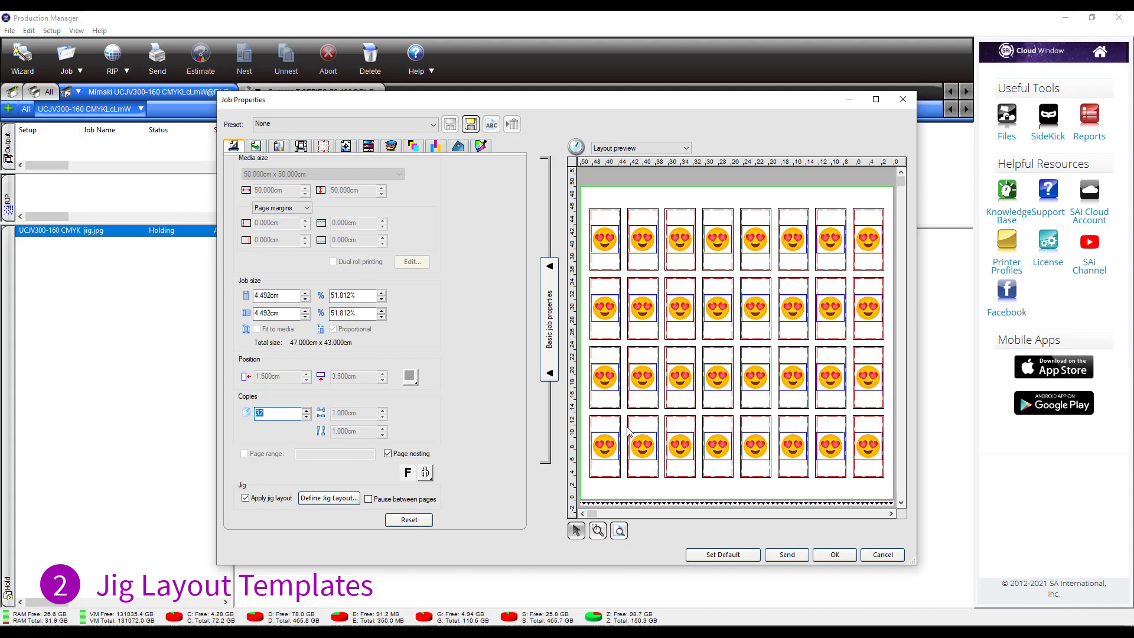
mouse_move(451, 501)
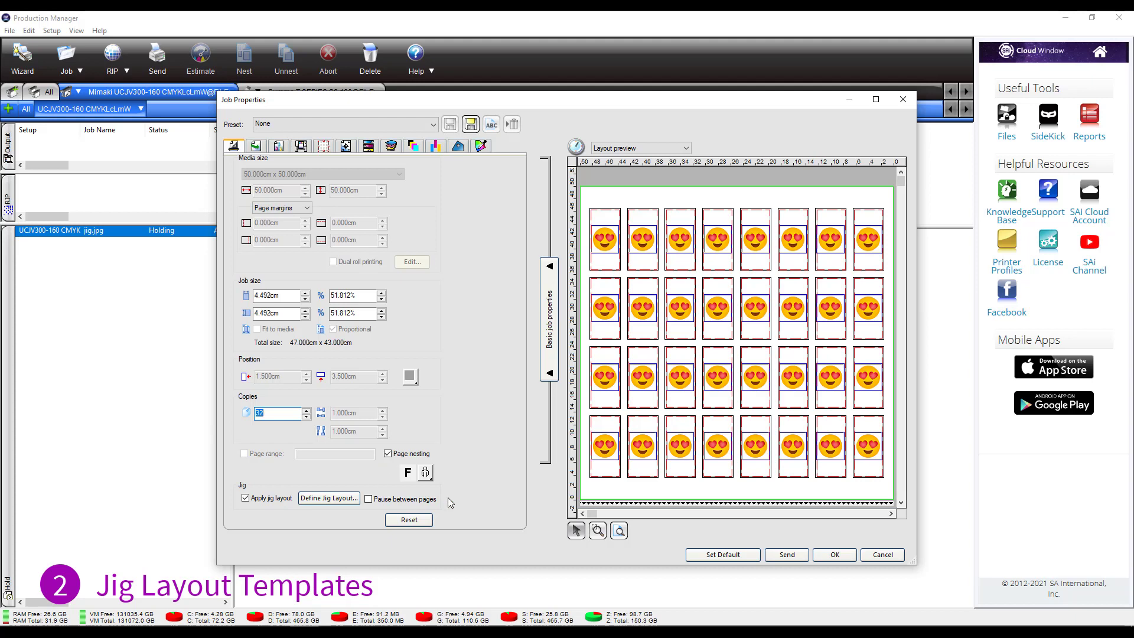
mouse_move(851, 482)
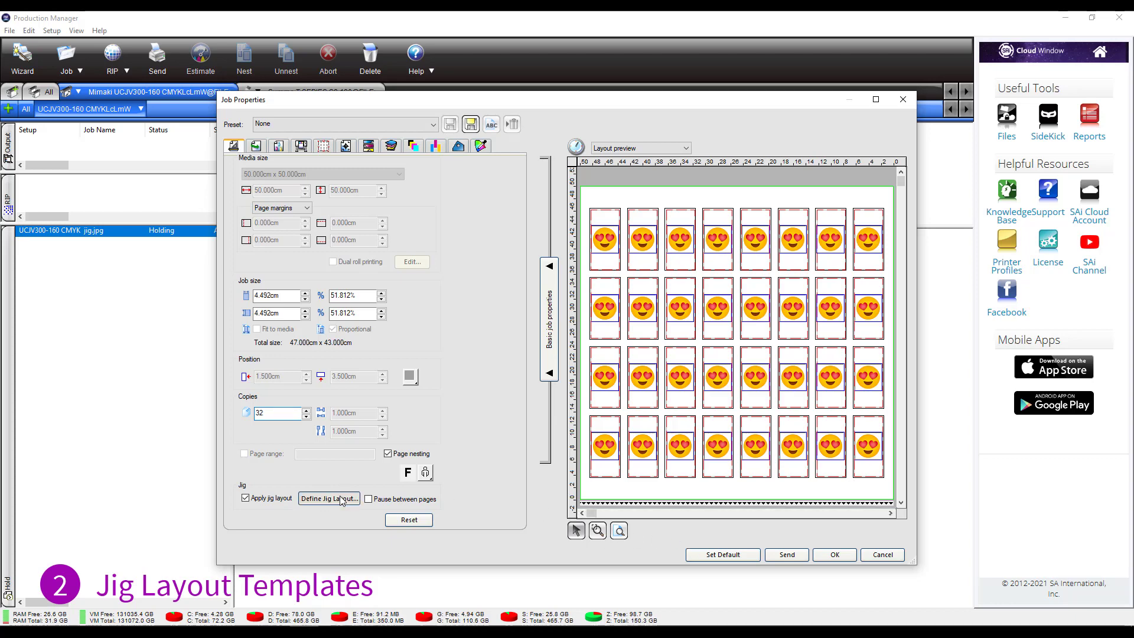
- Apply the saved jig1 preset in the emoji job's Define Jig Layout
left_click(328, 499)
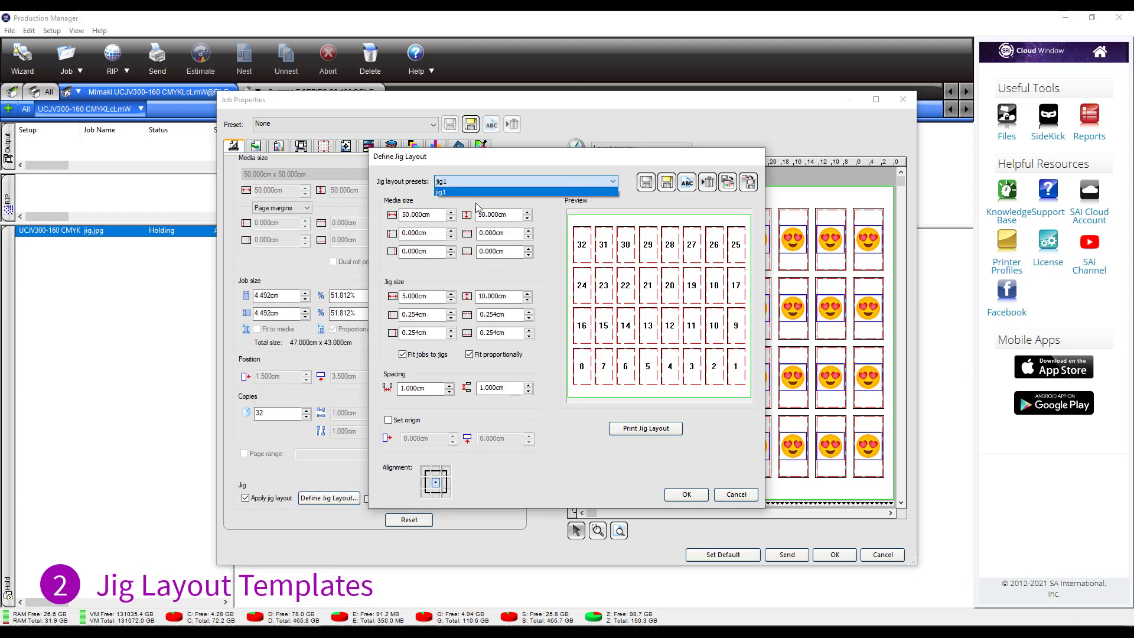
mouse_move(494, 200)
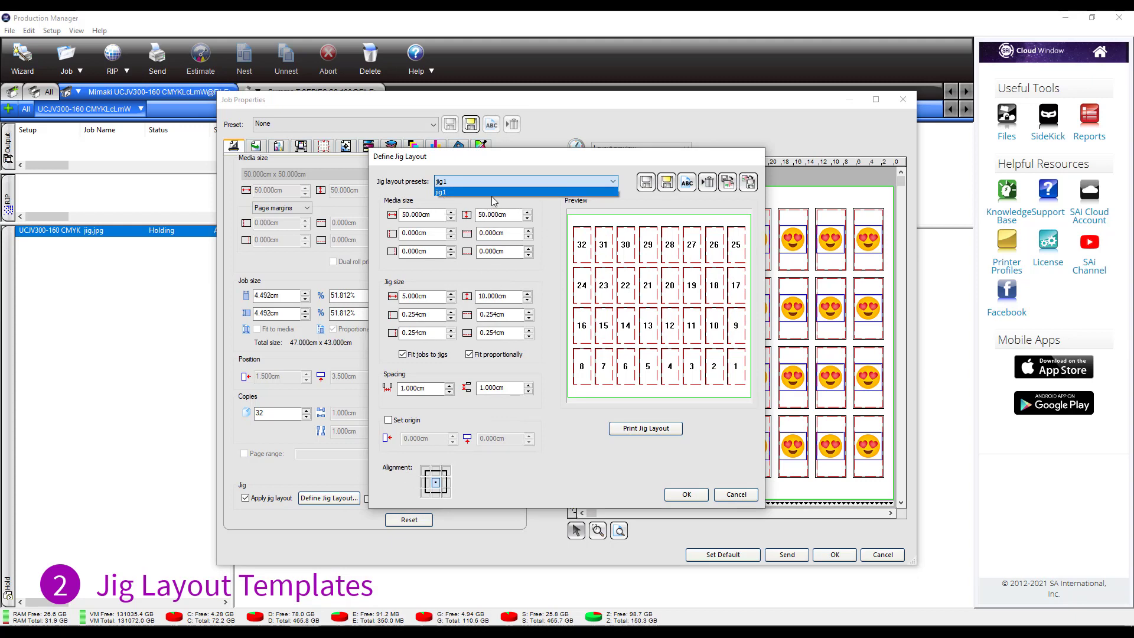
left_click(441, 192)
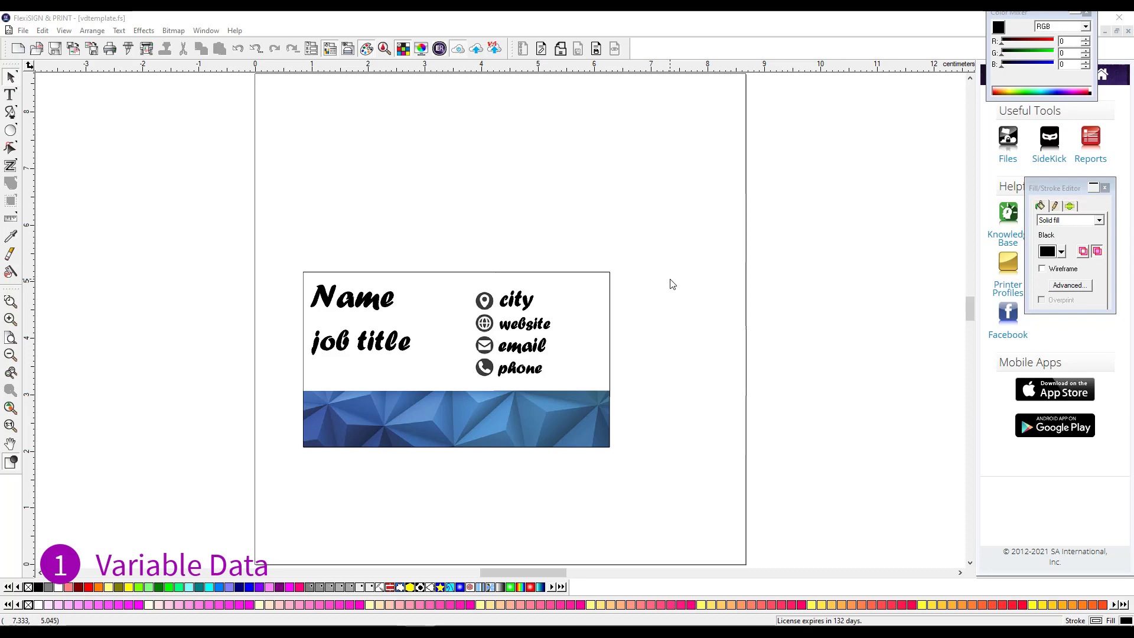
mouse_move(645, 88)
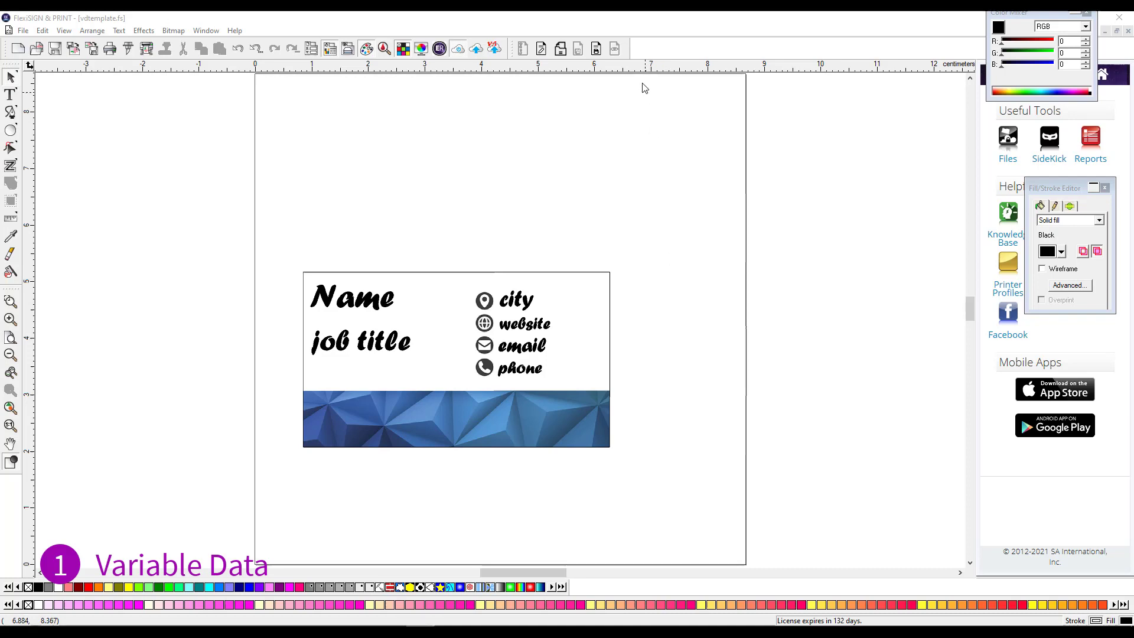
mouse_move(647, 59)
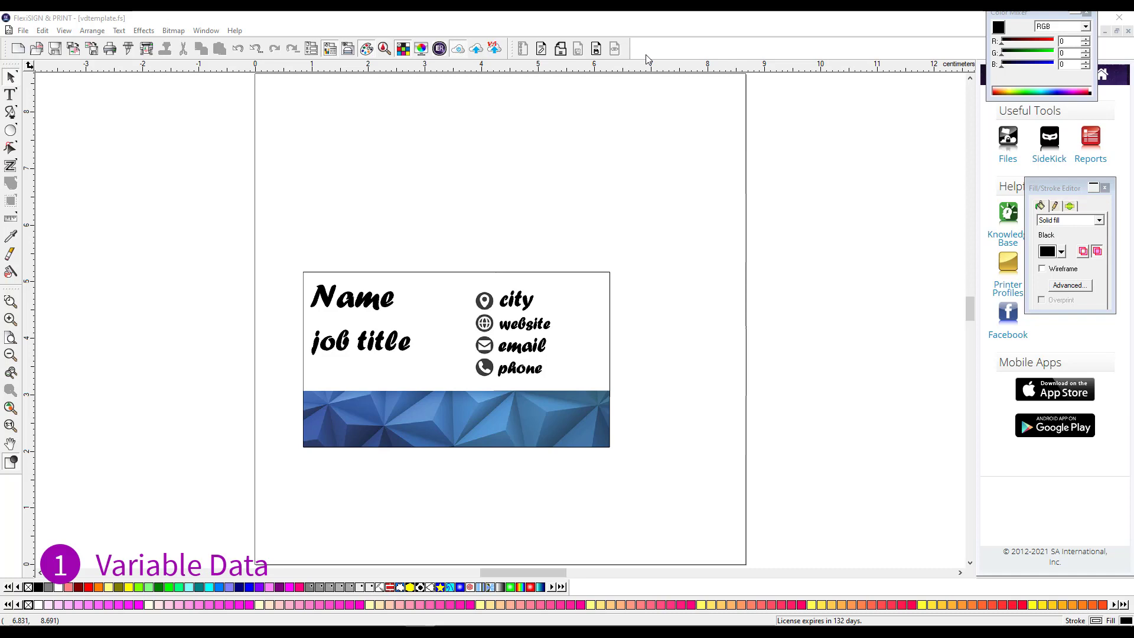
mouse_move(647, 52)
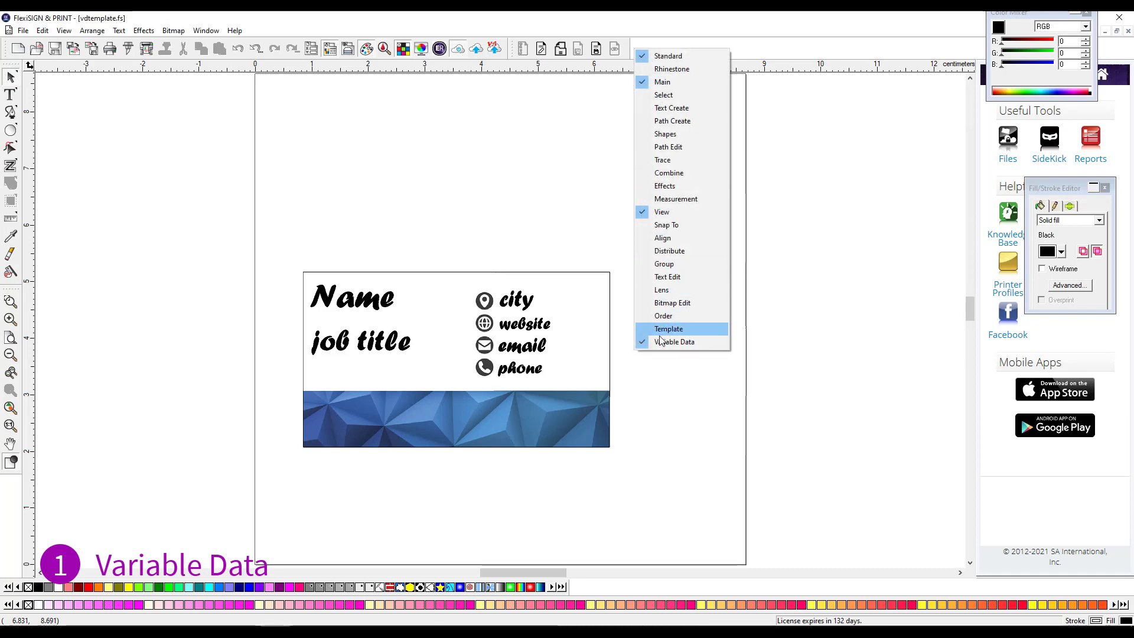
mouse_move(690, 345)
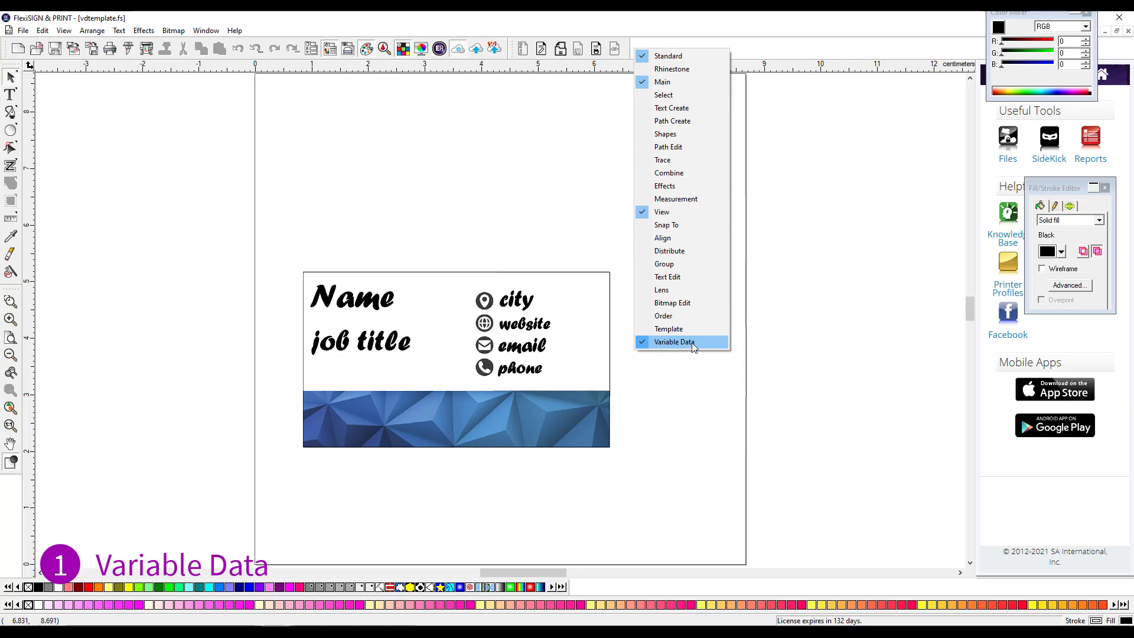
mouse_move(538, 210)
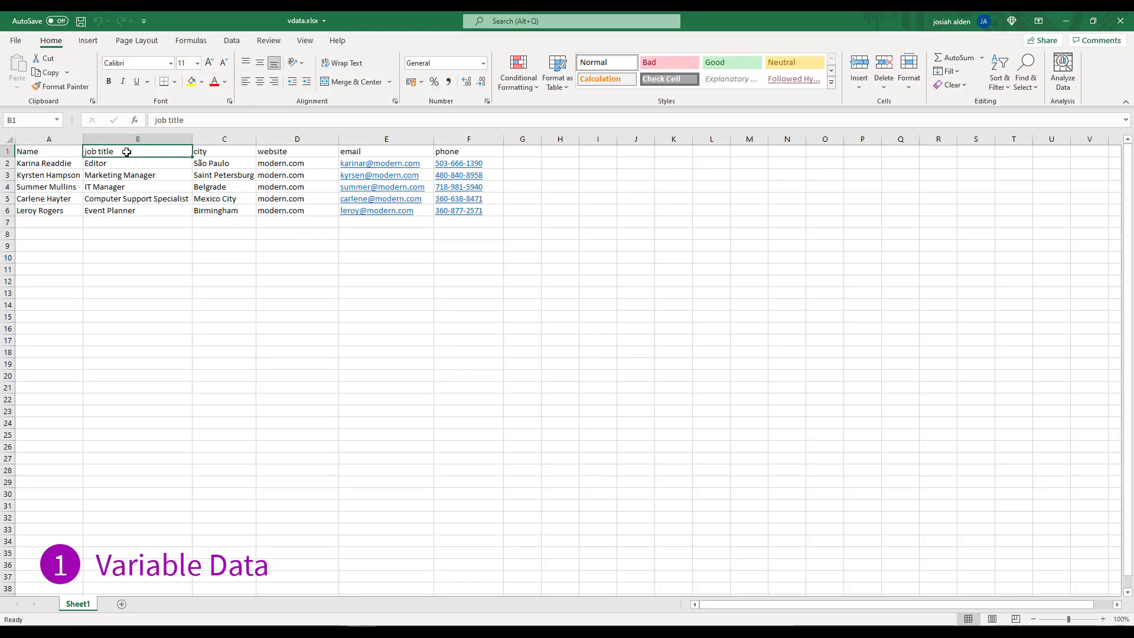
left_click(385, 151)
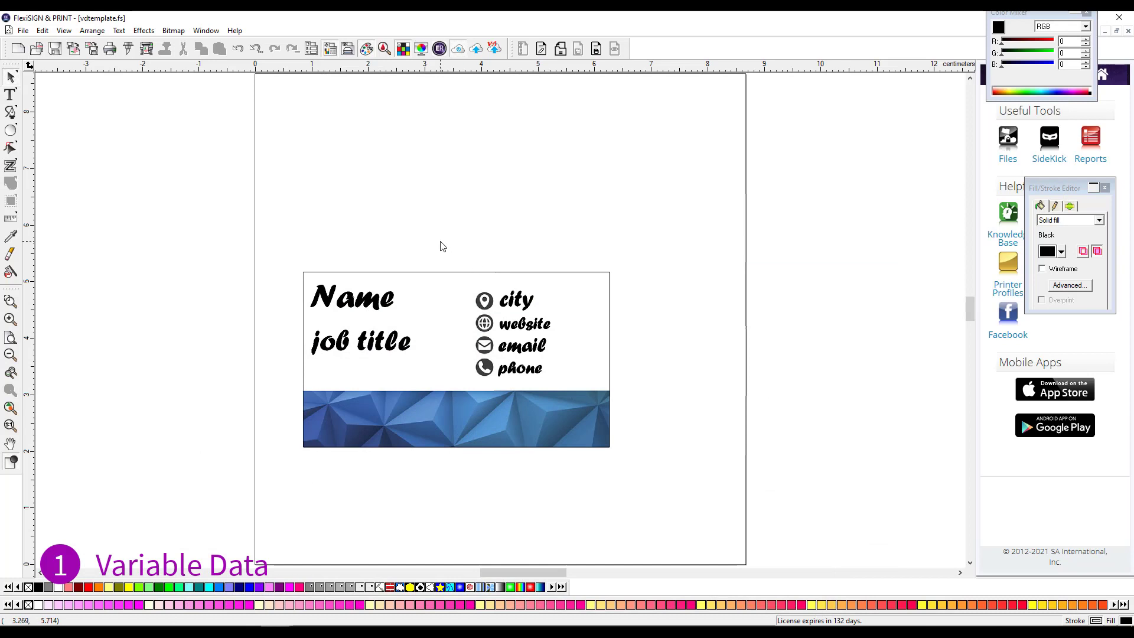
mouse_move(552, 362)
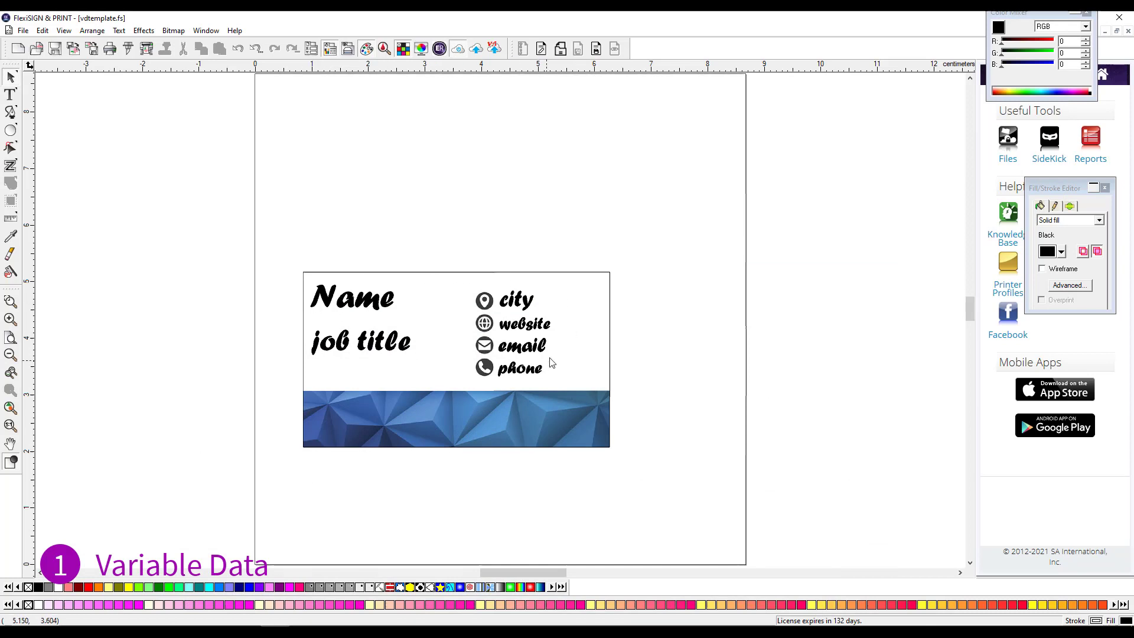
mouse_move(361, 310)
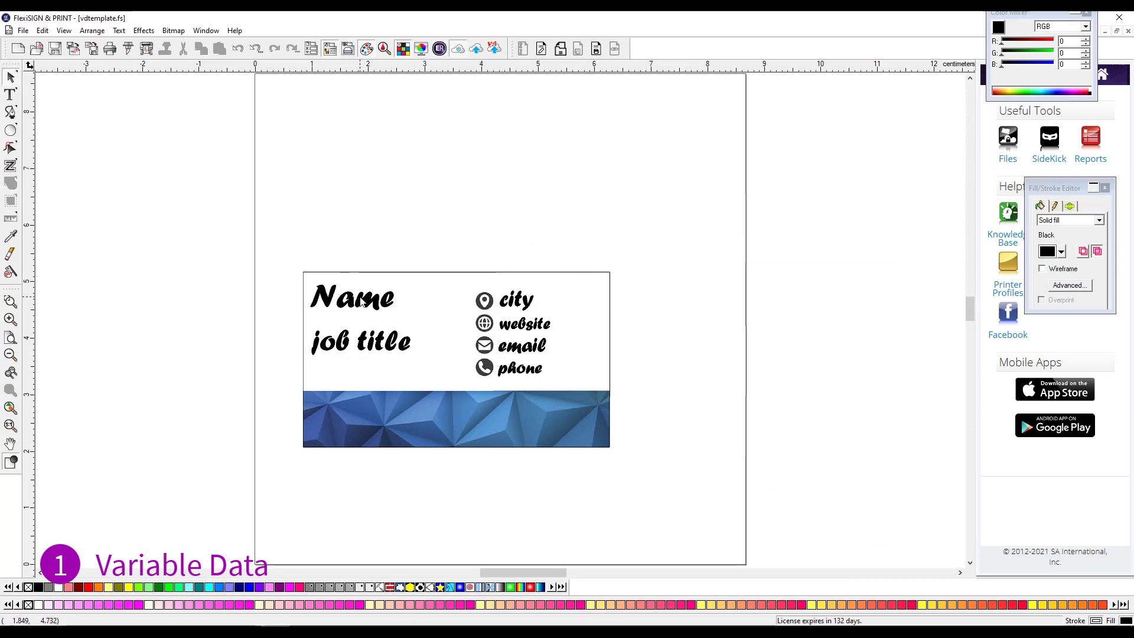
- Convert the Name and job title texts to variable data fields, widening the Name box
left_click(352, 302)
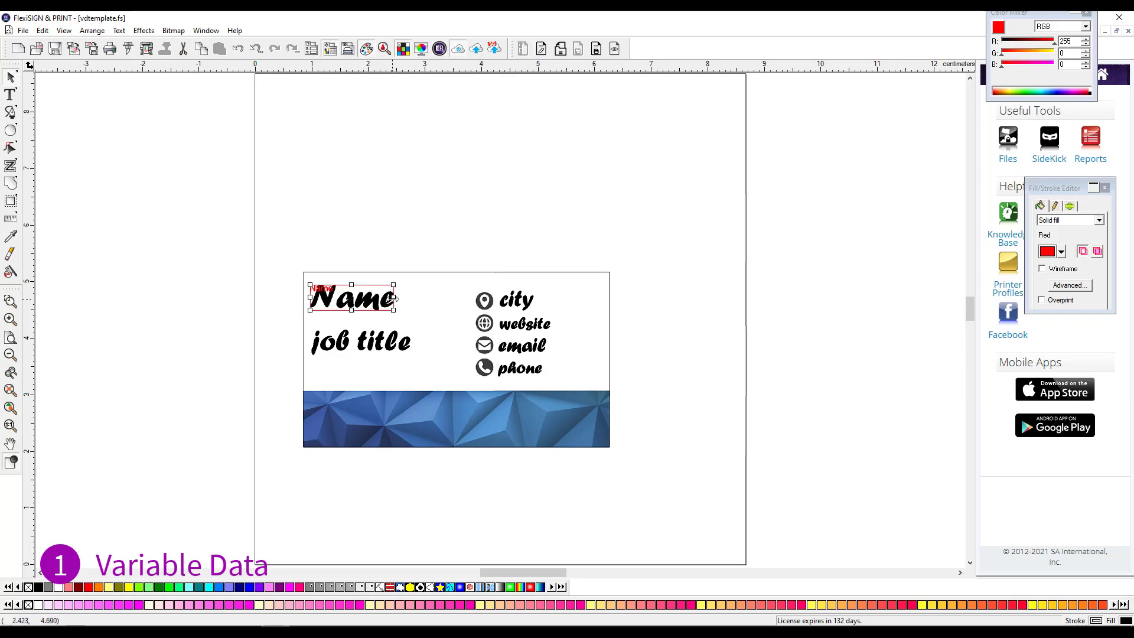
left_click_drag(395, 304, 469, 304)
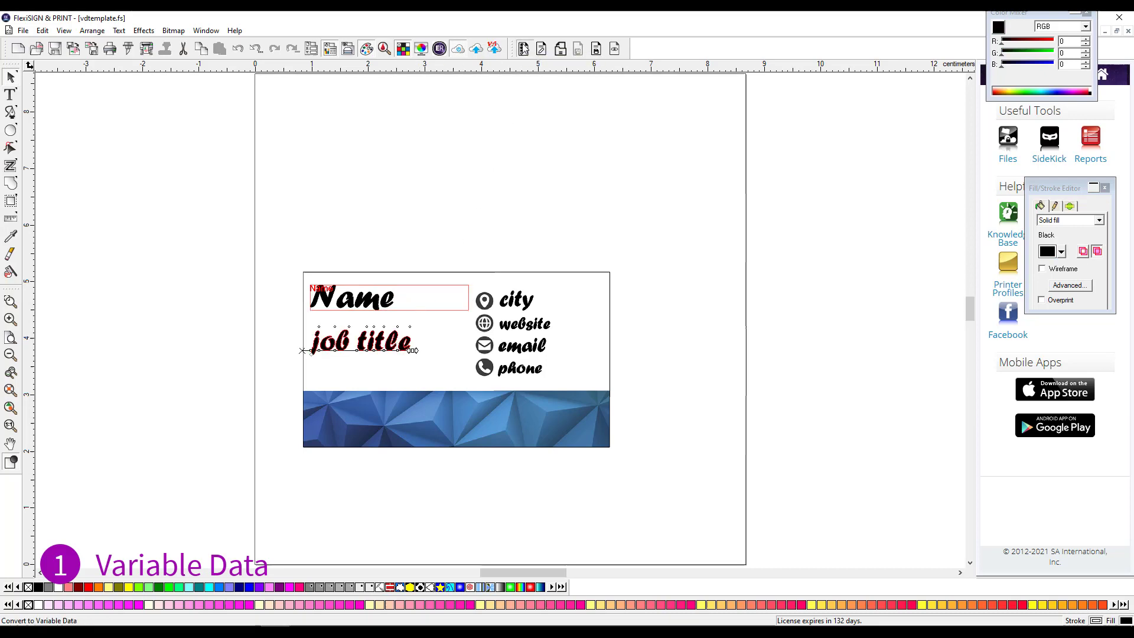
left_click(366, 340)
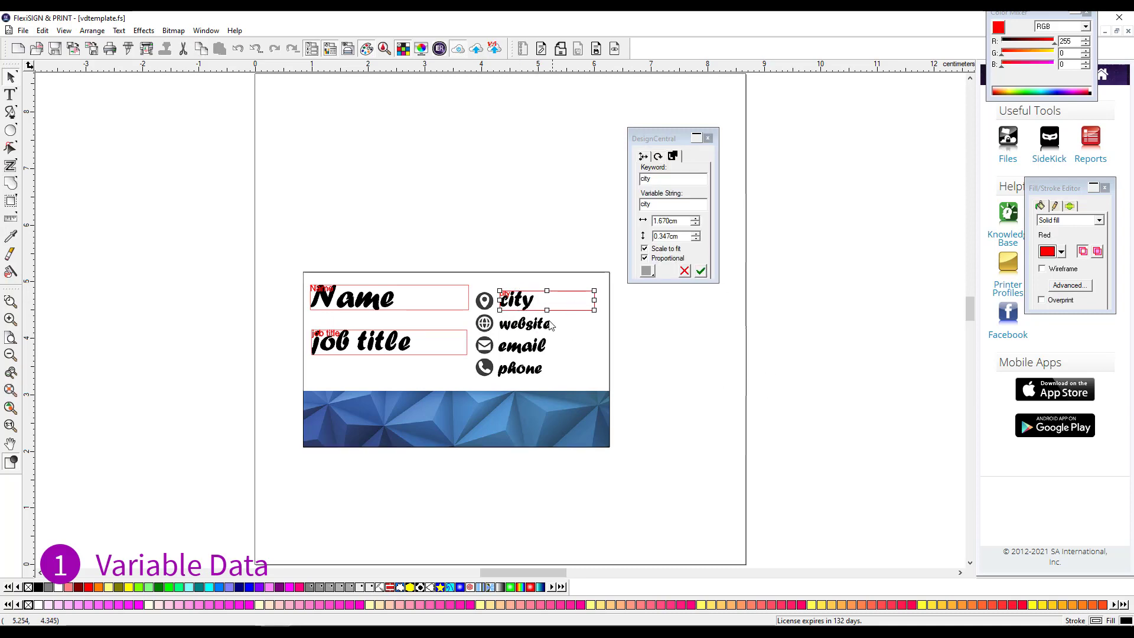
- Convert city, website and phone texts to variable fields, widening the email box
left_click(520, 323)
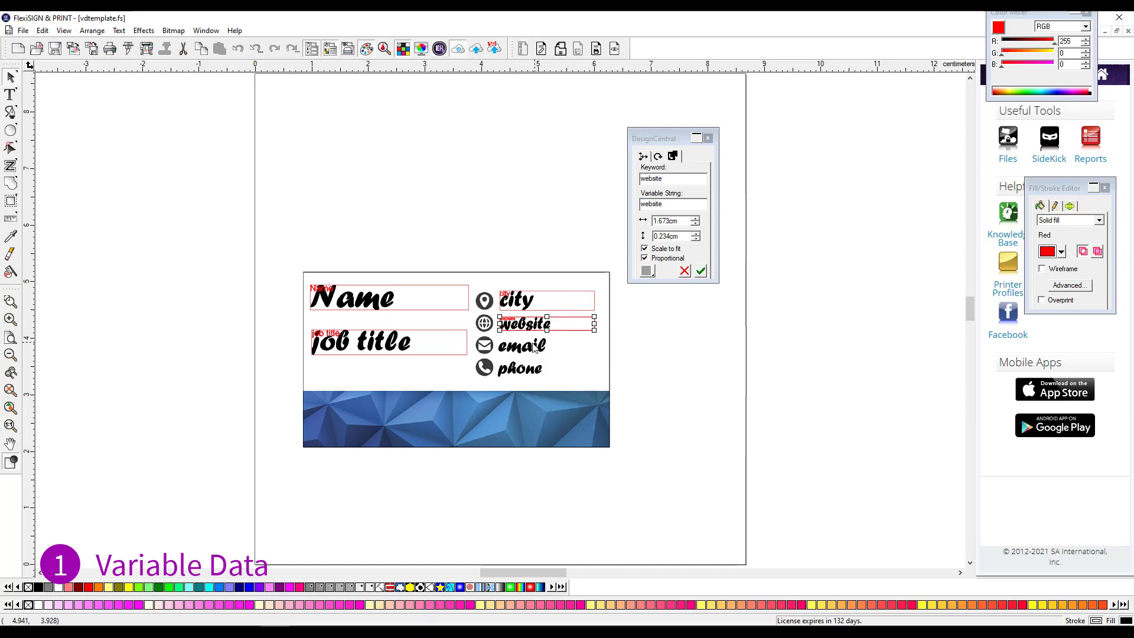
left_click(522, 345)
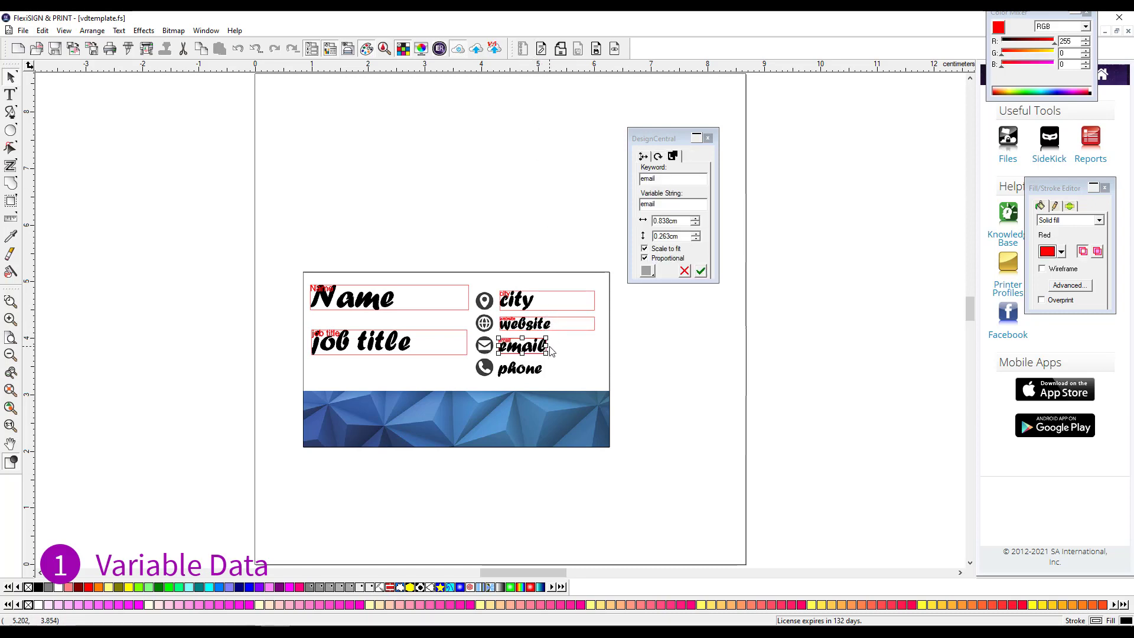
left_click_drag(550, 339, 608, 339)
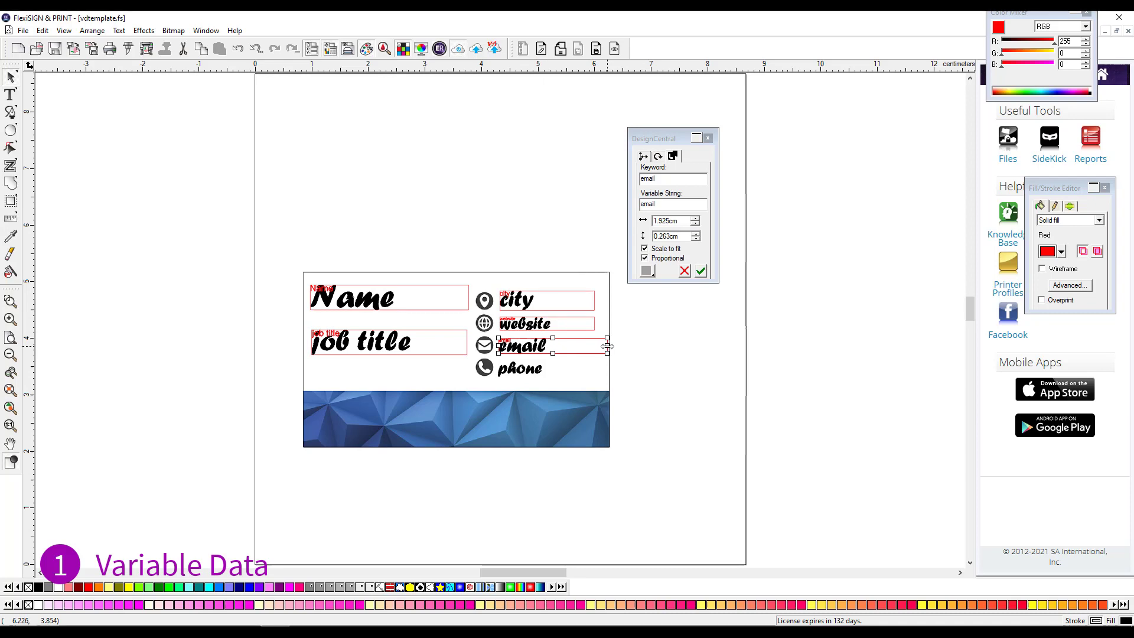
left_click(522, 323)
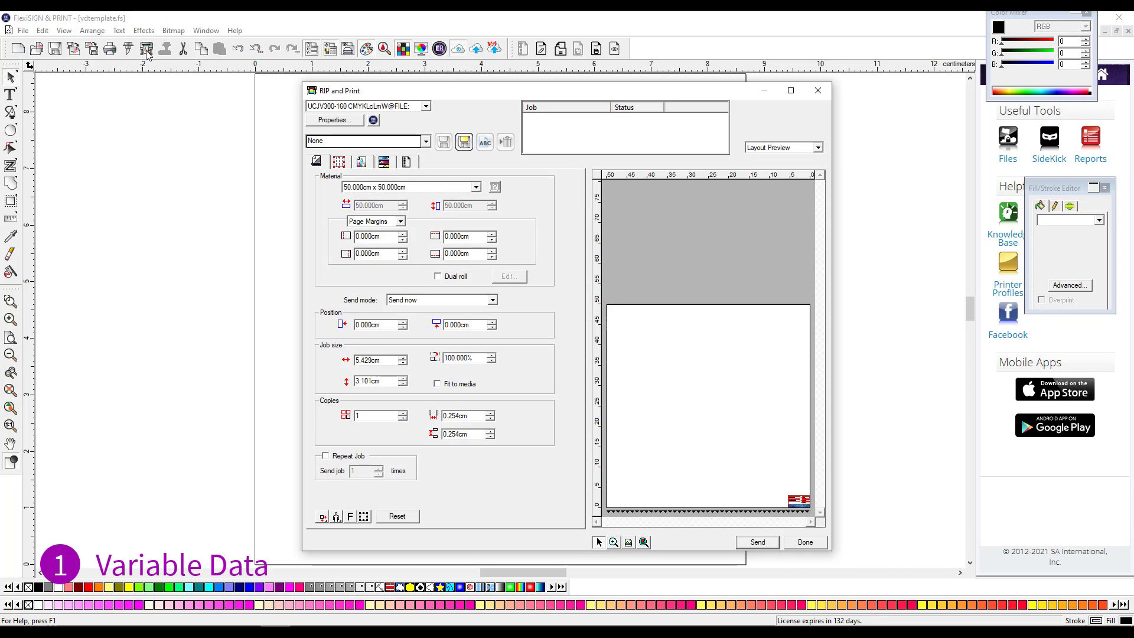
mouse_move(408, 161)
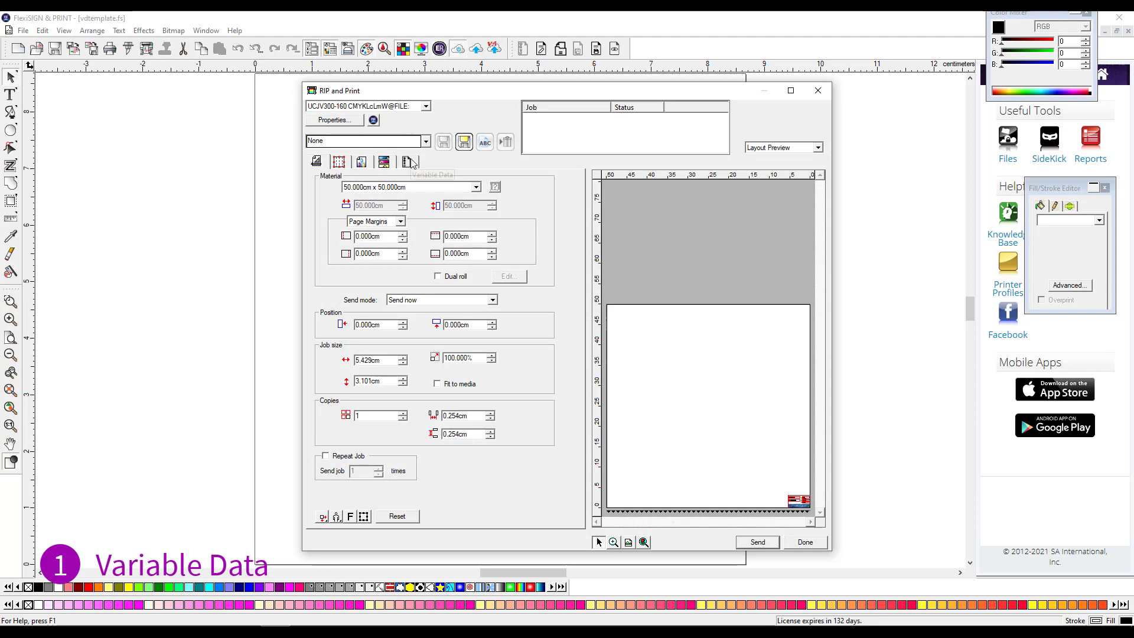
- Show the RIP and Print Variable Data settings and browse for a data file to load
left_click(410, 161)
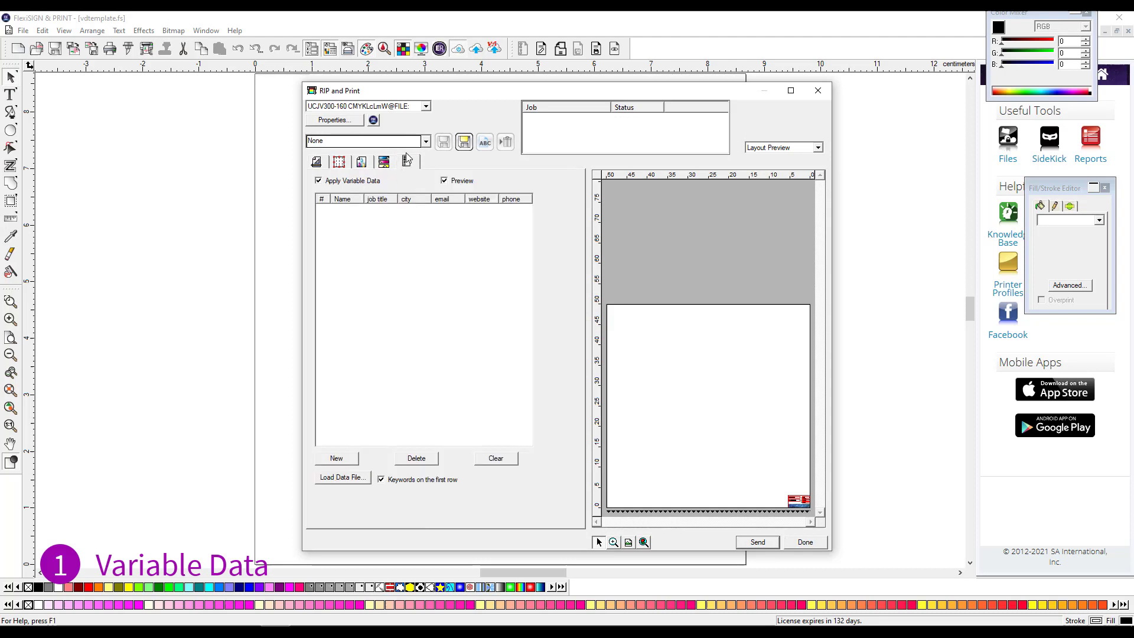
mouse_move(408, 162)
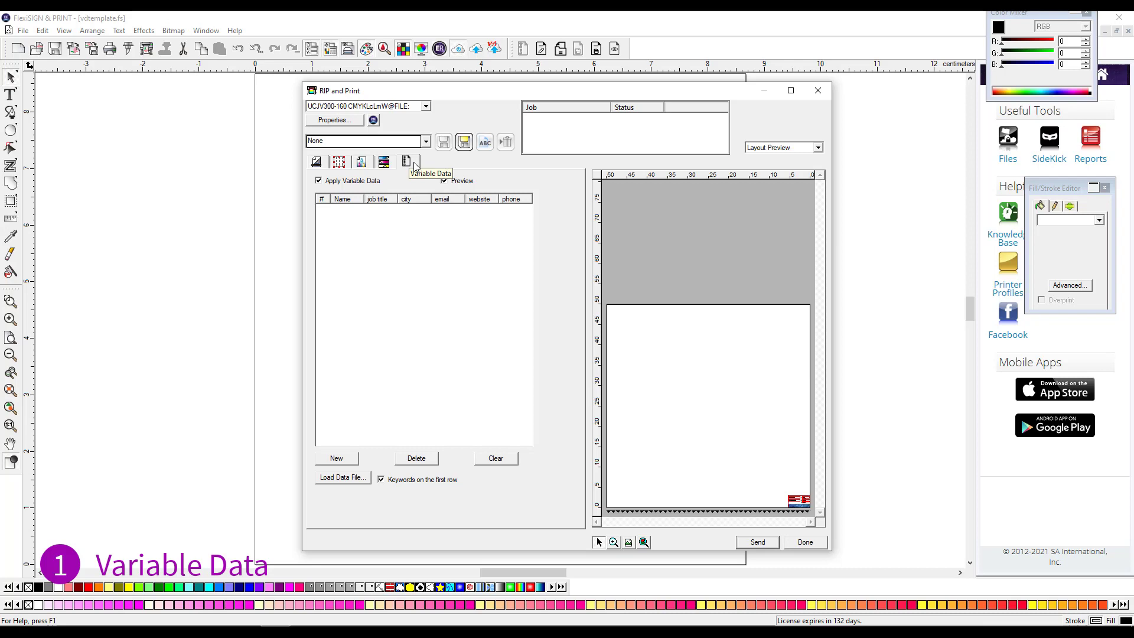
mouse_move(330, 189)
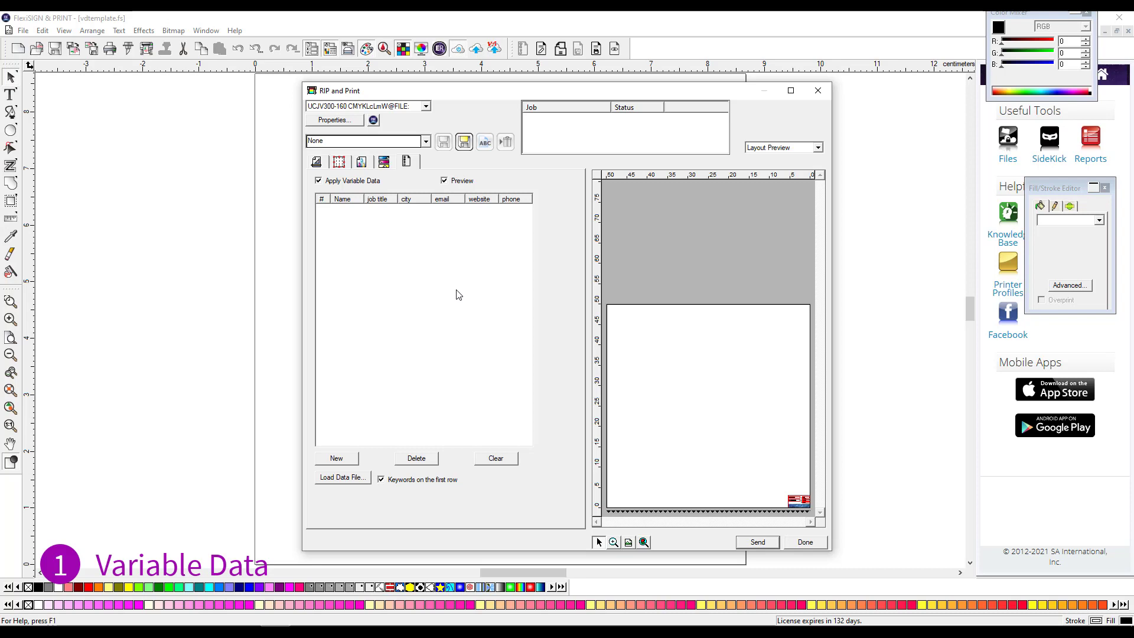
mouse_move(397, 420)
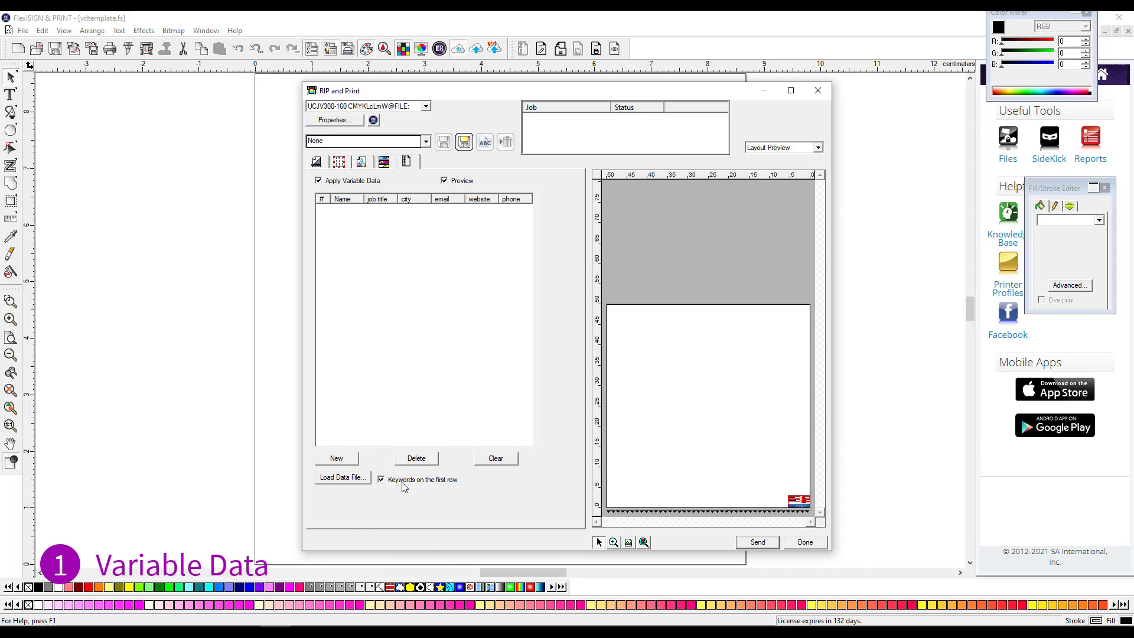
mouse_move(791, 497)
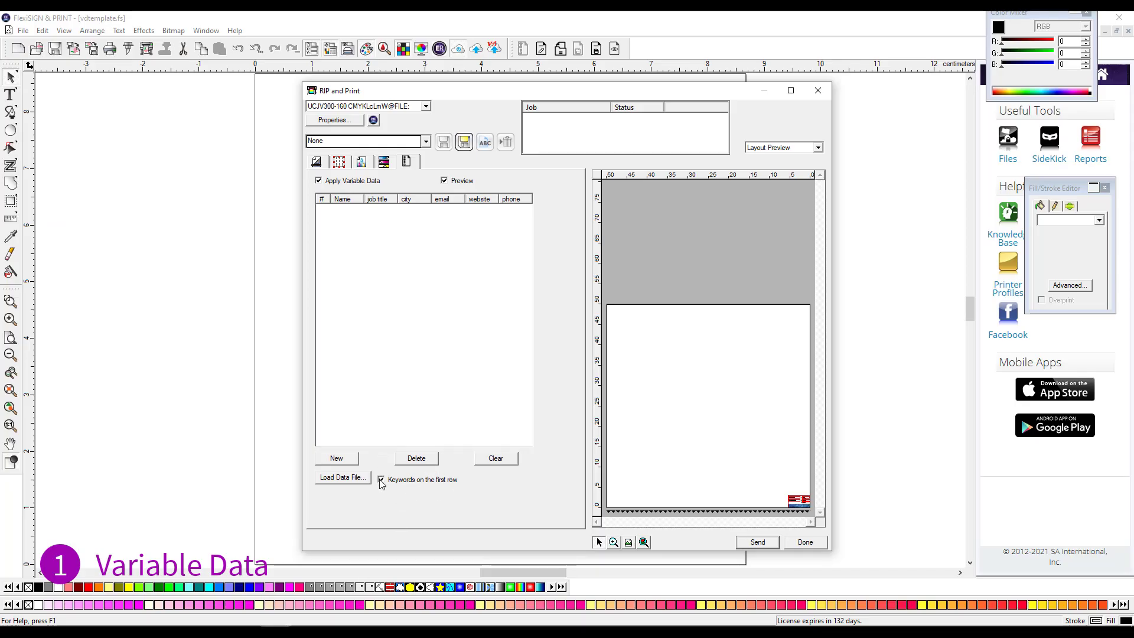
mouse_move(341, 508)
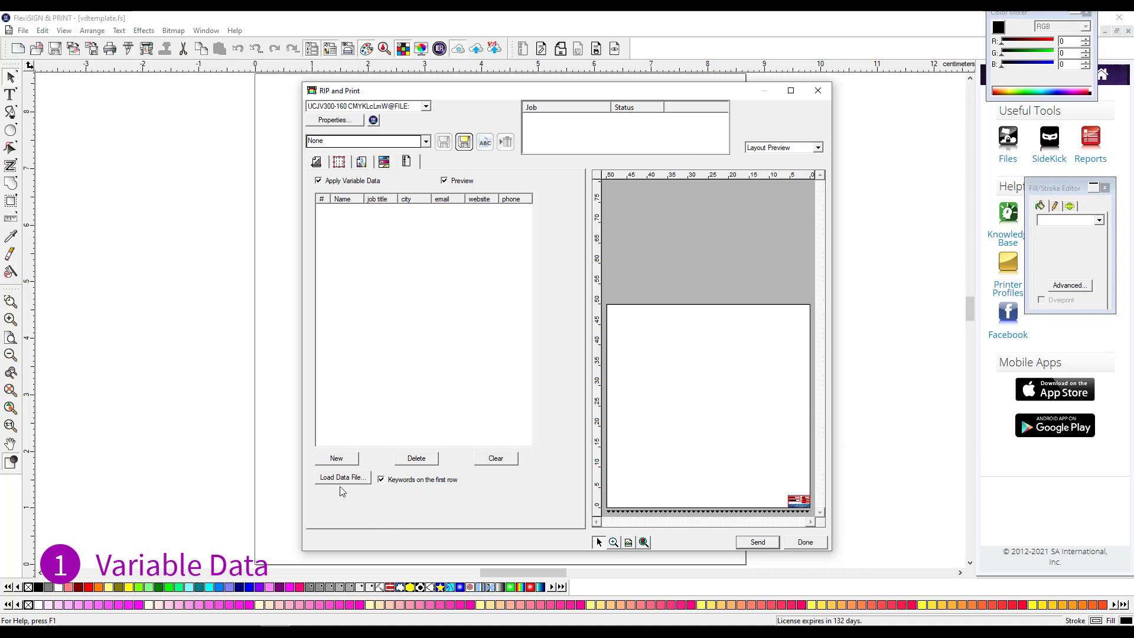
left_click(341, 478)
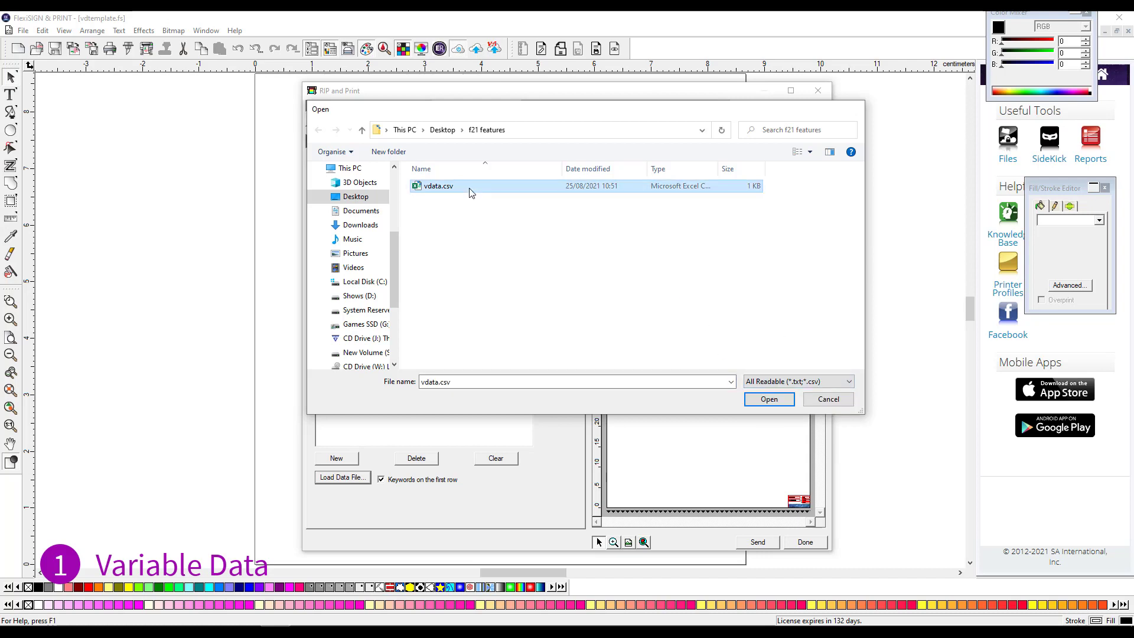
left_click(769, 399)
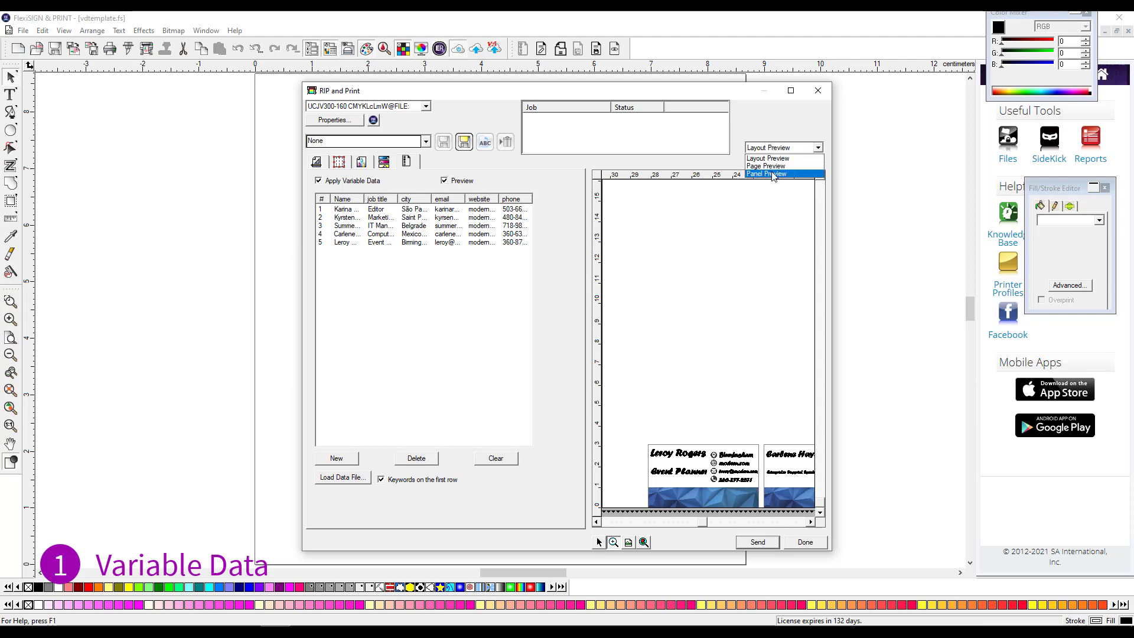
left_click(767, 165)
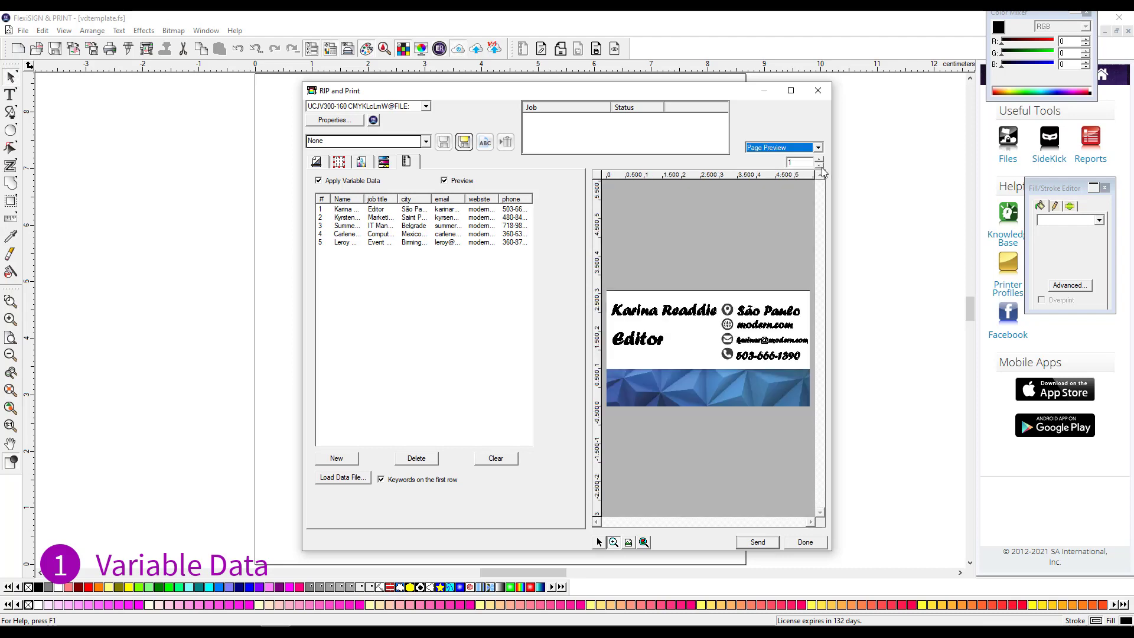
left_click(819, 159)
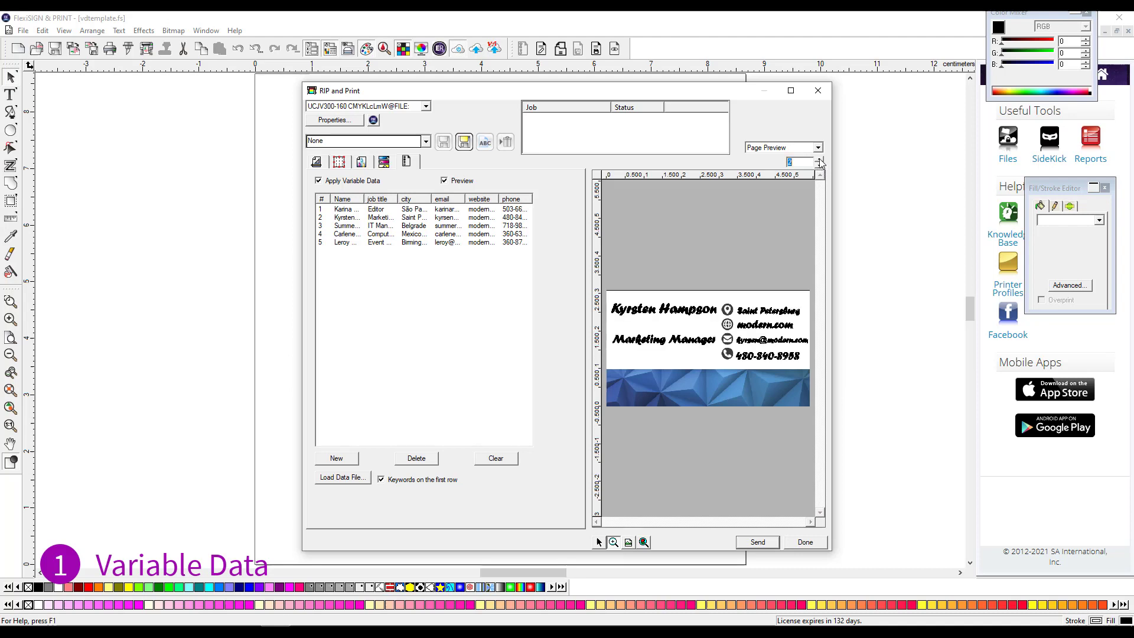